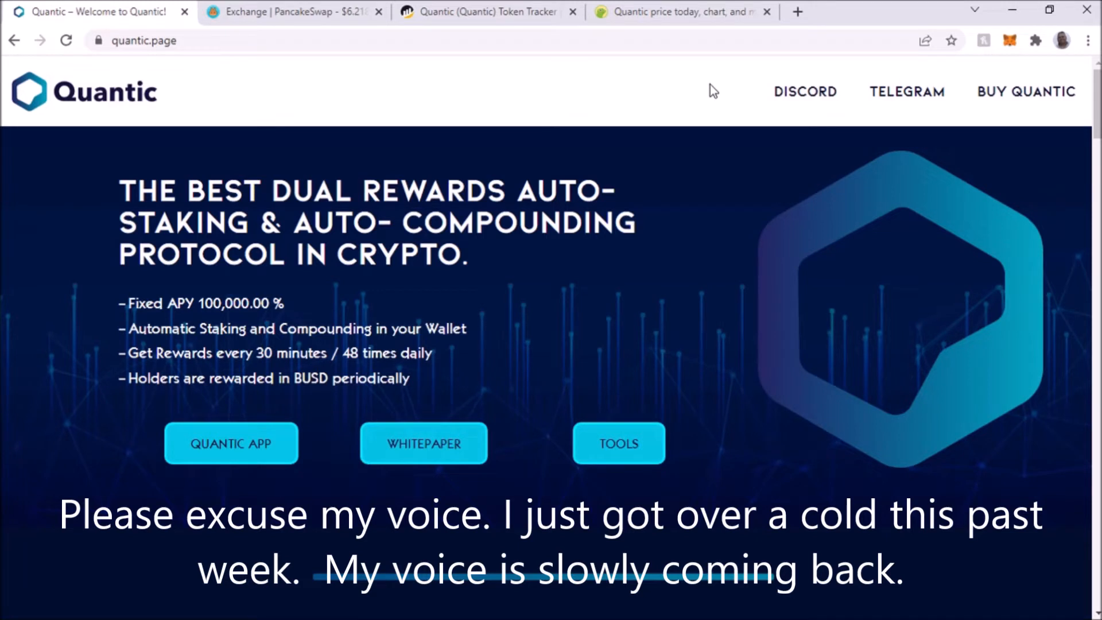
mouse_move(686, 143)
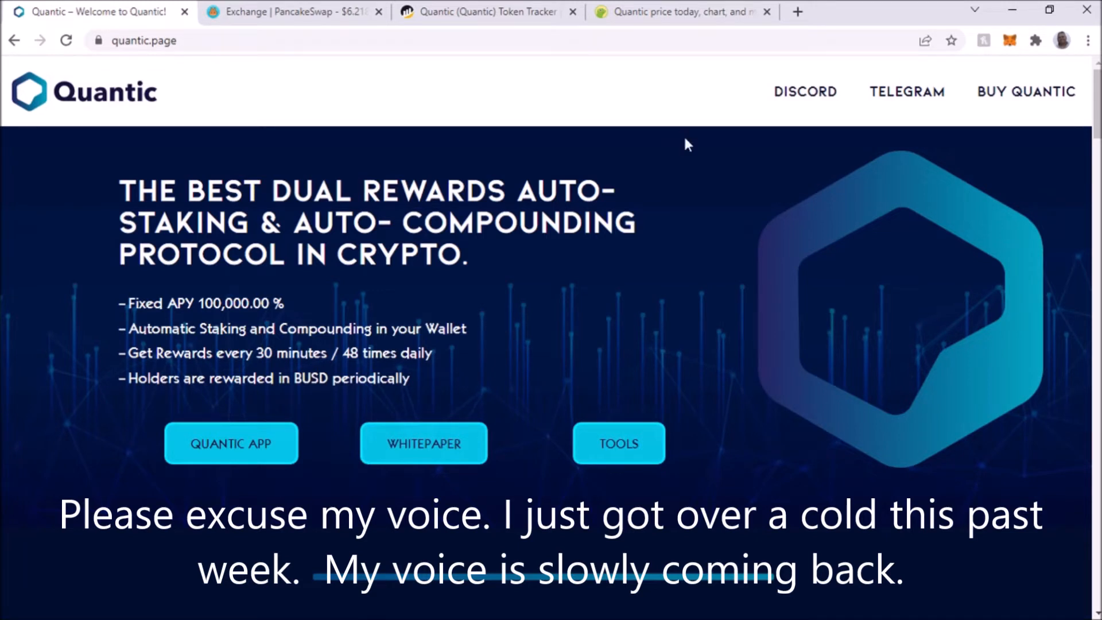
mouse_move(705, 114)
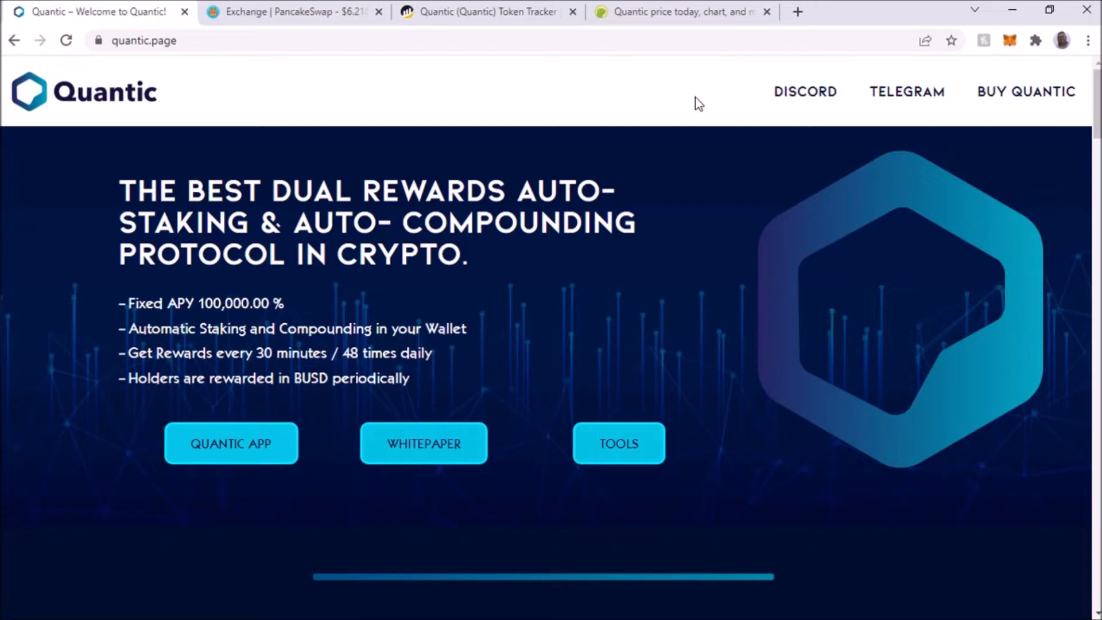
mouse_move(737, 170)
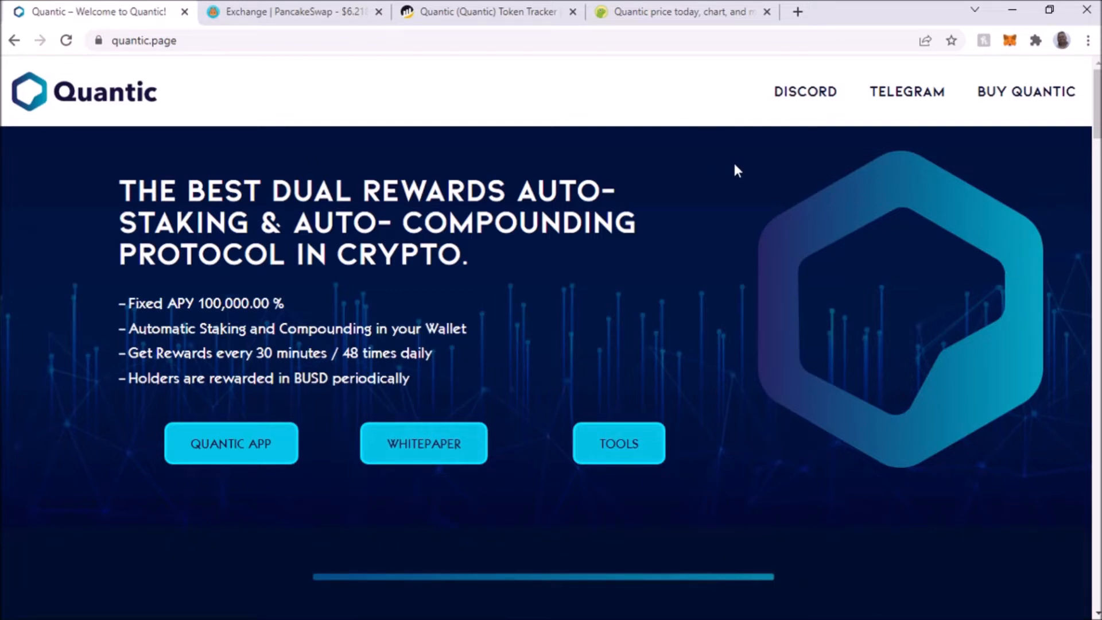
mouse_move(748, 178)
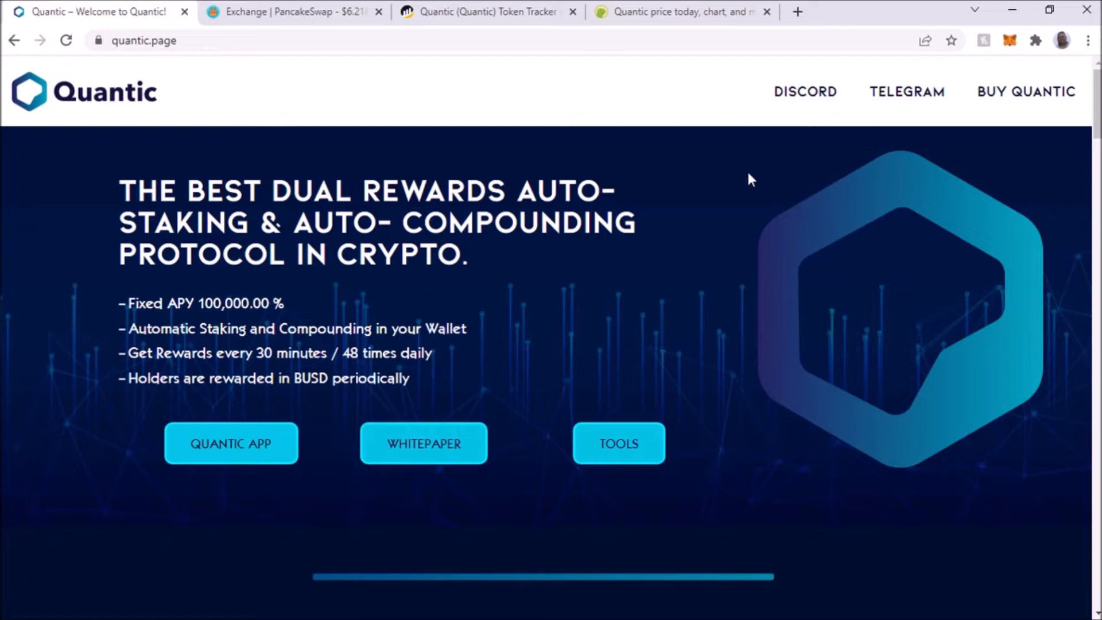
mouse_move(776, 180)
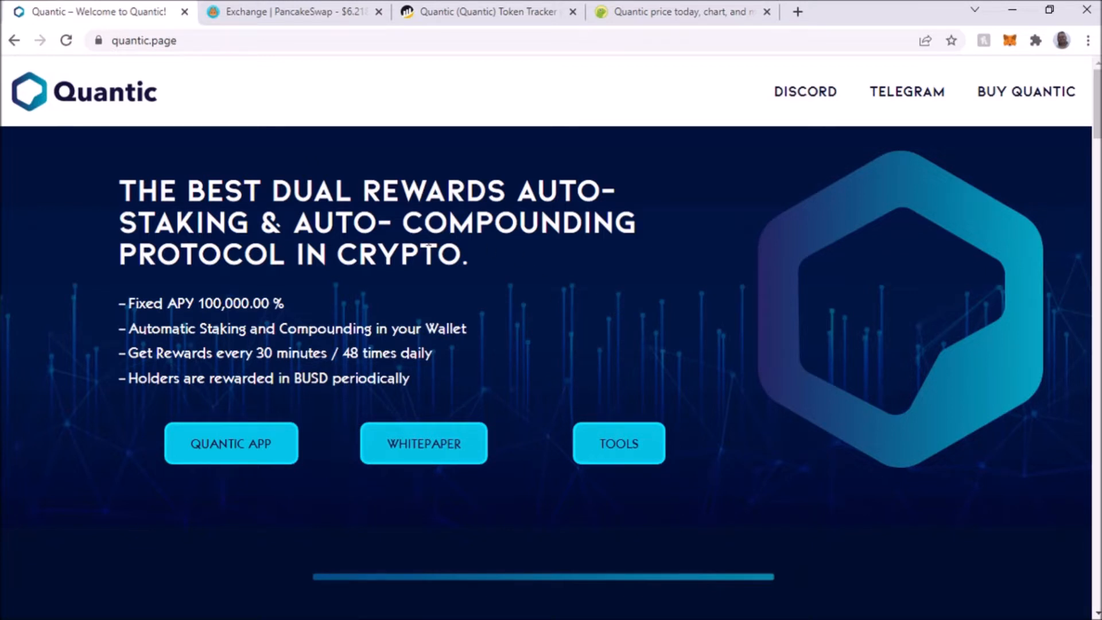
mouse_move(667, 273)
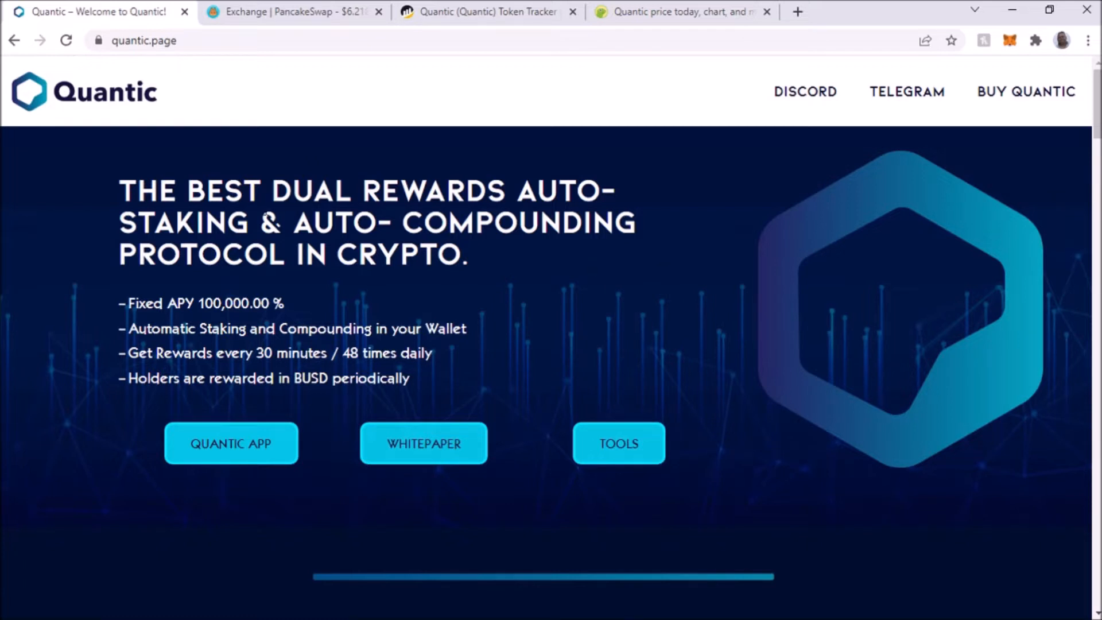
mouse_move(697, 323)
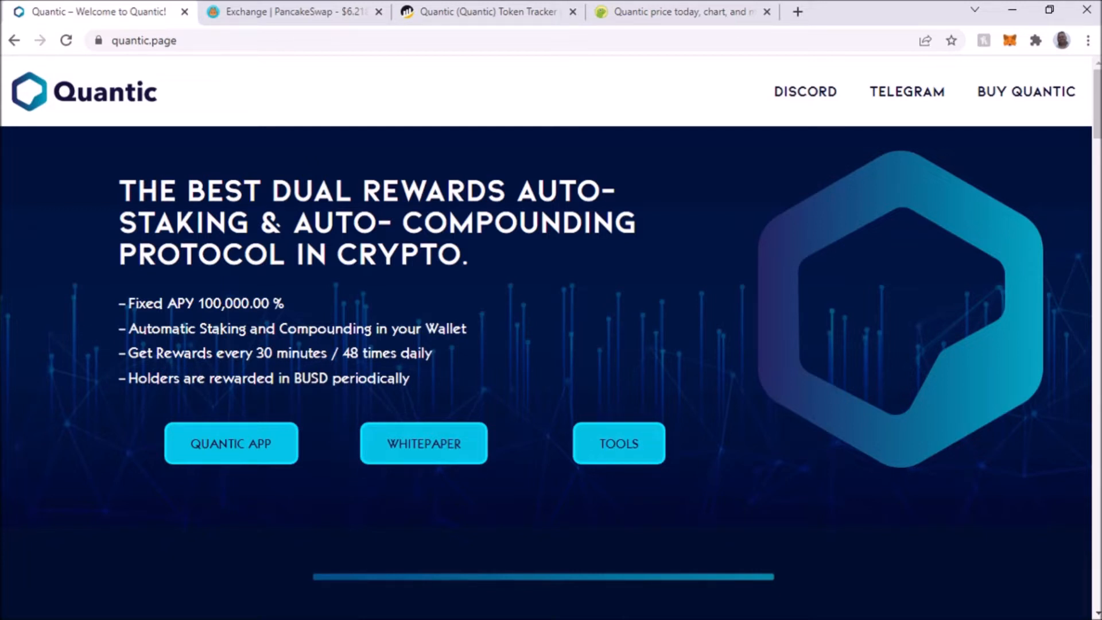
mouse_move(434, 382)
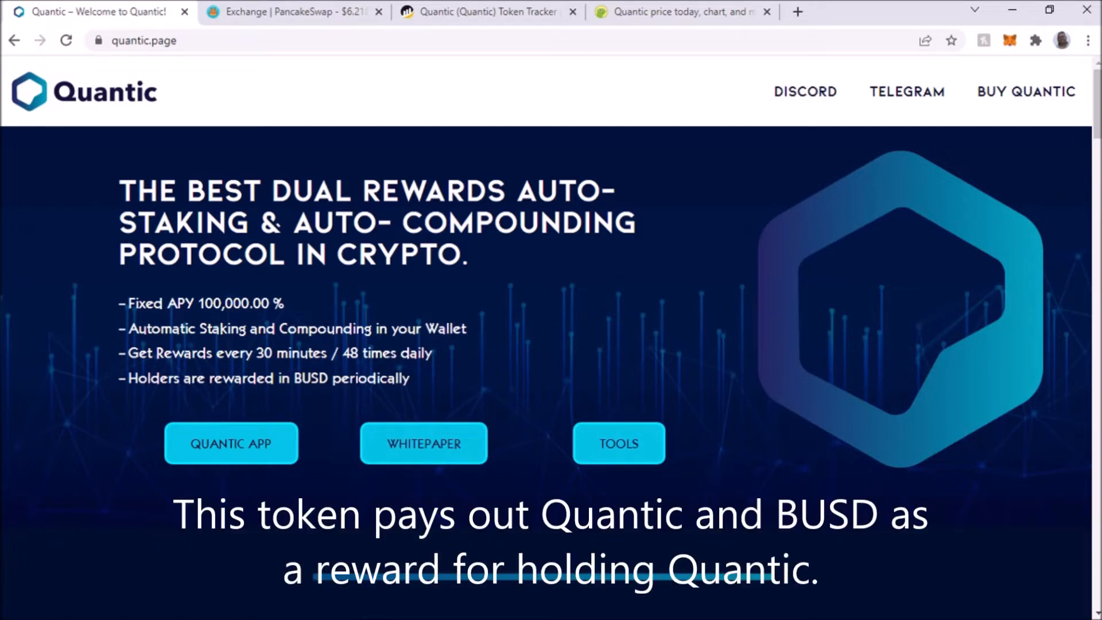
mouse_move(312, 160)
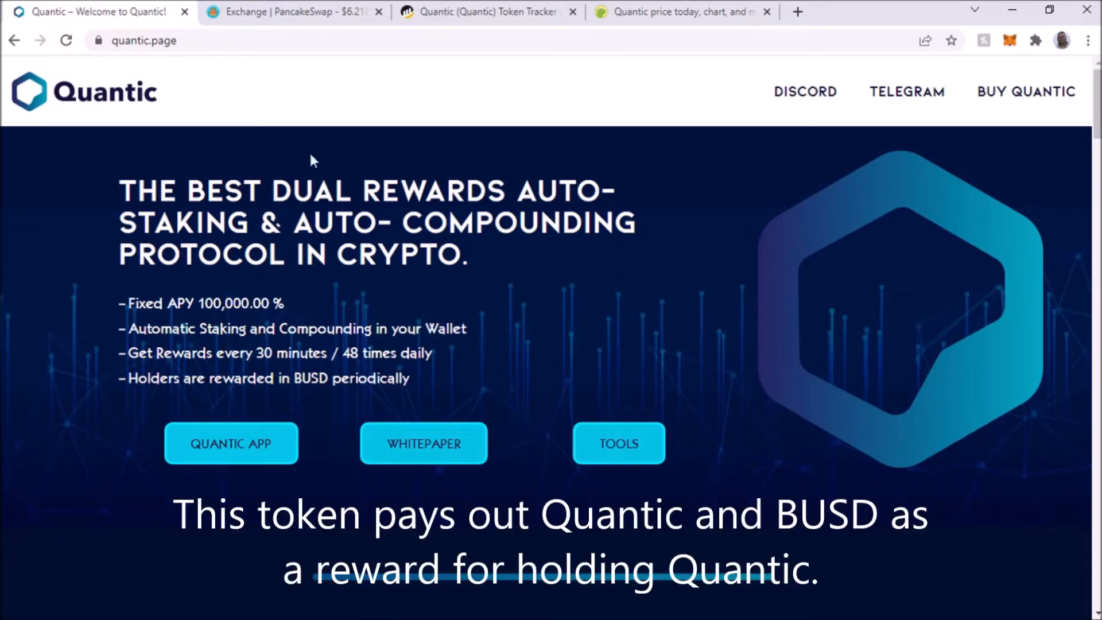
mouse_move(105, 112)
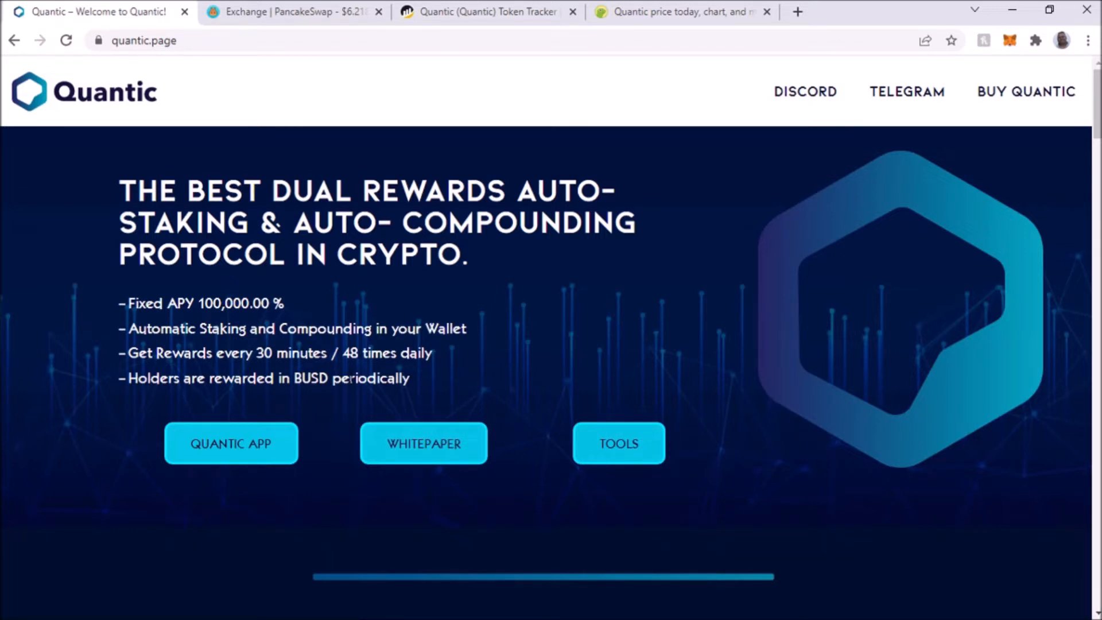
- Scroll the Quantic homepage past Auto-Staking Protocol and How It Works to the We Welcome You / Join Us section
scroll("down", 3)
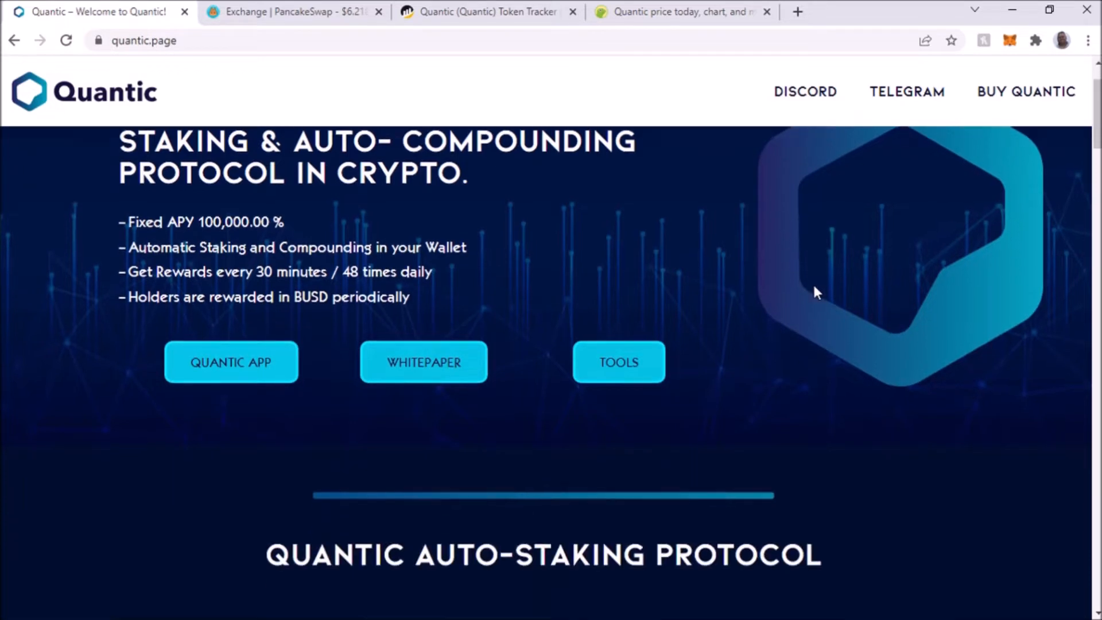
scroll("down", 3)
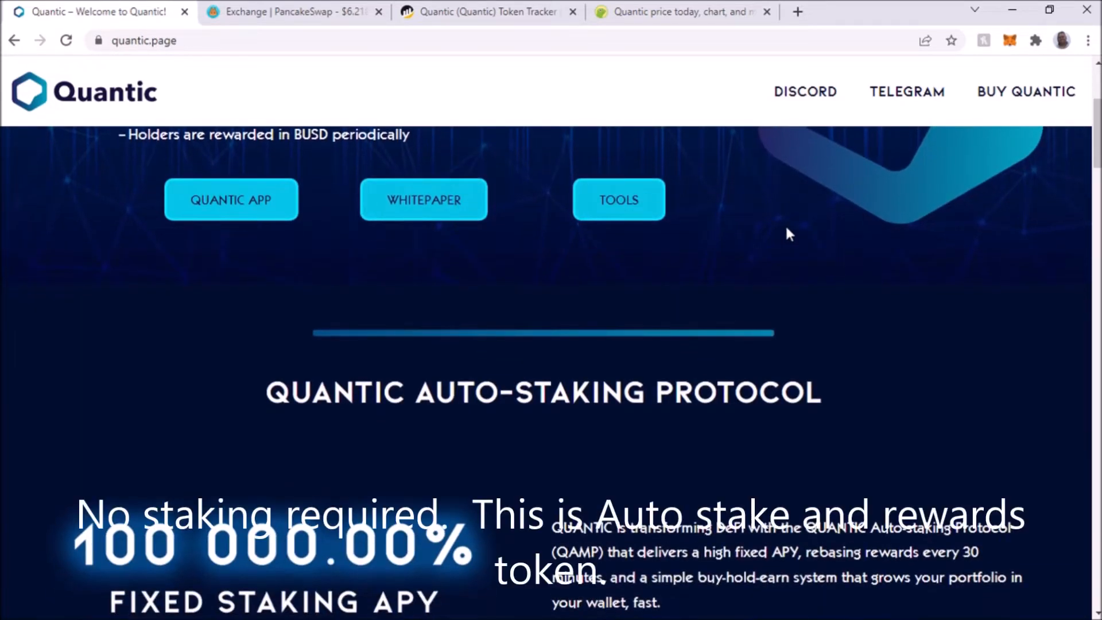
scroll("down", 3)
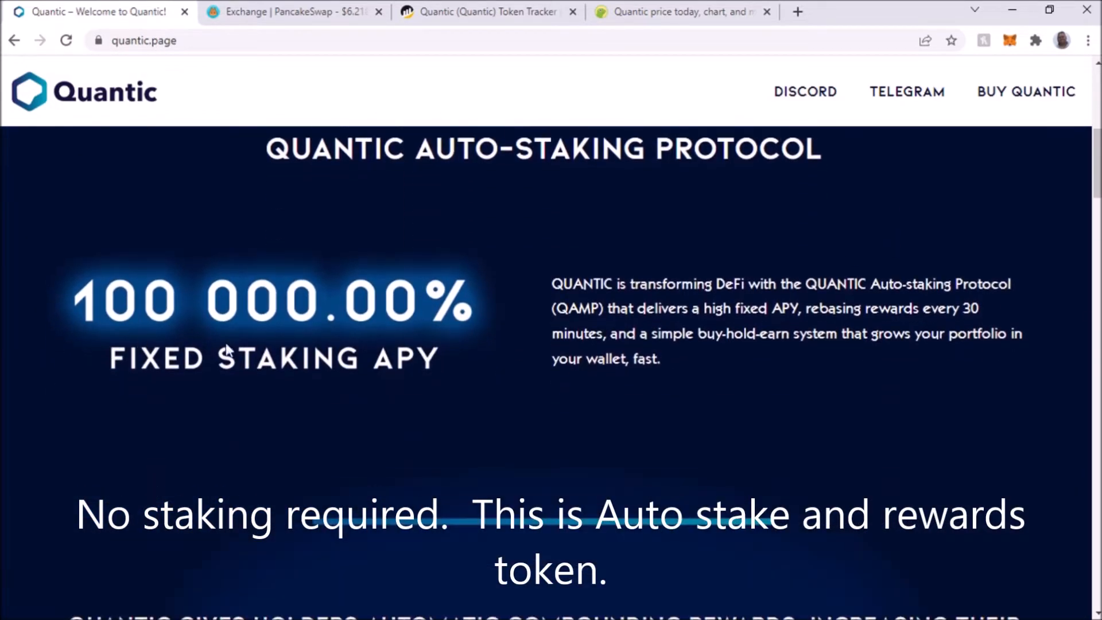
mouse_move(411, 370)
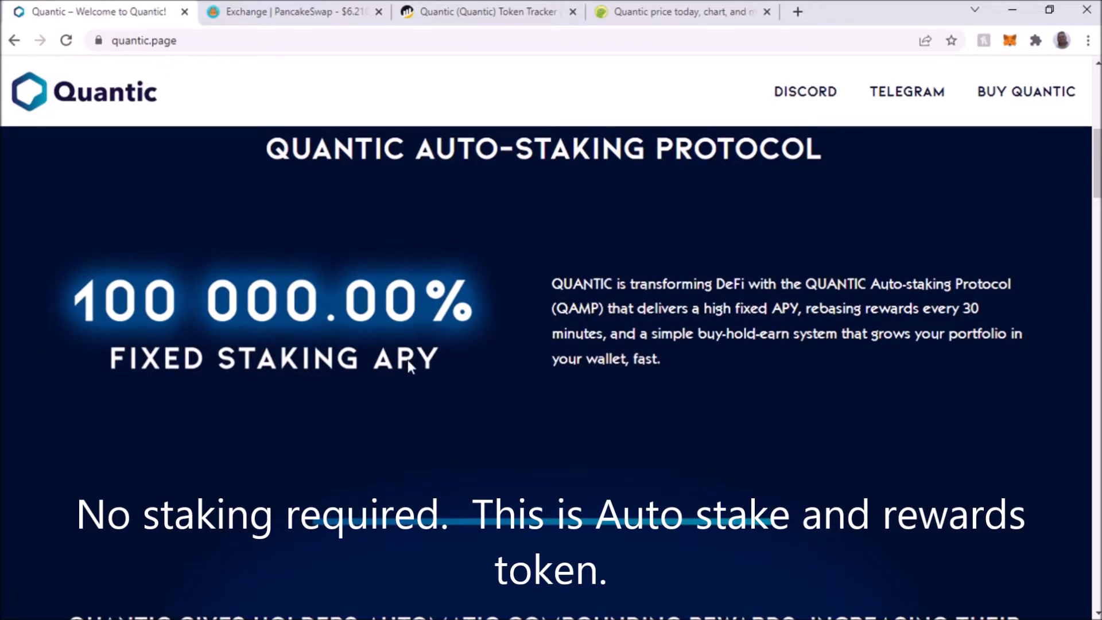
mouse_move(177, 327)
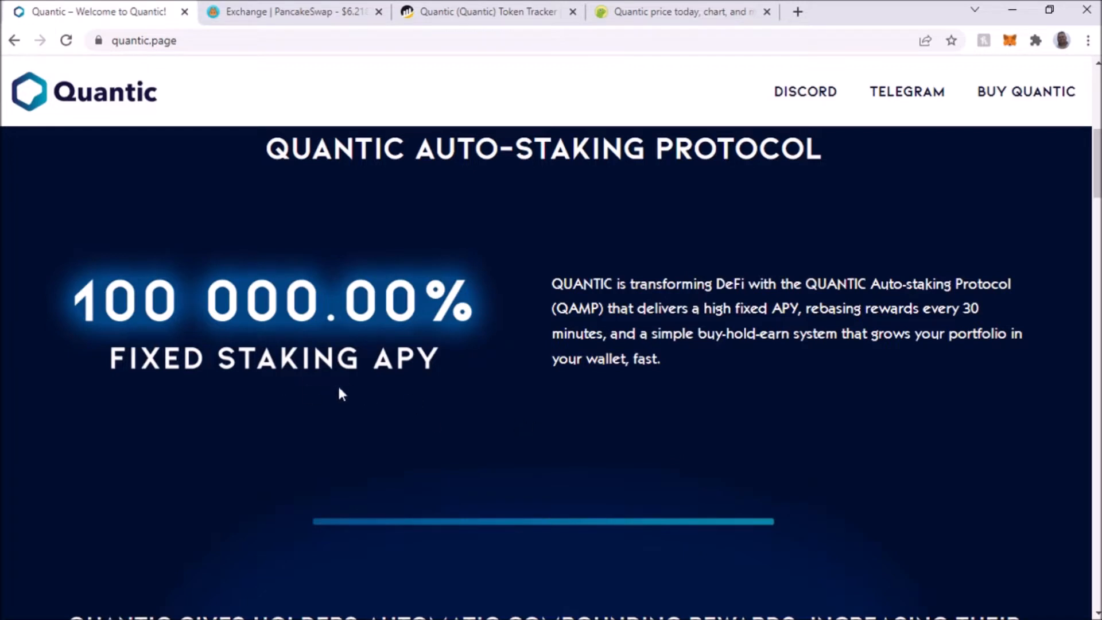
mouse_move(442, 414)
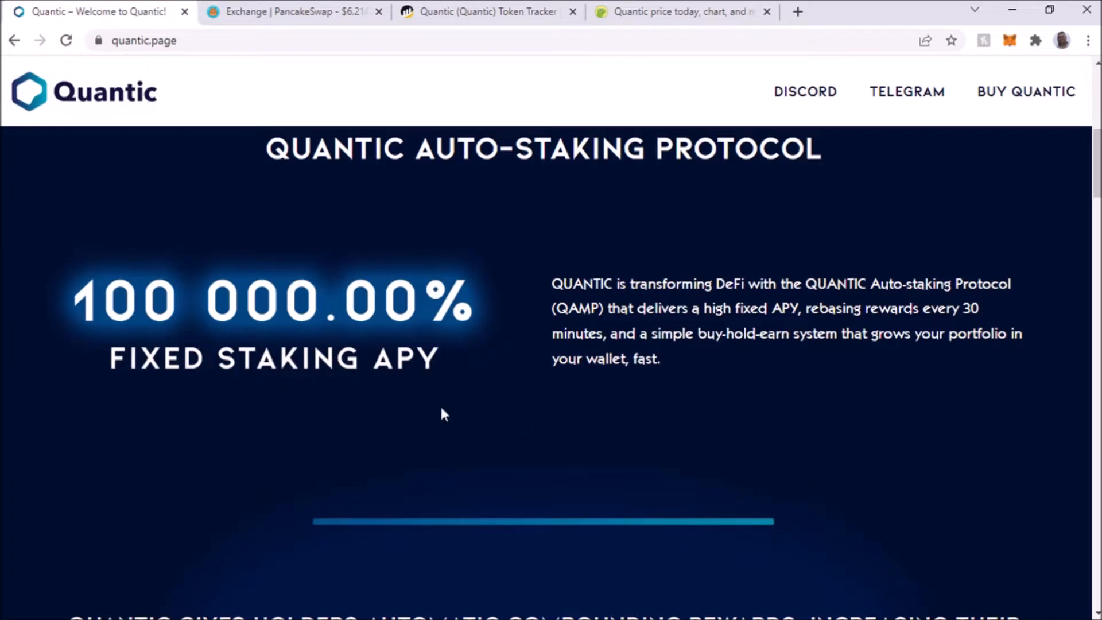
scroll("down", 3)
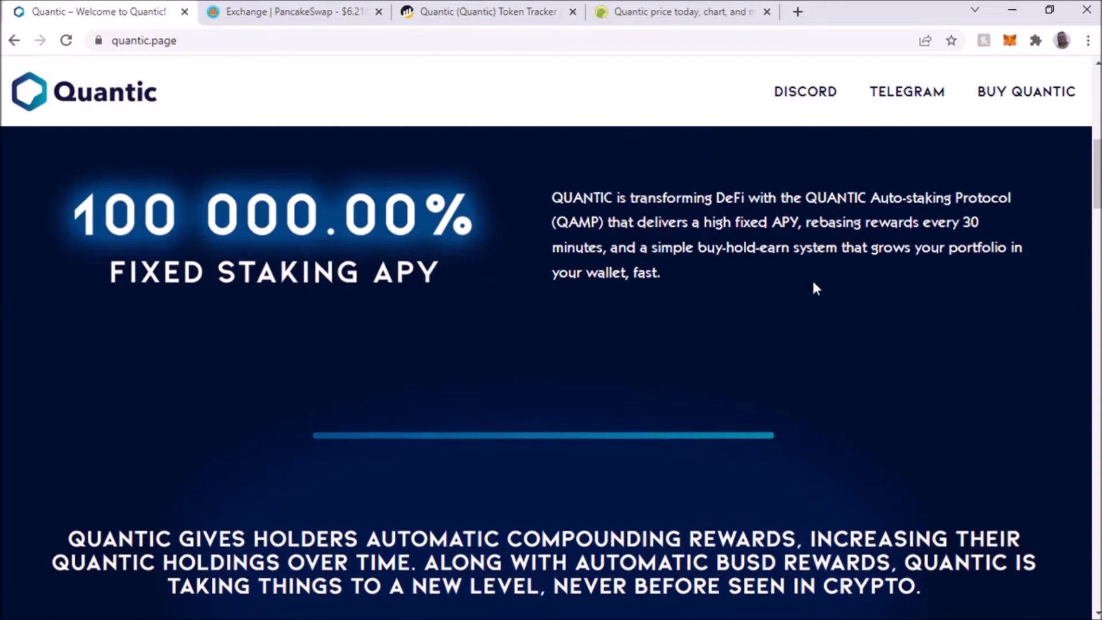
scroll("down", 3)
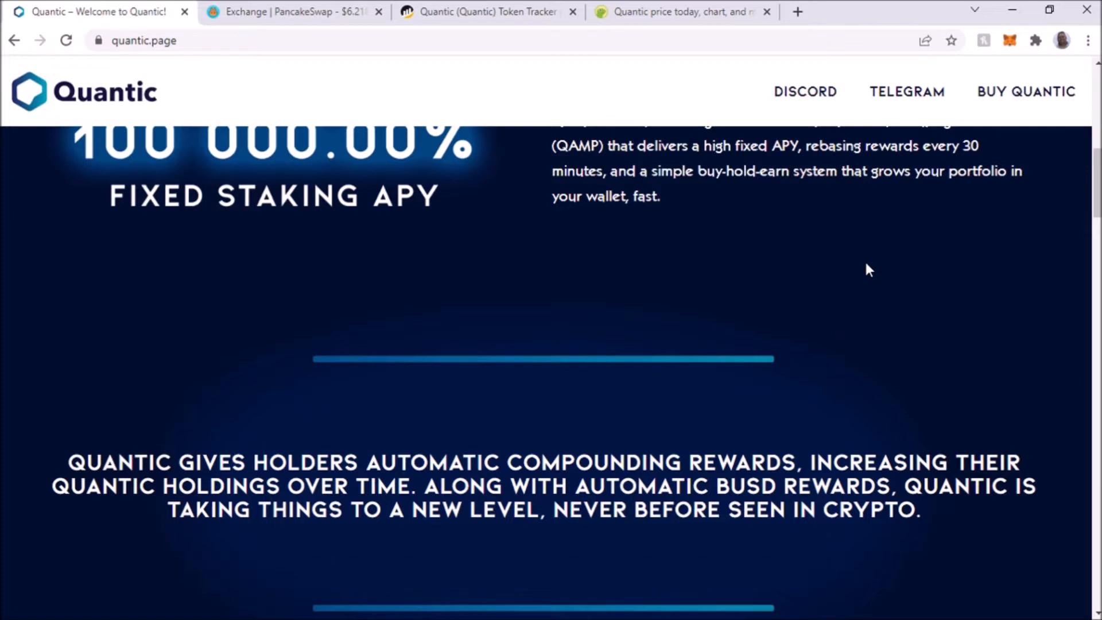
scroll("down", 3)
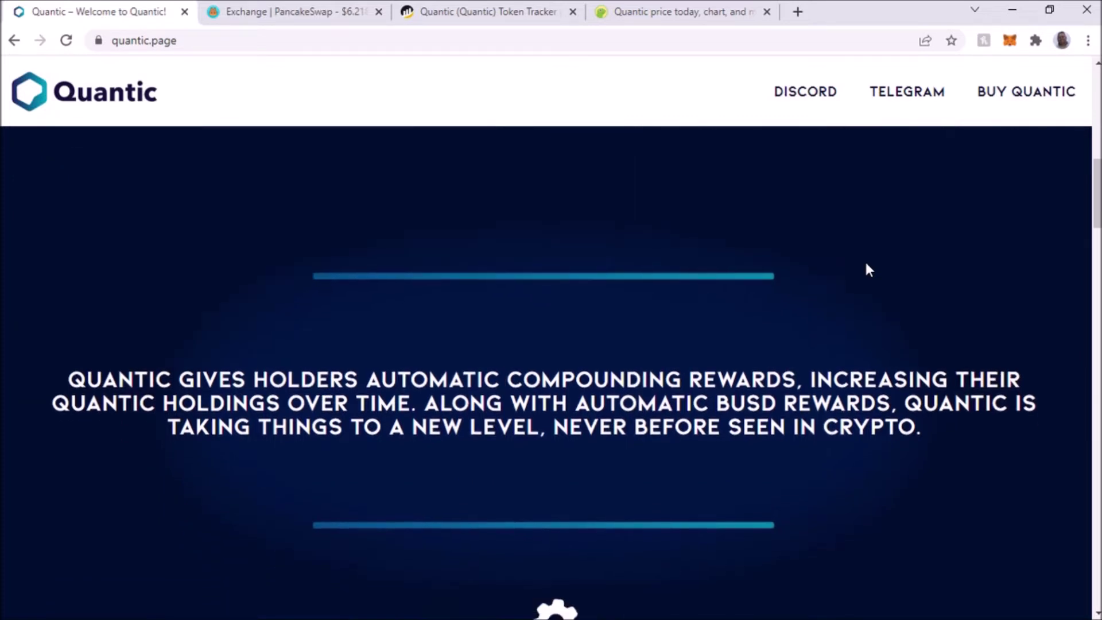
scroll("down", 3)
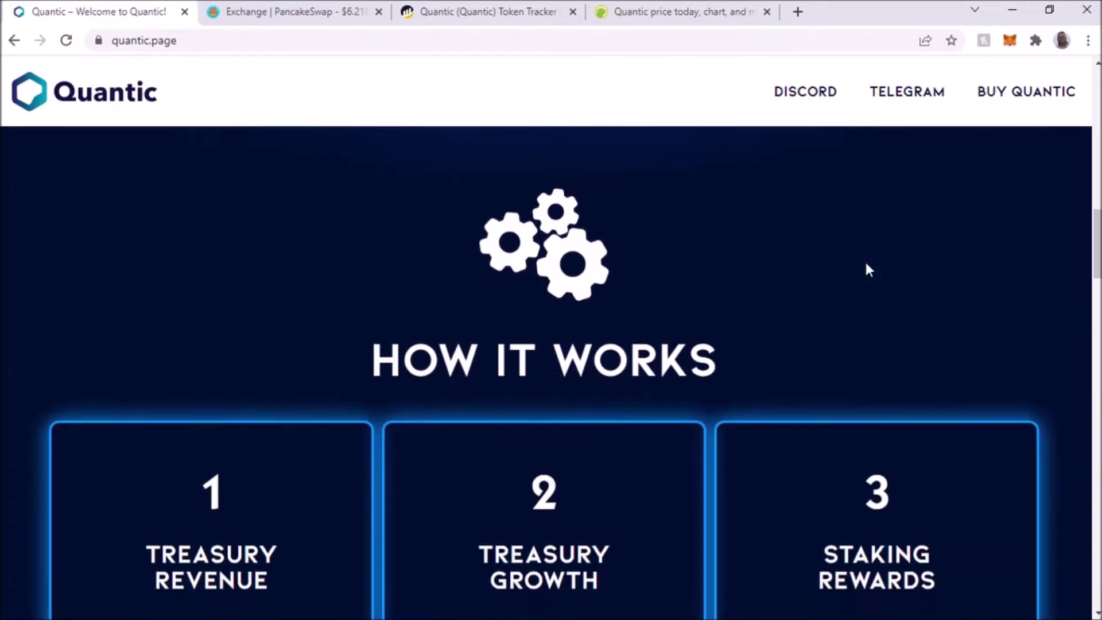
scroll("down", 3)
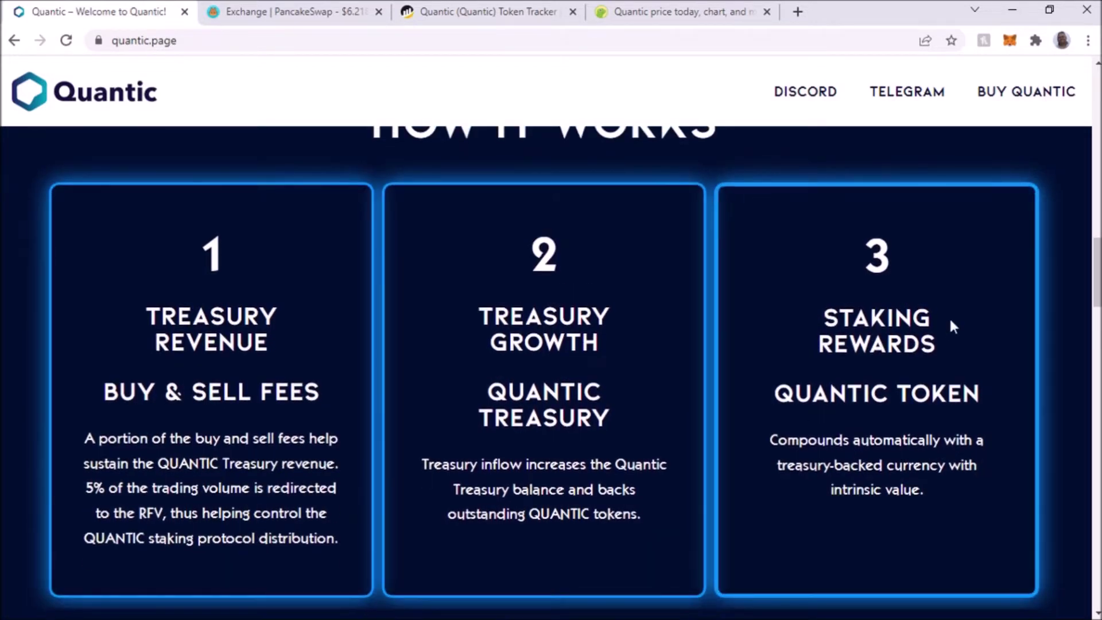
scroll("down", 3)
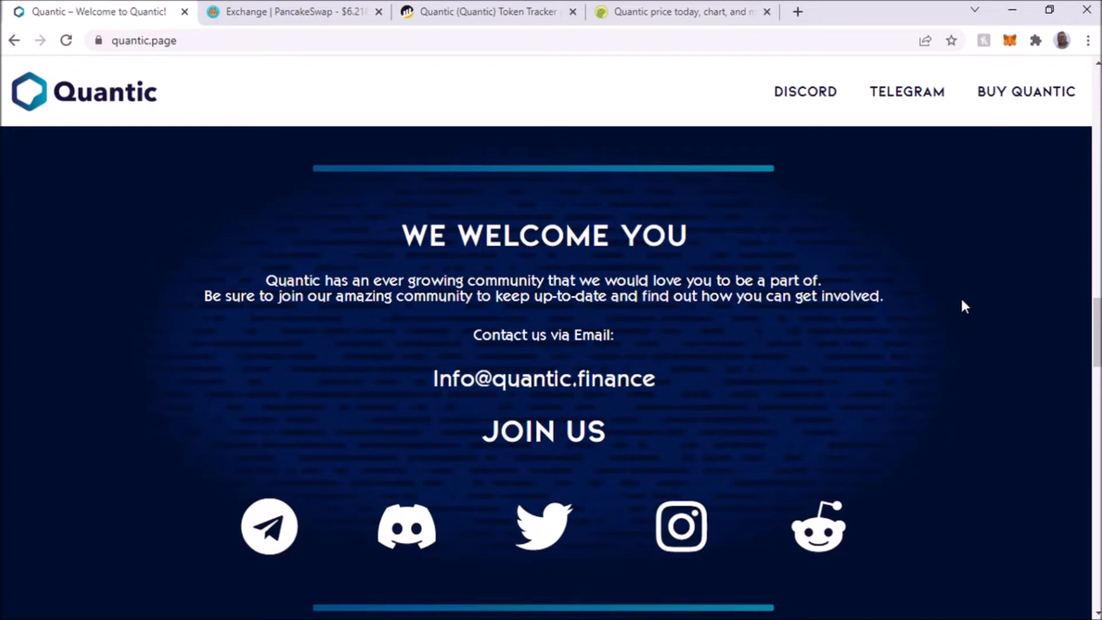
mouse_move(924, 372)
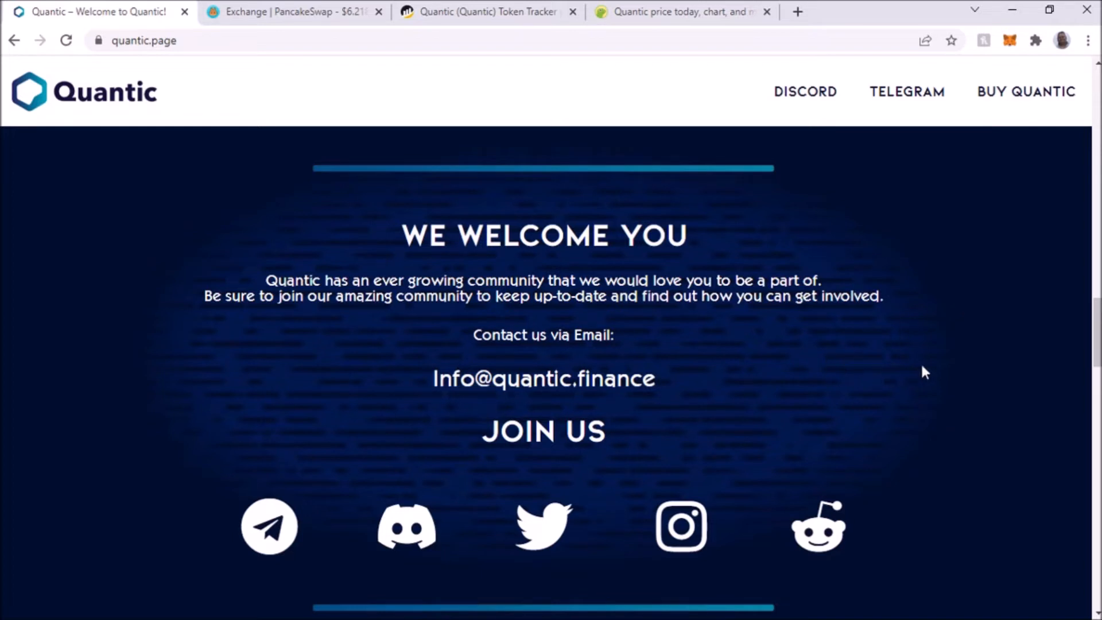
mouse_move(938, 366)
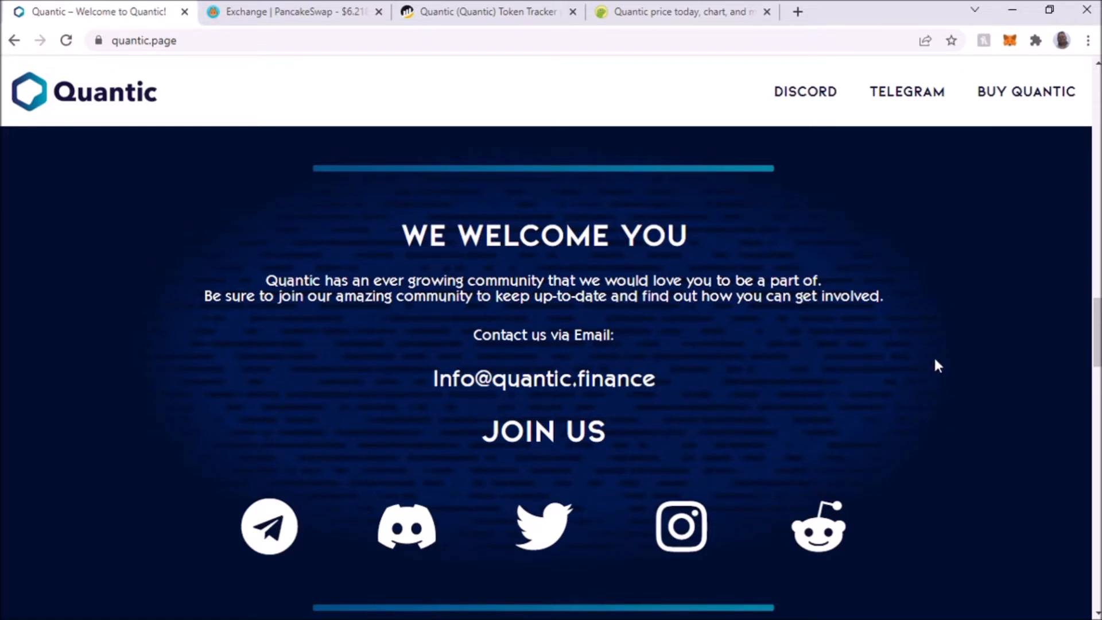
mouse_move(945, 372)
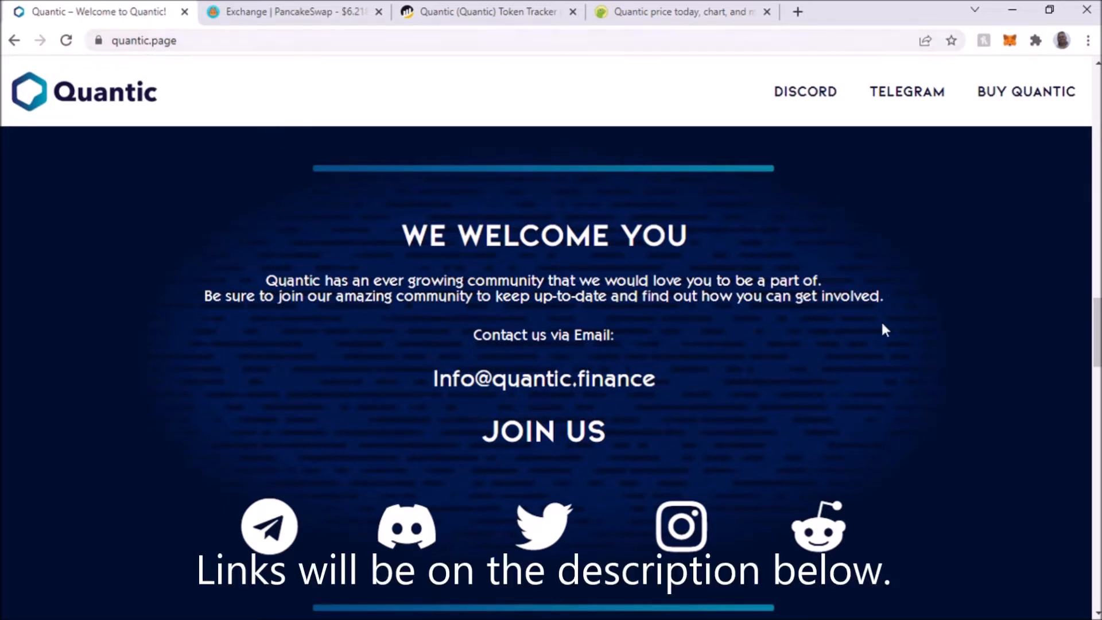
- Scroll down to the Quantic contract address line and the Tokenomics BEP-20 elastic-supply description
scroll("down", 3)
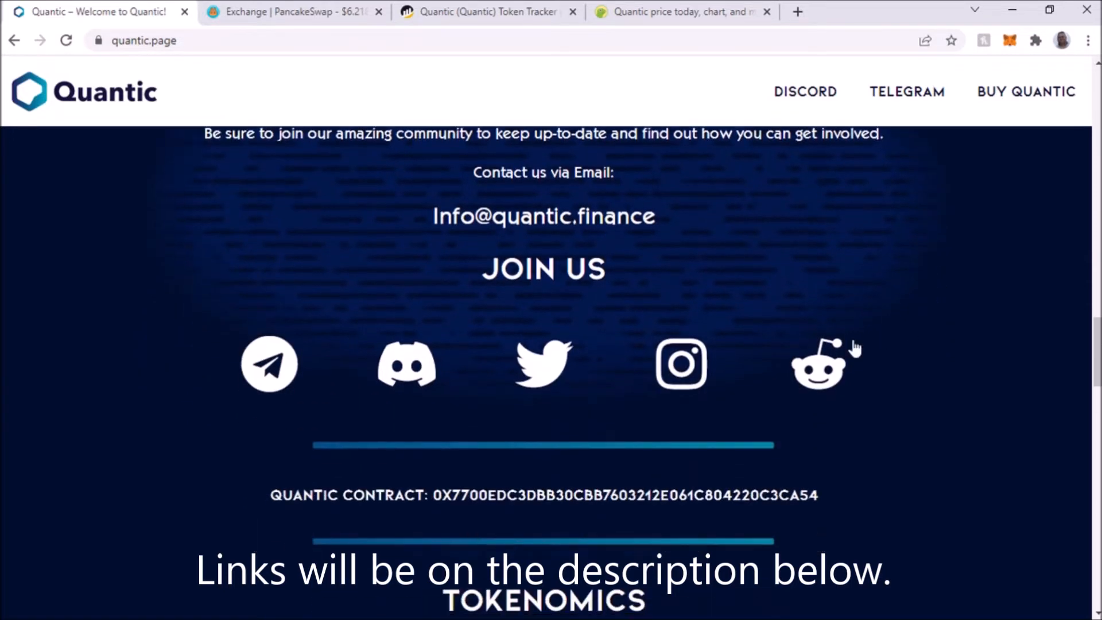
mouse_move(517, 530)
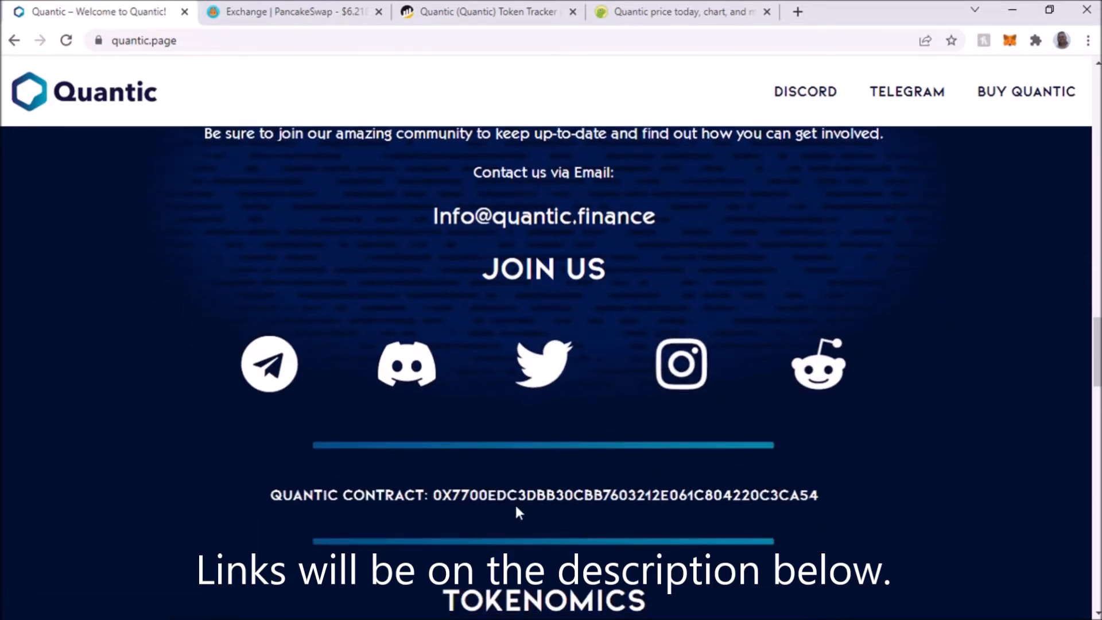
scroll("down", 3)
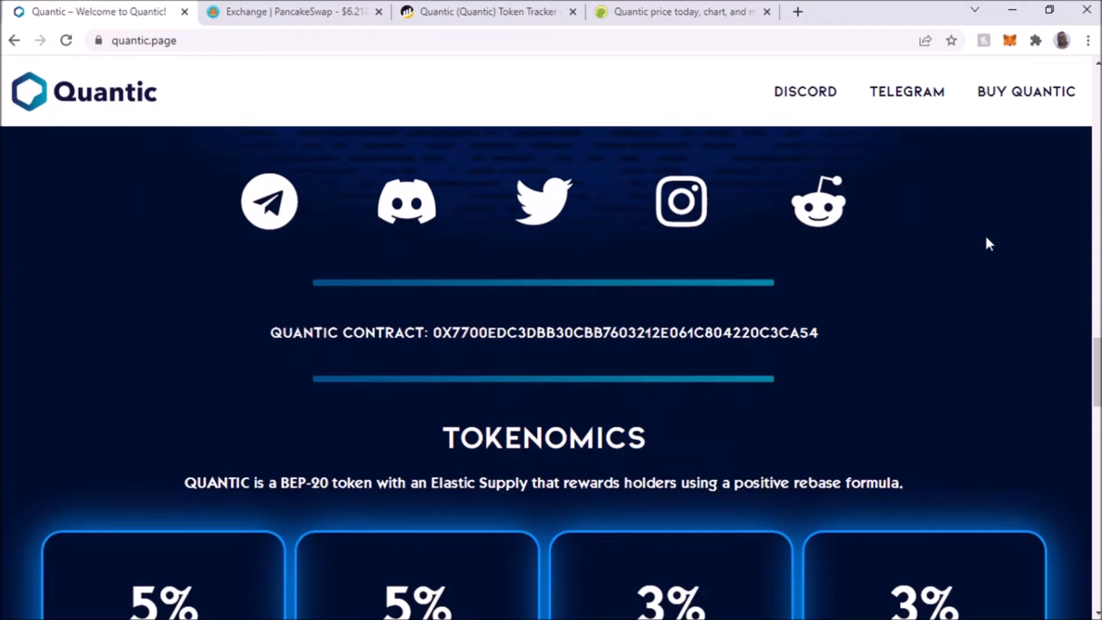
mouse_move(406, 342)
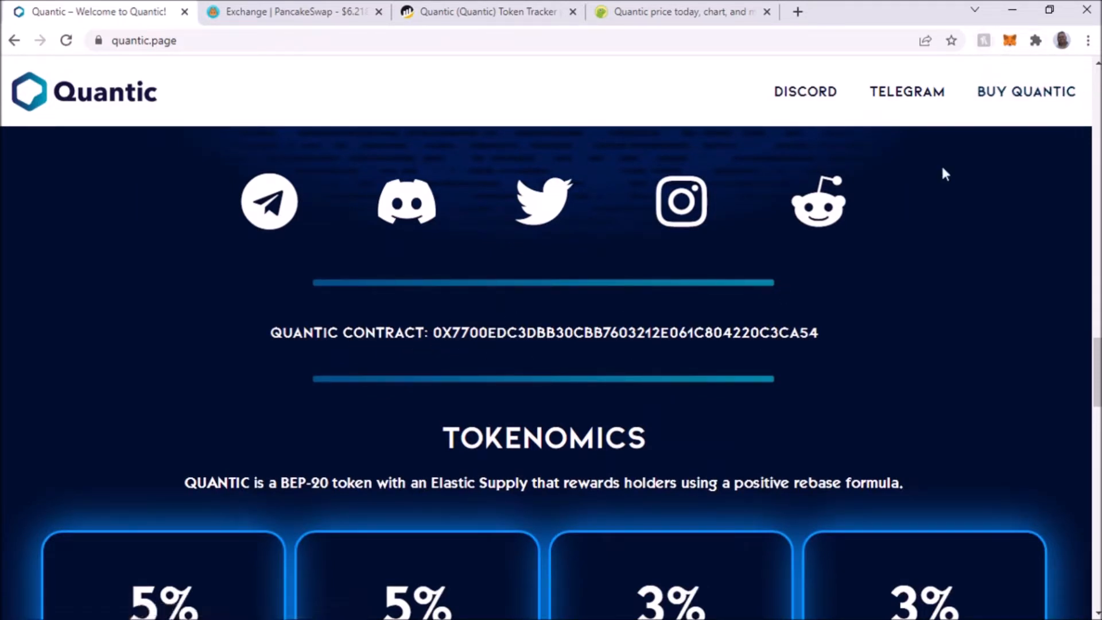
mouse_move(476, 343)
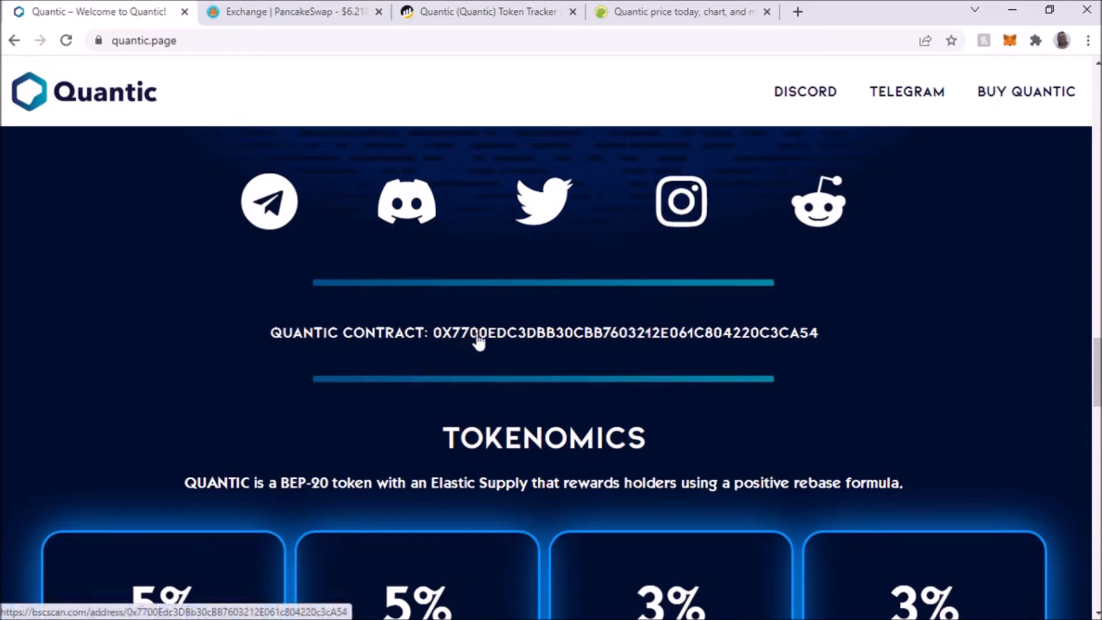
mouse_move(488, 36)
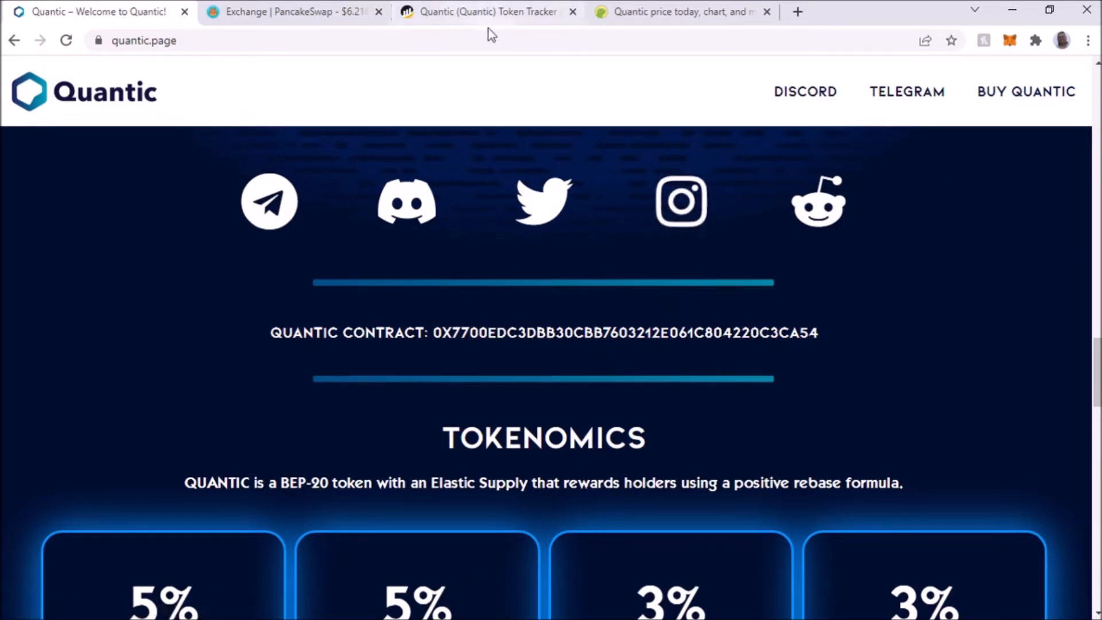
- Review Quantic's 5.32 billion total supply and 7,566 holders on BscScan, then show its Transfers list
left_click(483, 13)
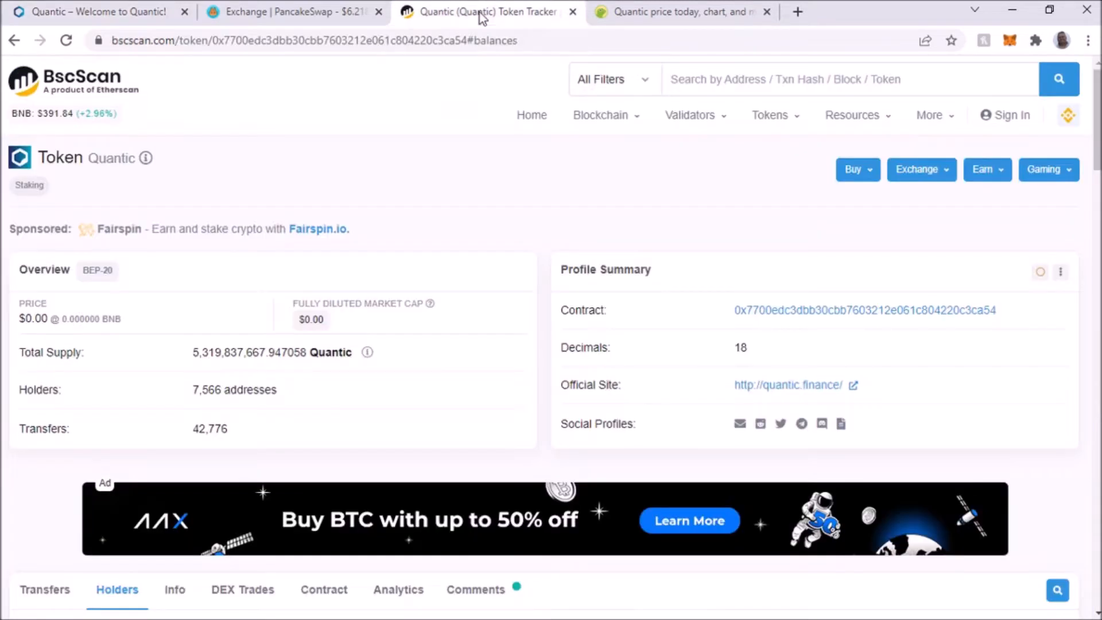
mouse_move(429, 295)
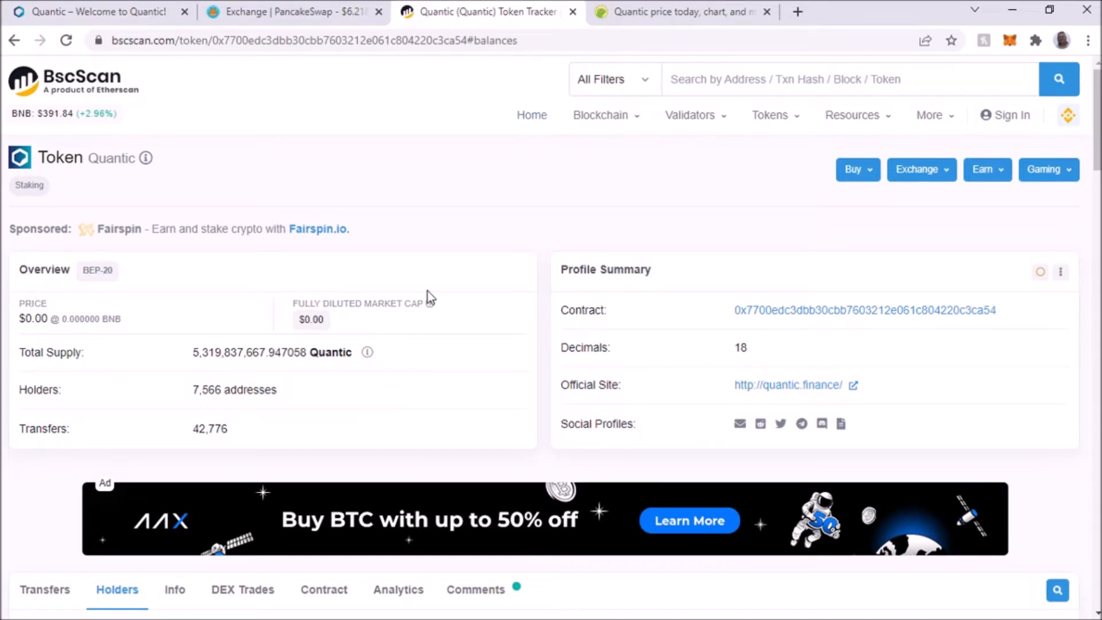
mouse_move(207, 370)
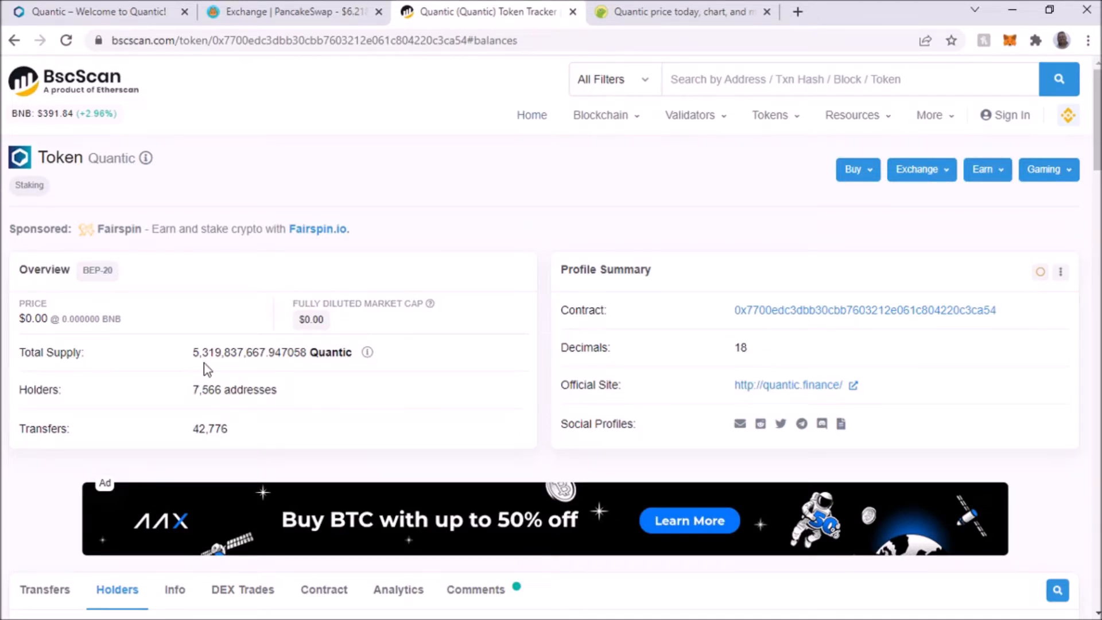
mouse_move(204, 366)
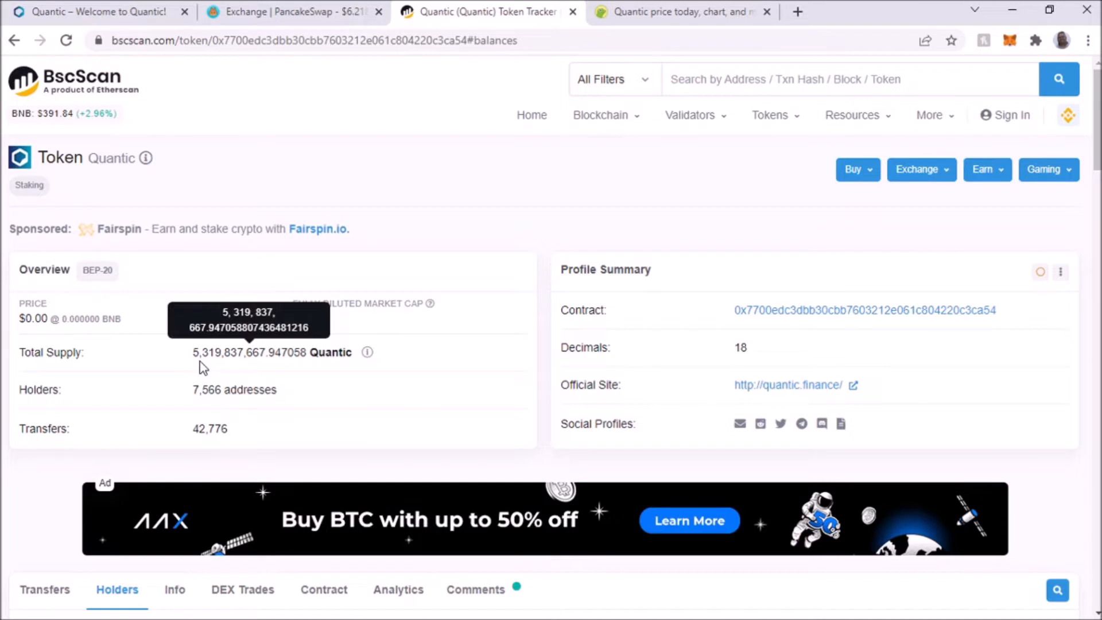
mouse_move(233, 370)
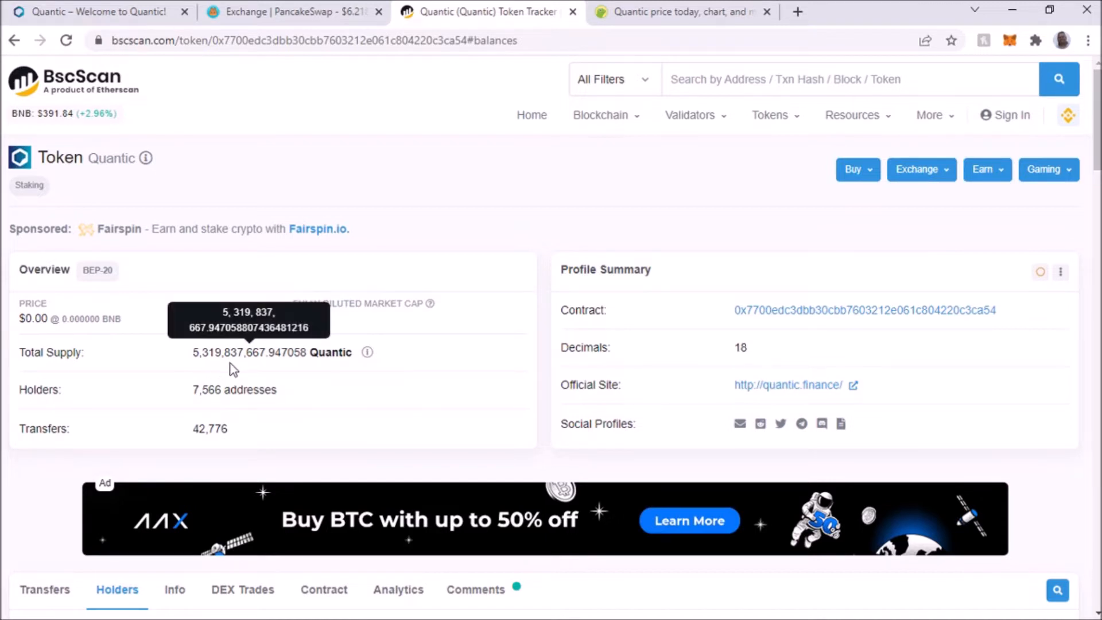
mouse_move(321, 374)
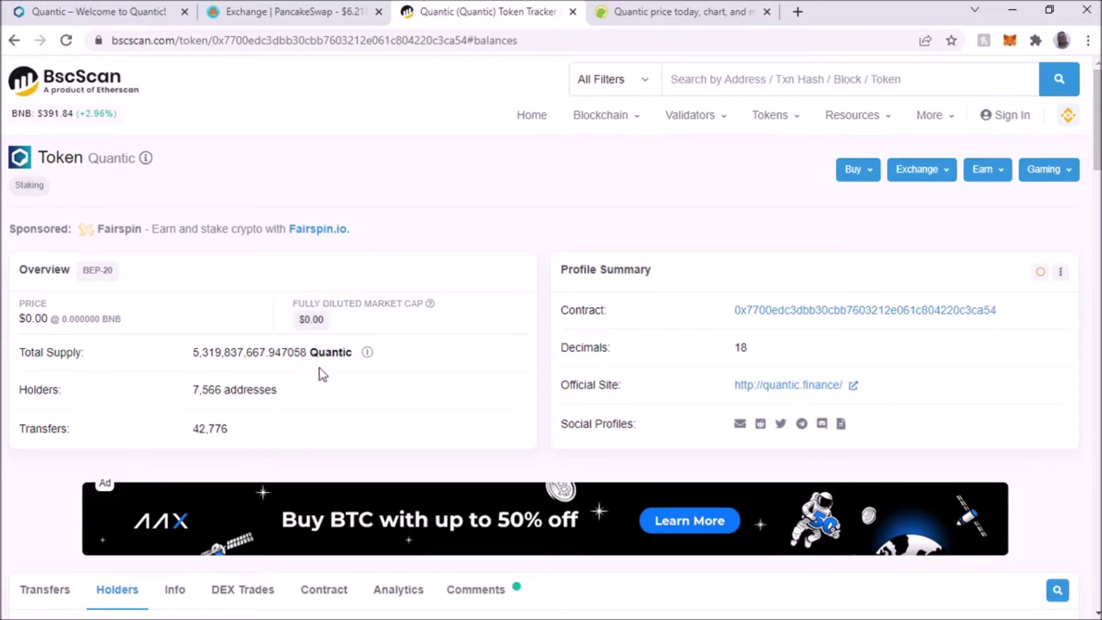
mouse_move(273, 410)
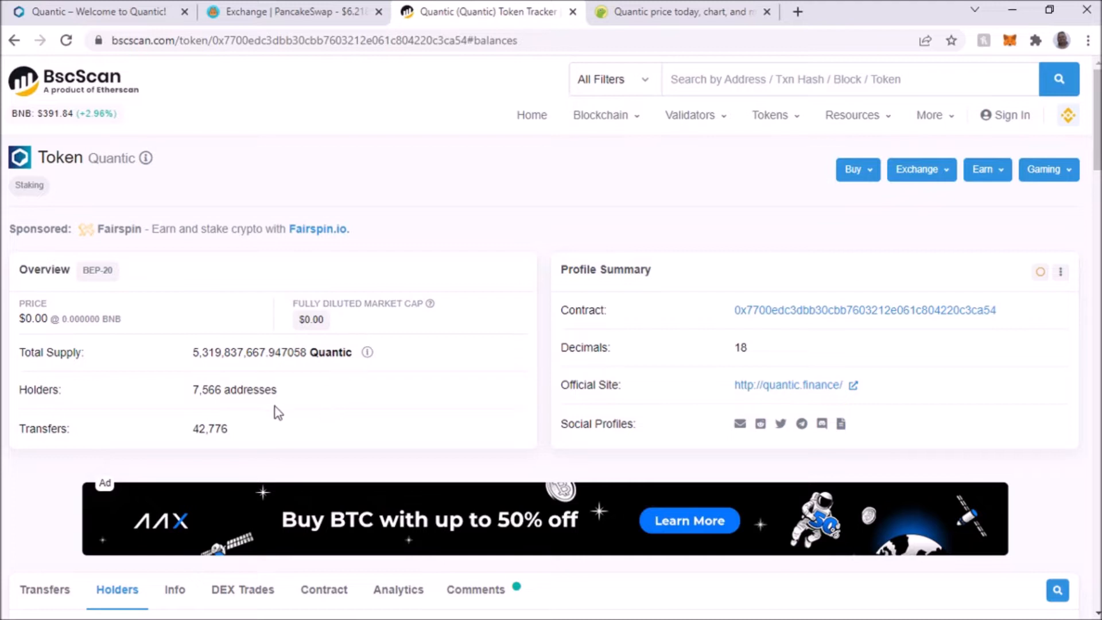
mouse_move(202, 406)
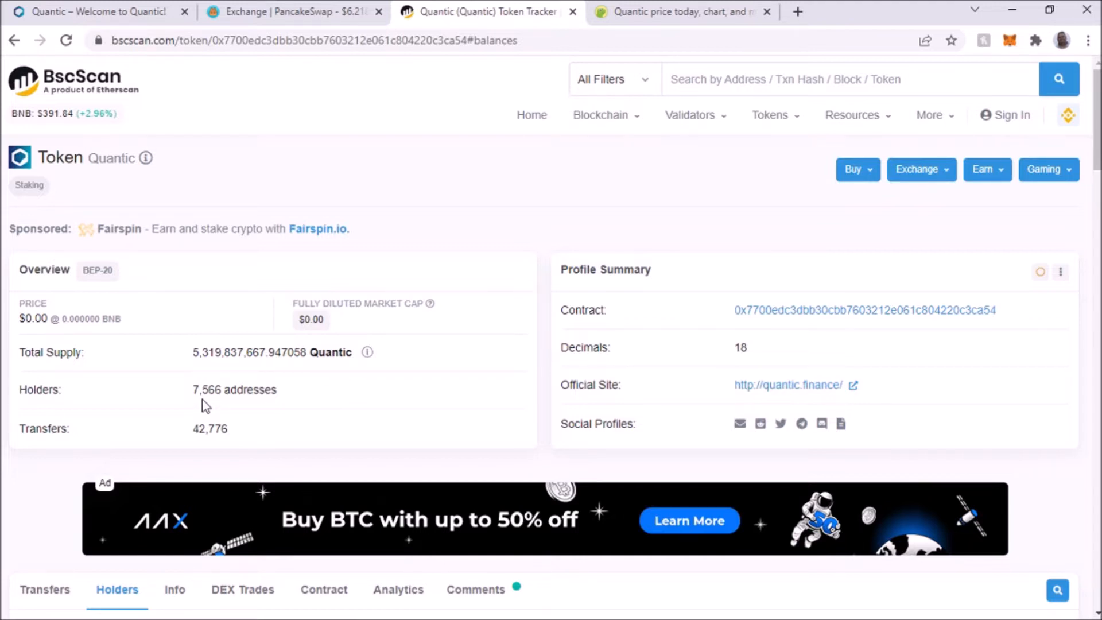
mouse_move(814, 301)
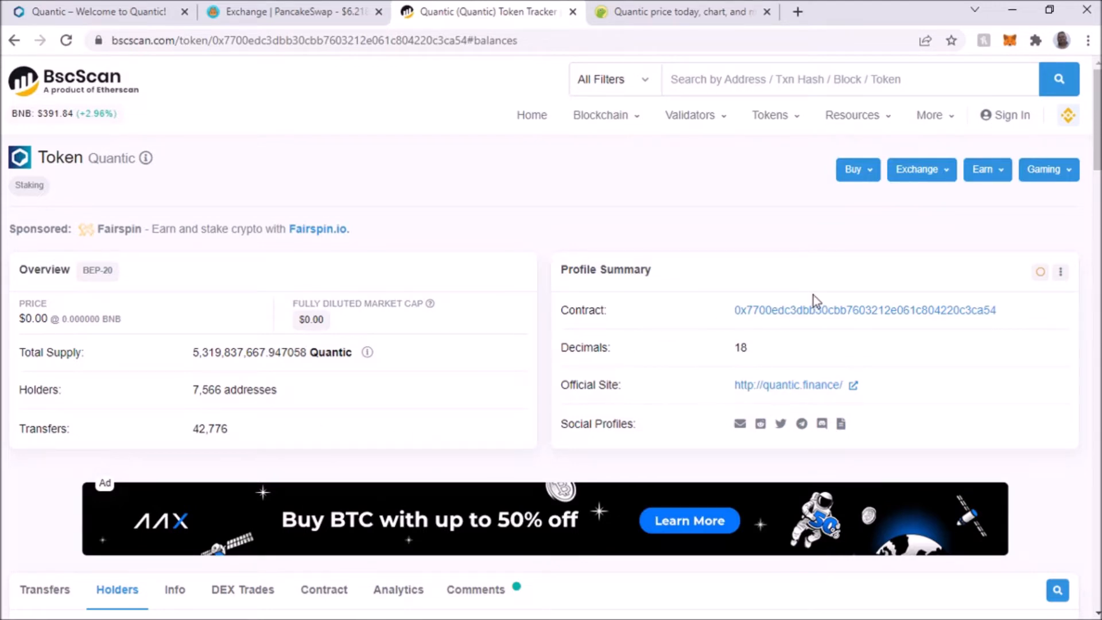
scroll("down", 3)
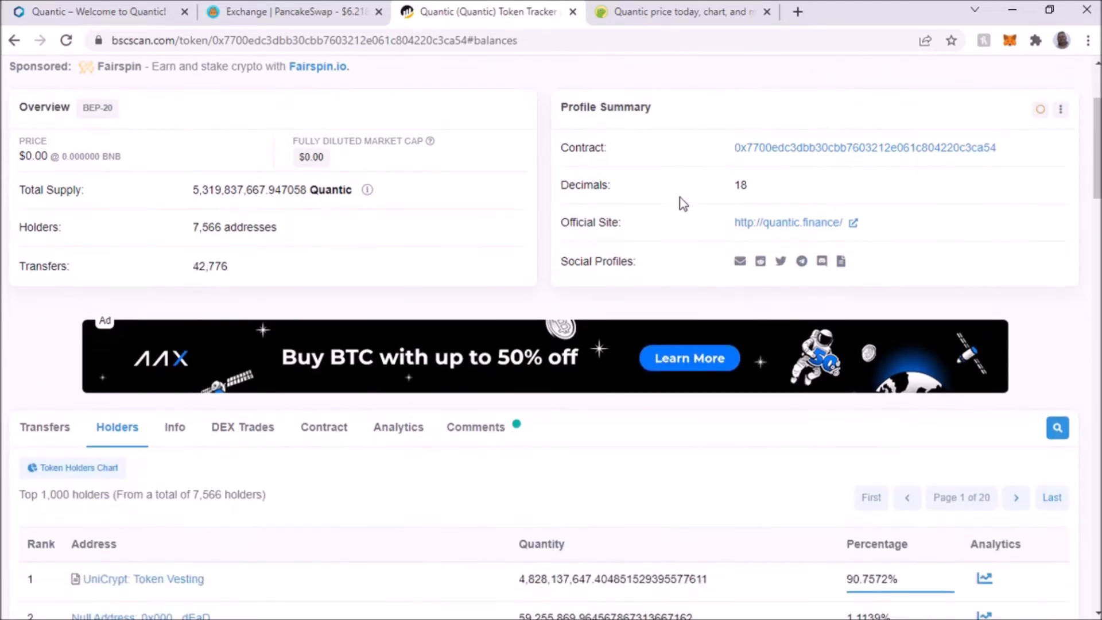
scroll("down", 3)
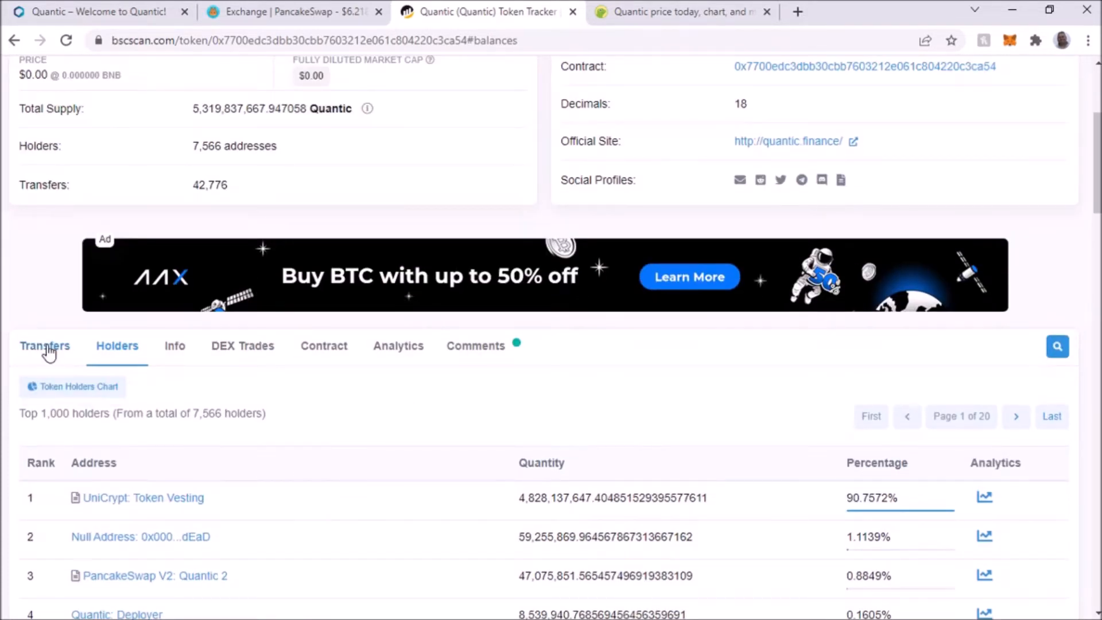
left_click(45, 345)
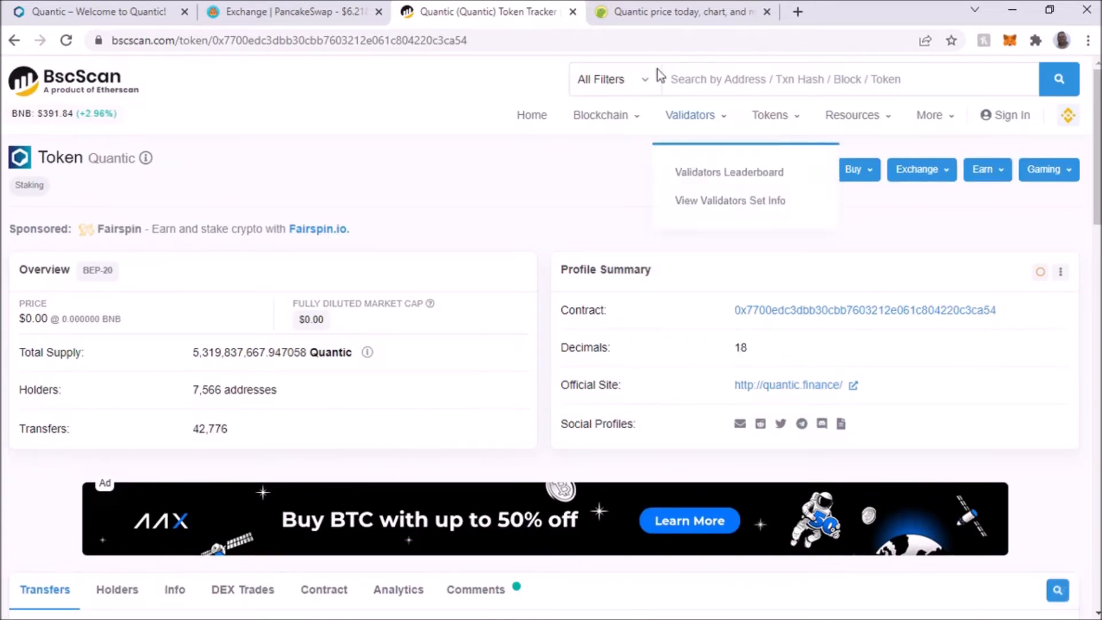
- View Quantic's $0.0116 price and 4.19 billion supply on CoinGecko with the 7-day price chart
left_click(688, 12)
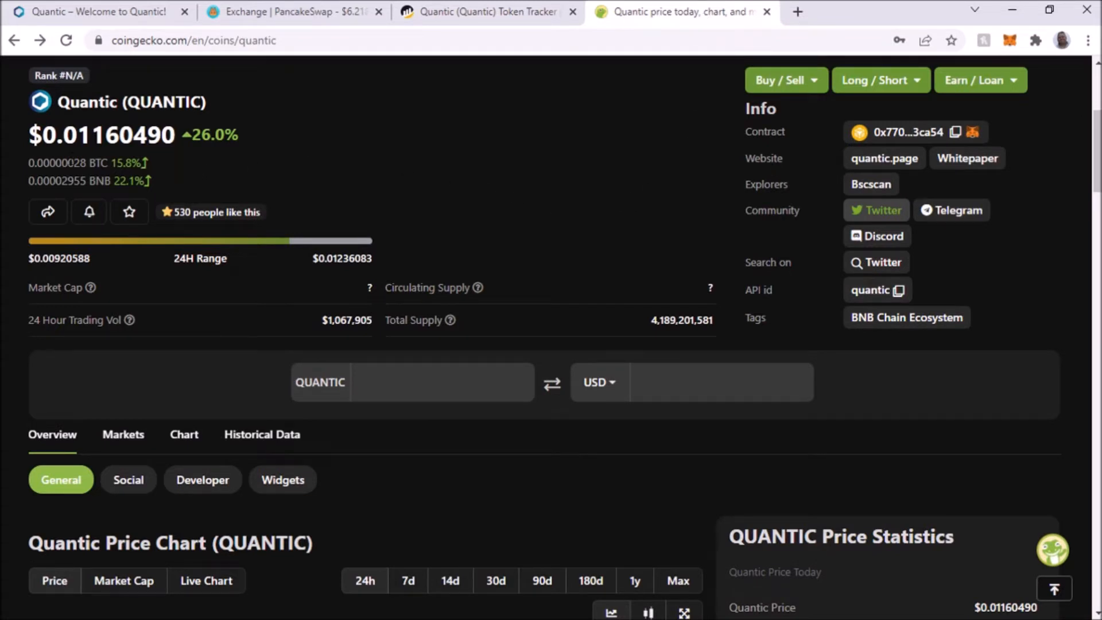
mouse_move(514, 208)
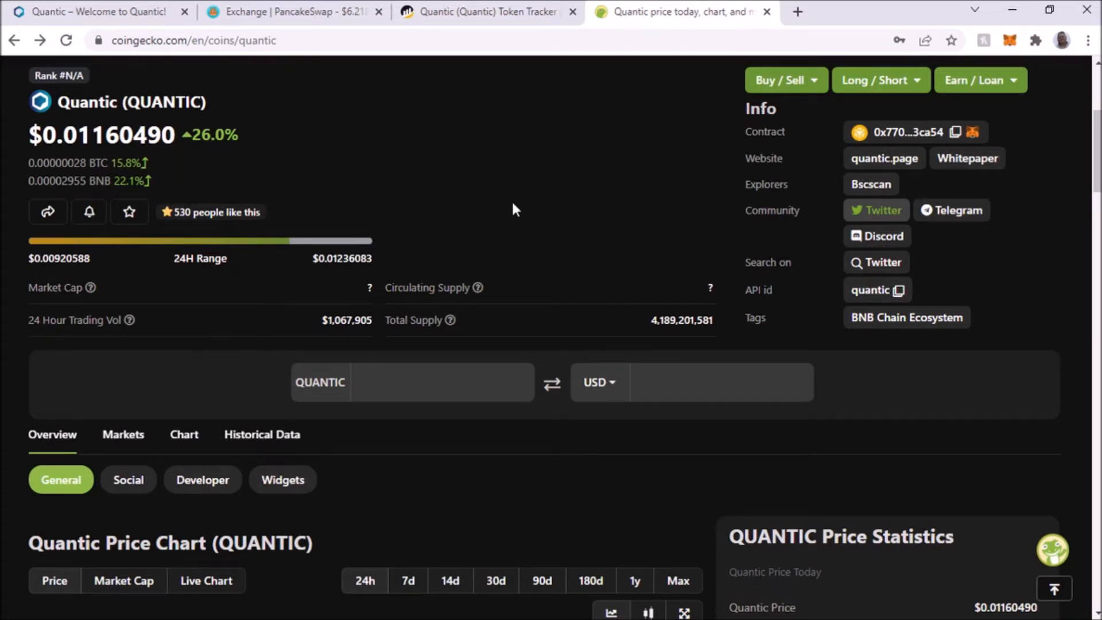
scroll("down", 3)
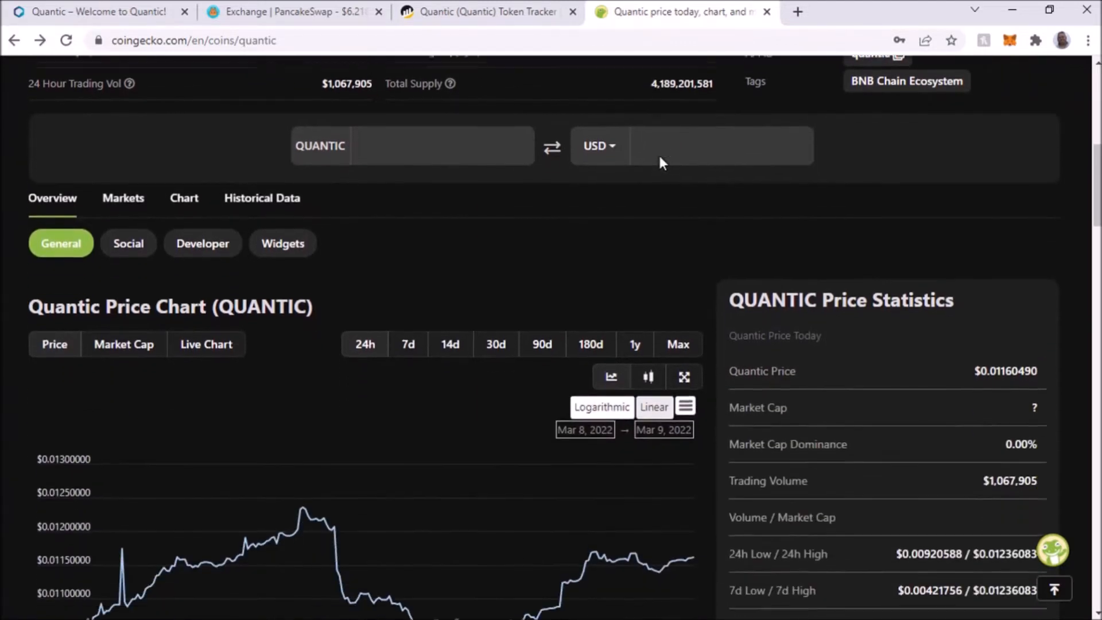
scroll("down", 3)
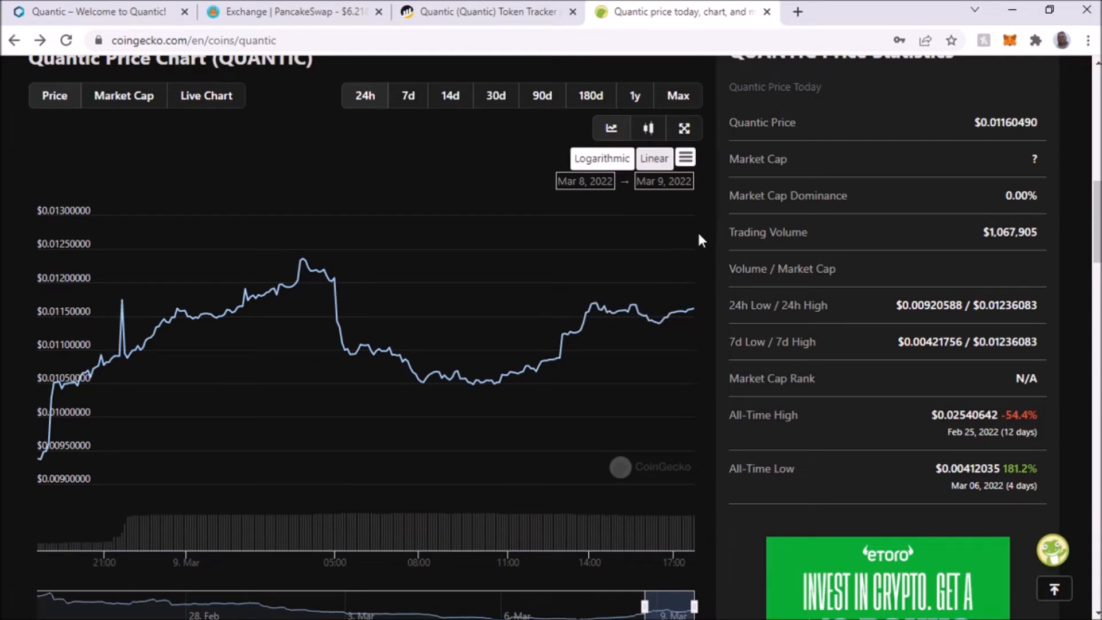
scroll("up", 3)
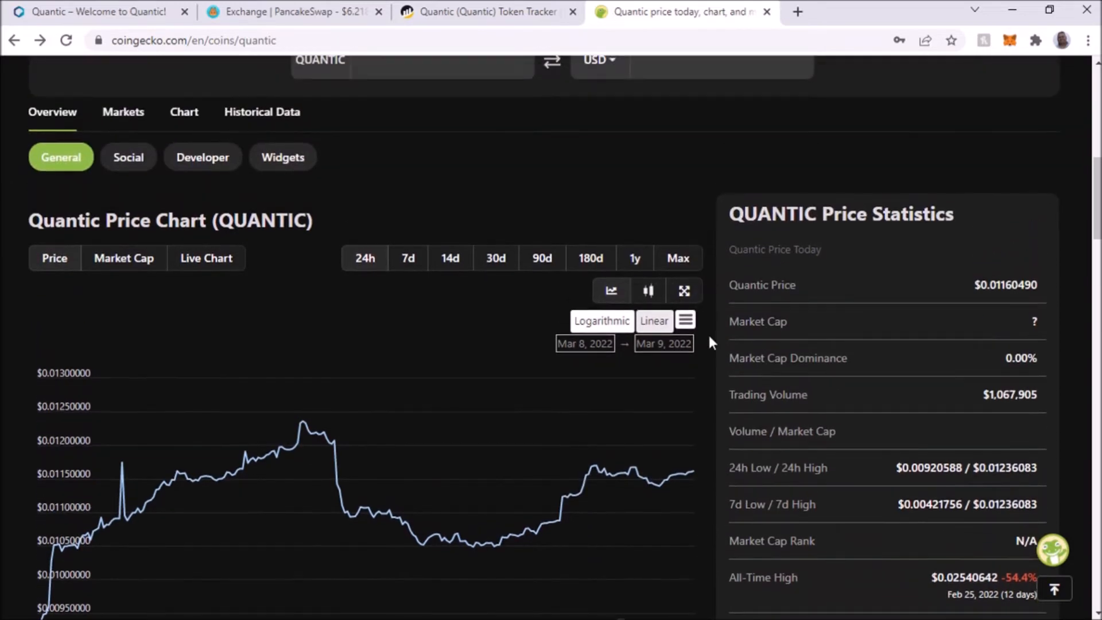
scroll("up", 3)
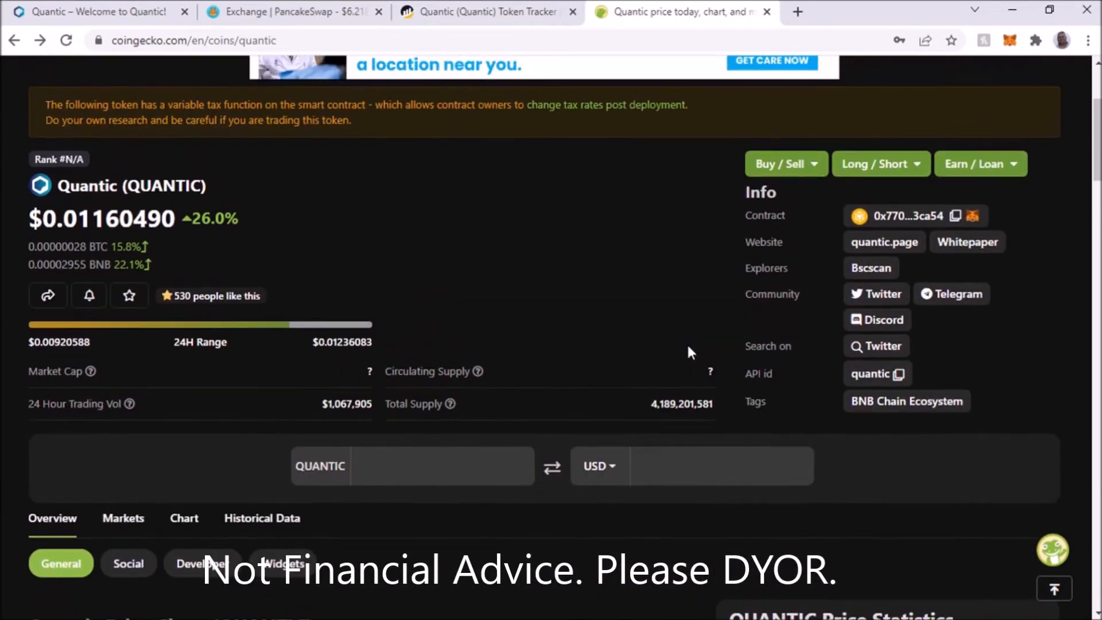
scroll("down", 3)
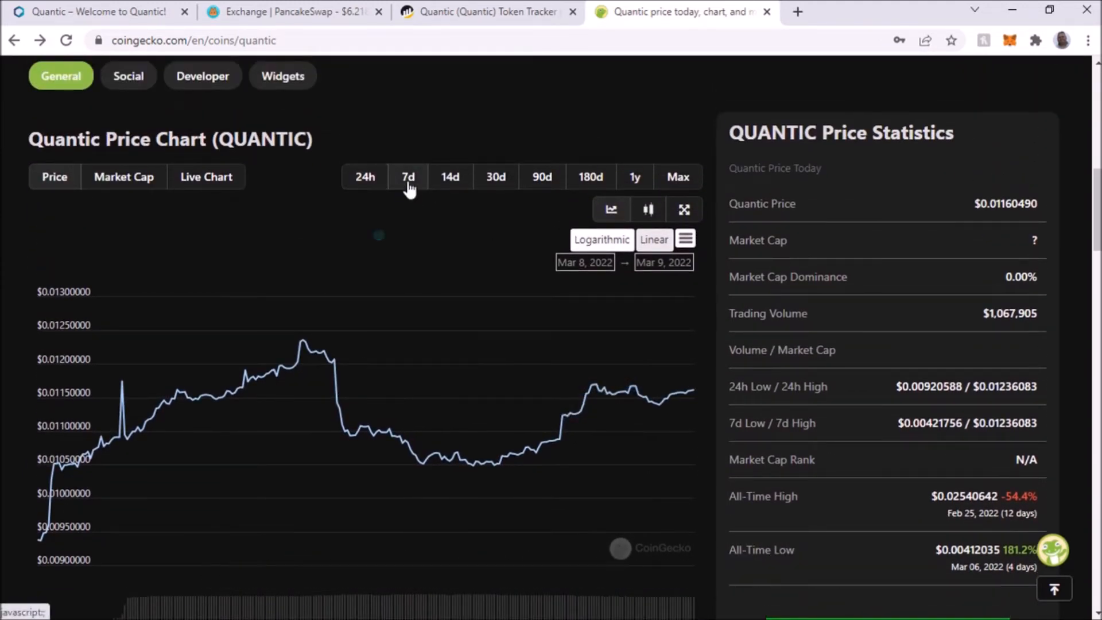
left_click(407, 176)
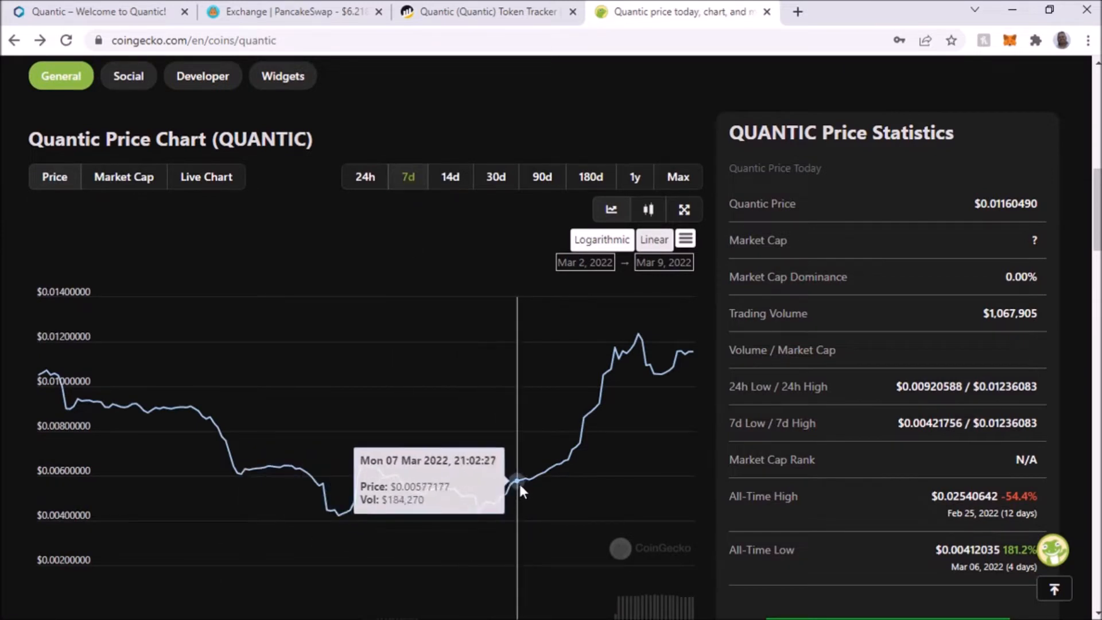
mouse_move(584, 413)
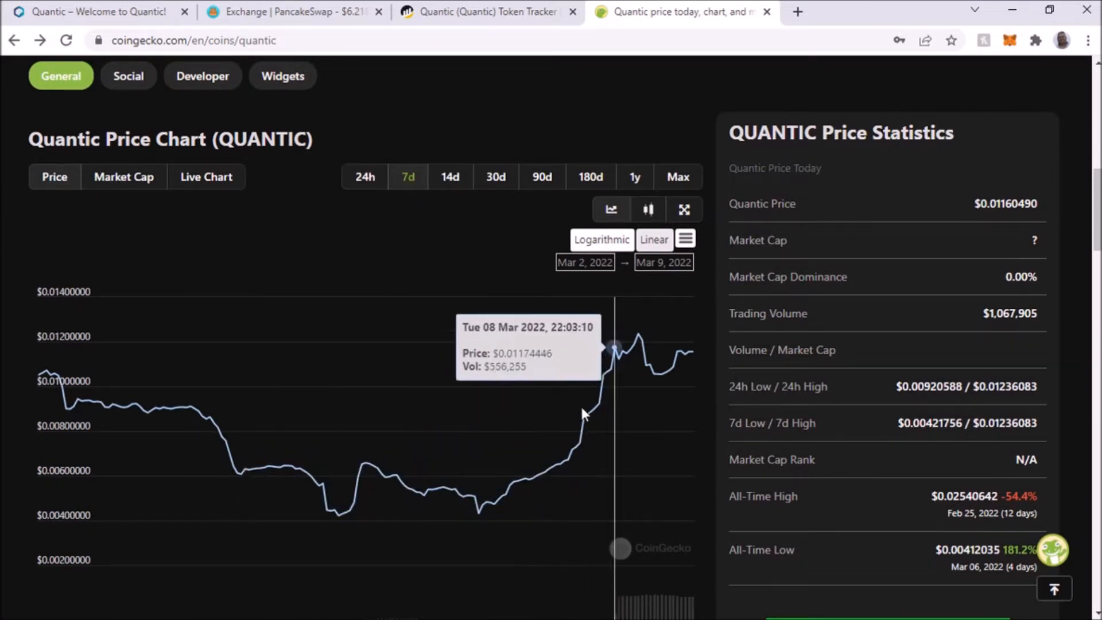
mouse_move(477, 512)
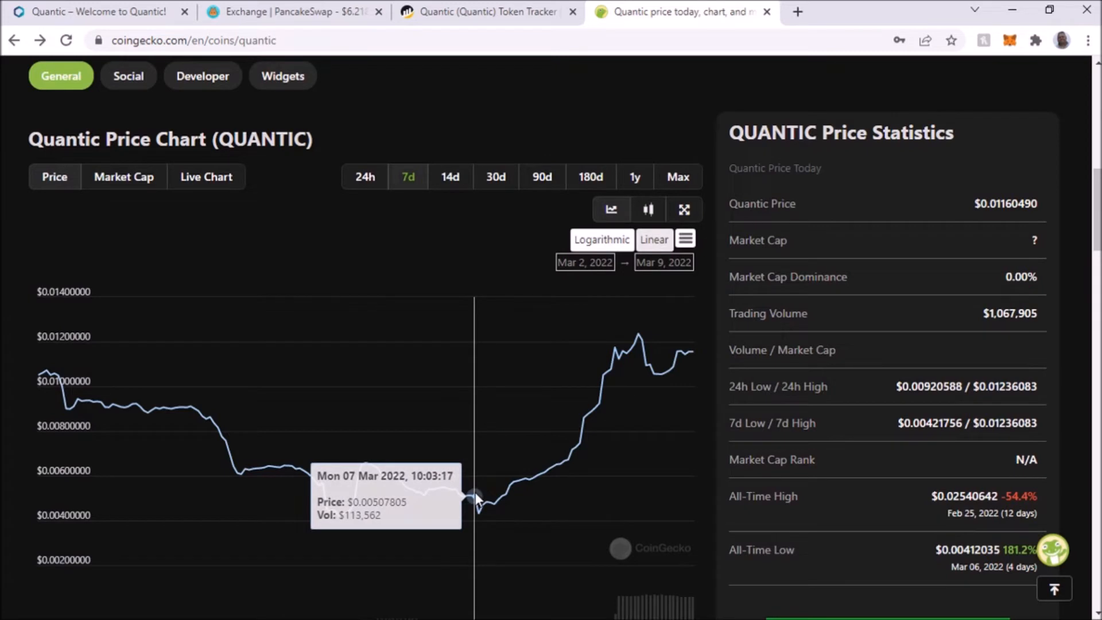
mouse_move(363, 518)
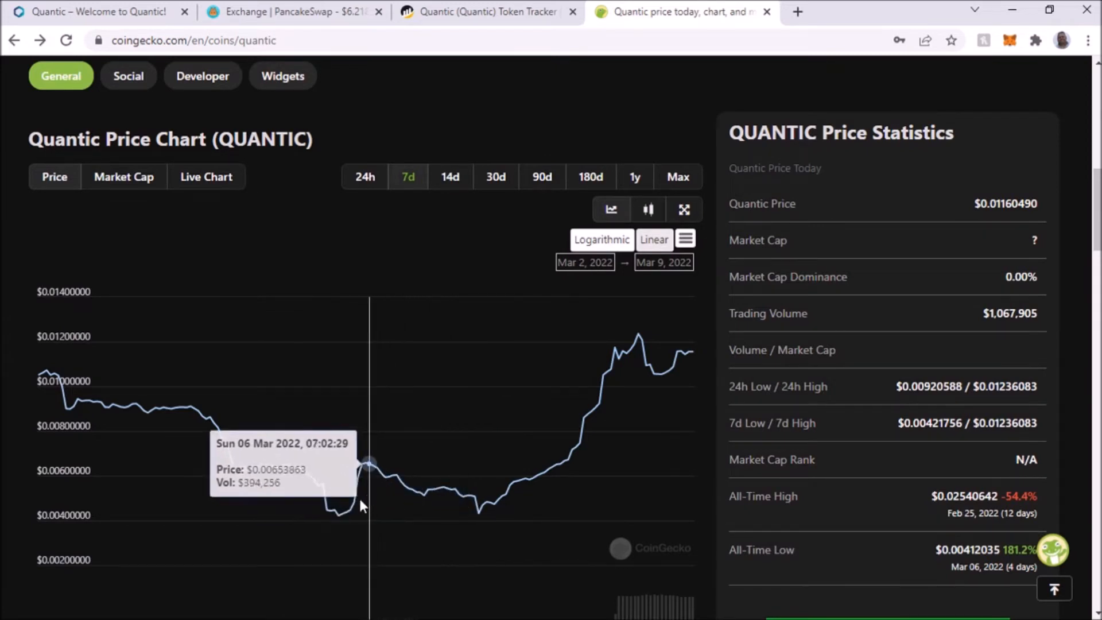
mouse_move(353, 526)
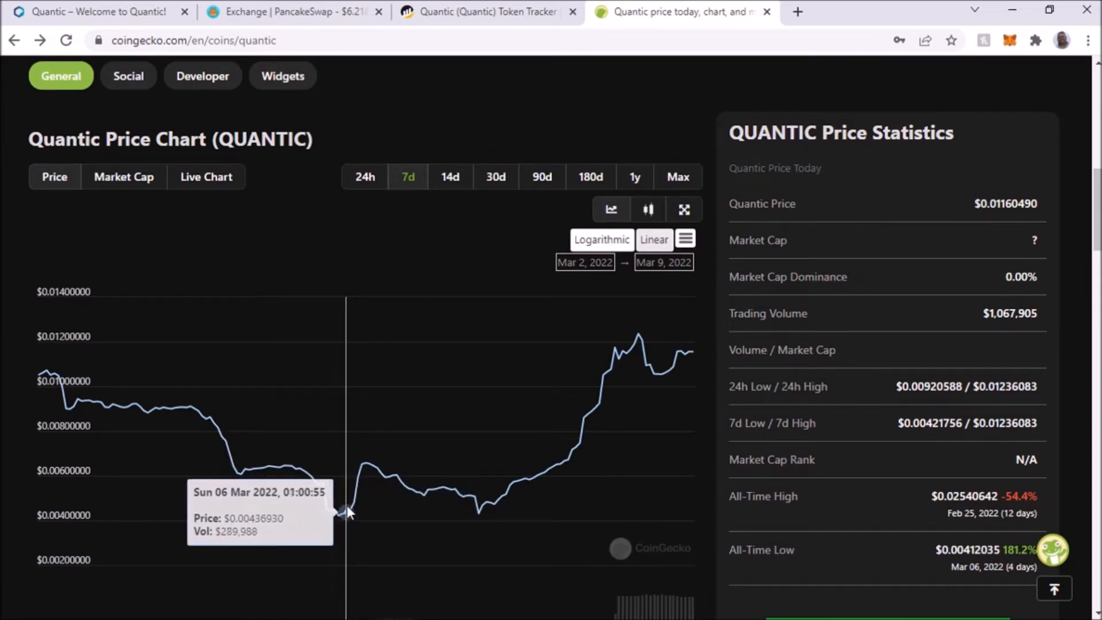
mouse_move(370, 500)
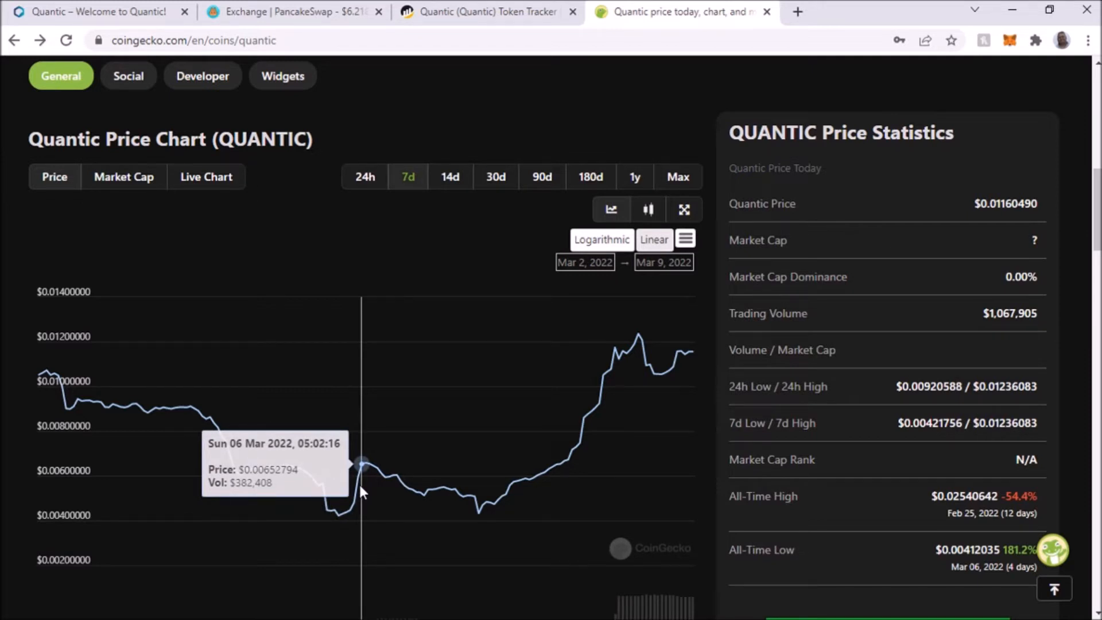
mouse_move(634, 358)
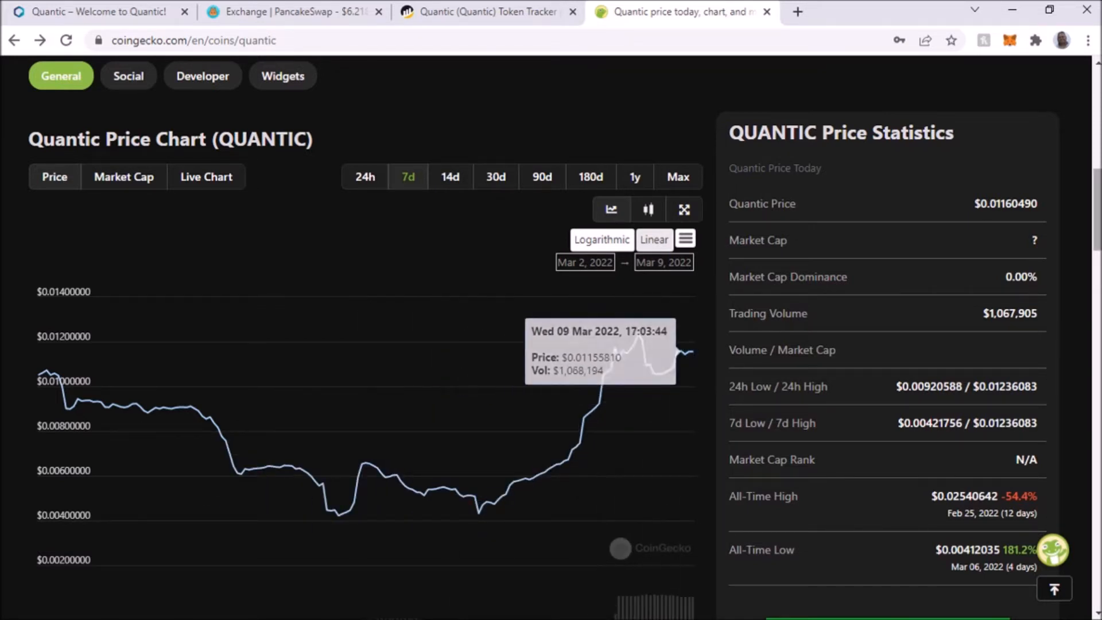
scroll("up", 3)
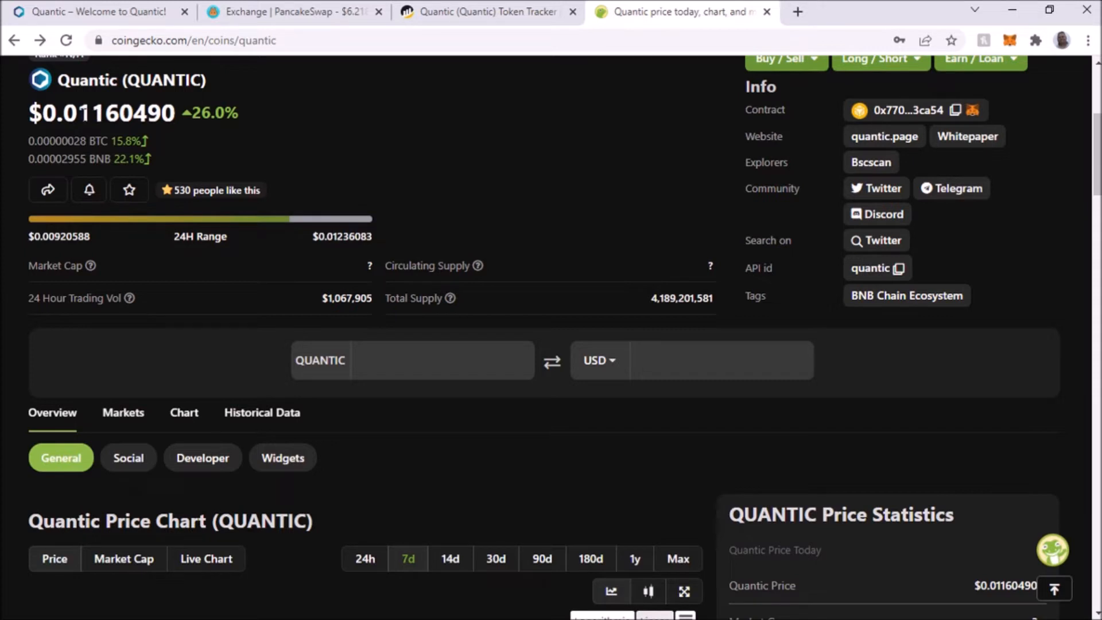
mouse_move(562, 197)
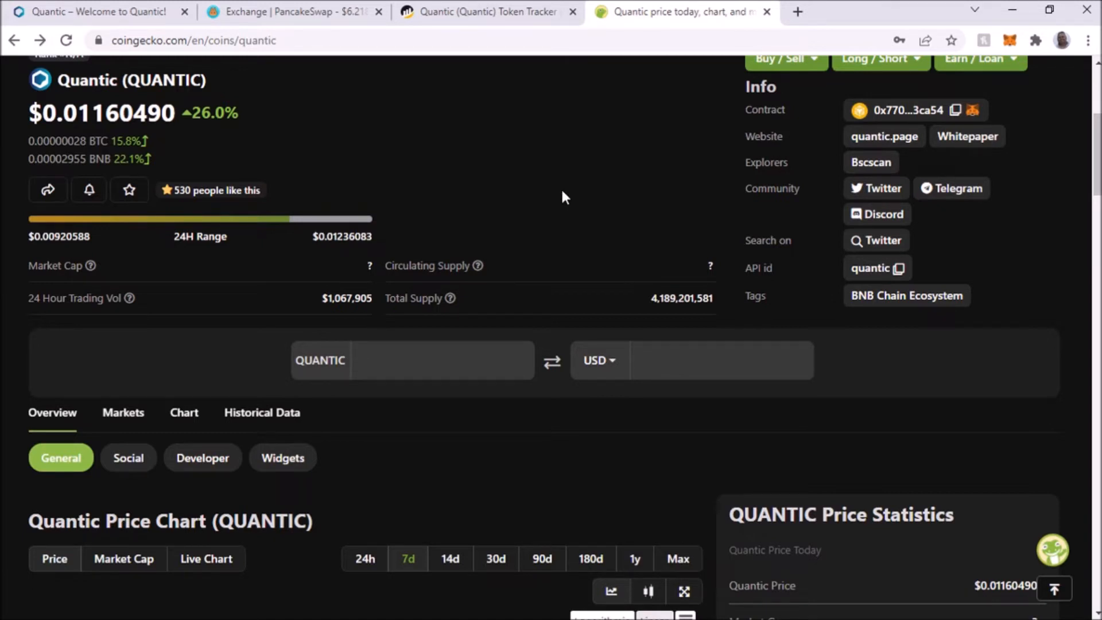
- Return to the Quantic site's Tokenomics cards: 5% automatic LP, 5% sustainability fund, 3% treasury, 3% BUSD rewards
left_click(288, 11)
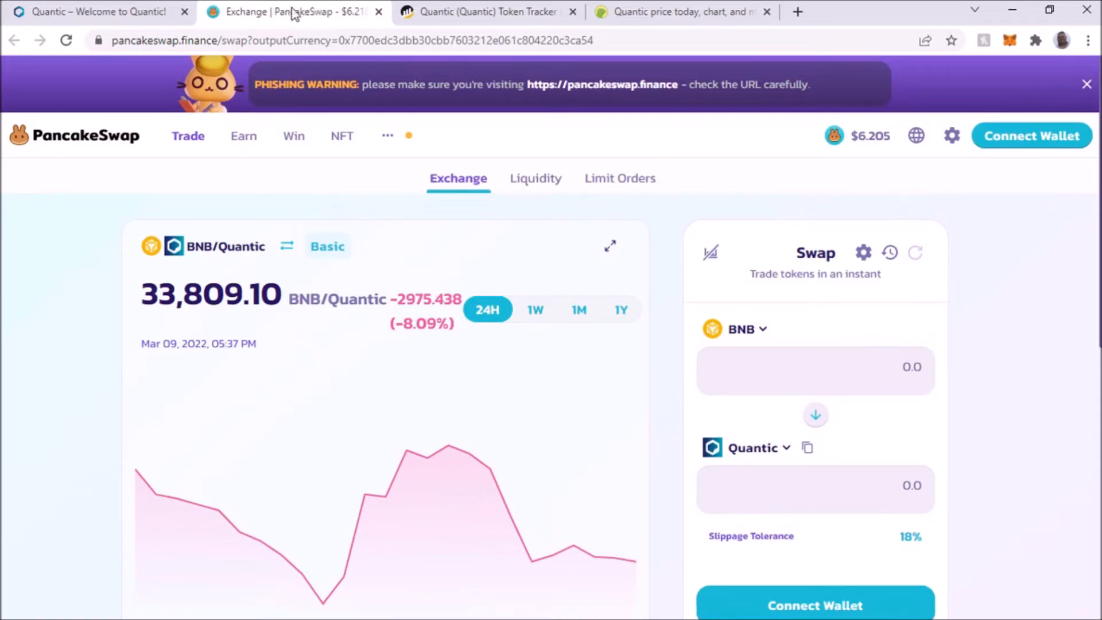
left_click(92, 12)
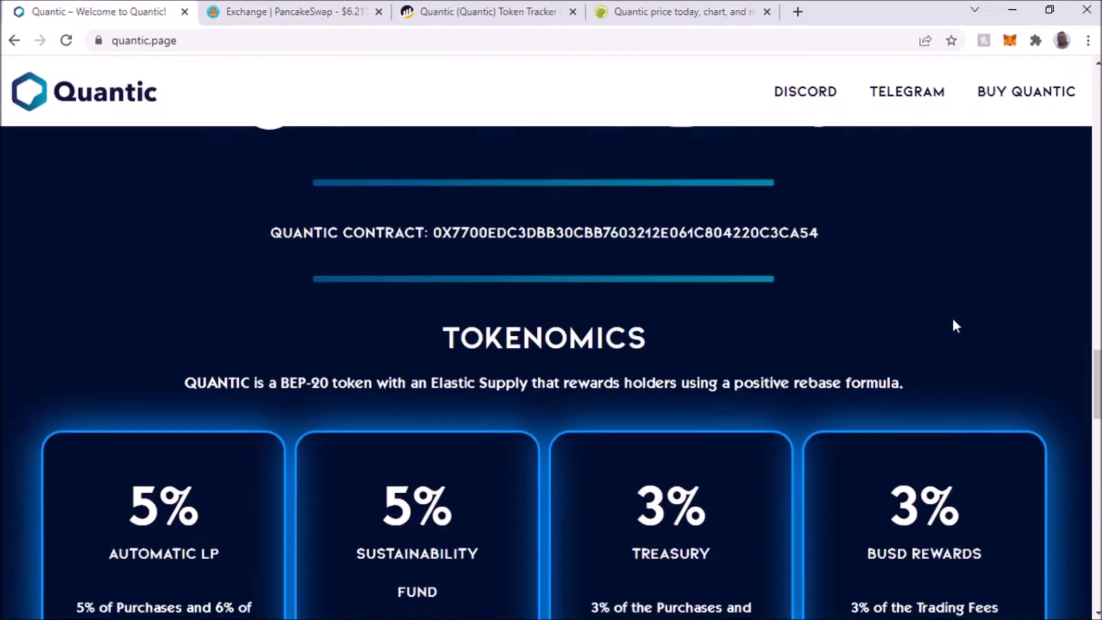
scroll("down", 3)
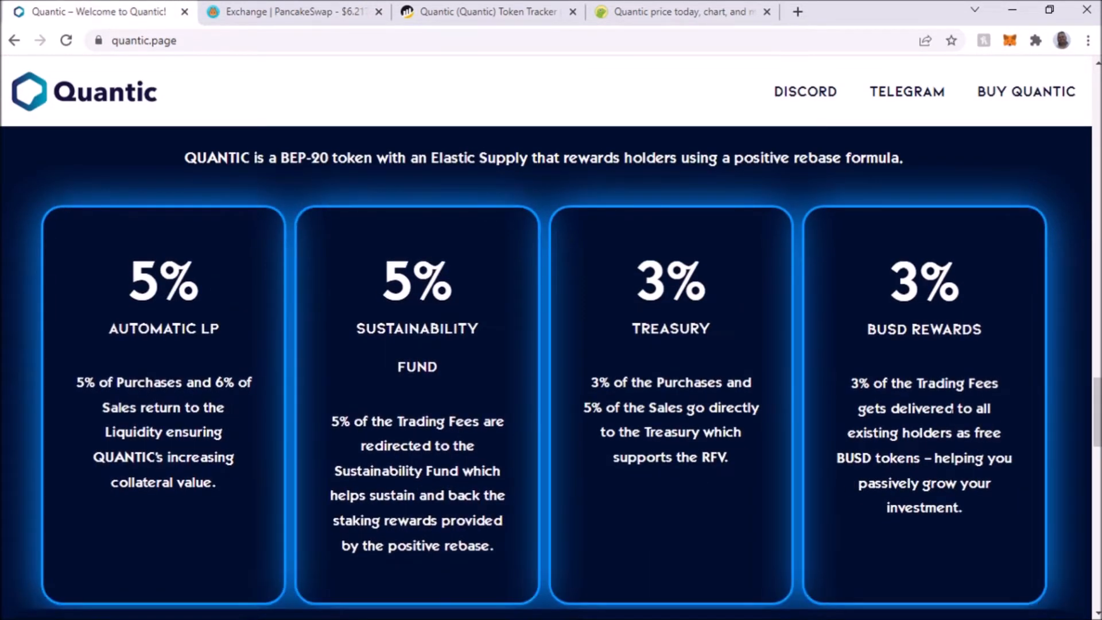
mouse_move(277, 472)
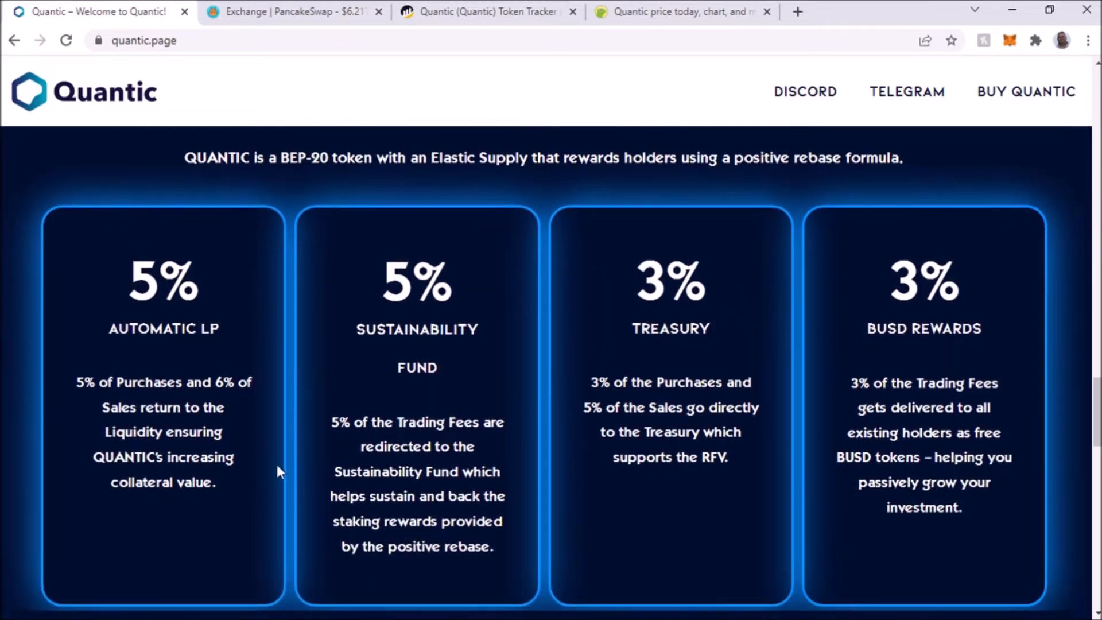
mouse_move(556, 517)
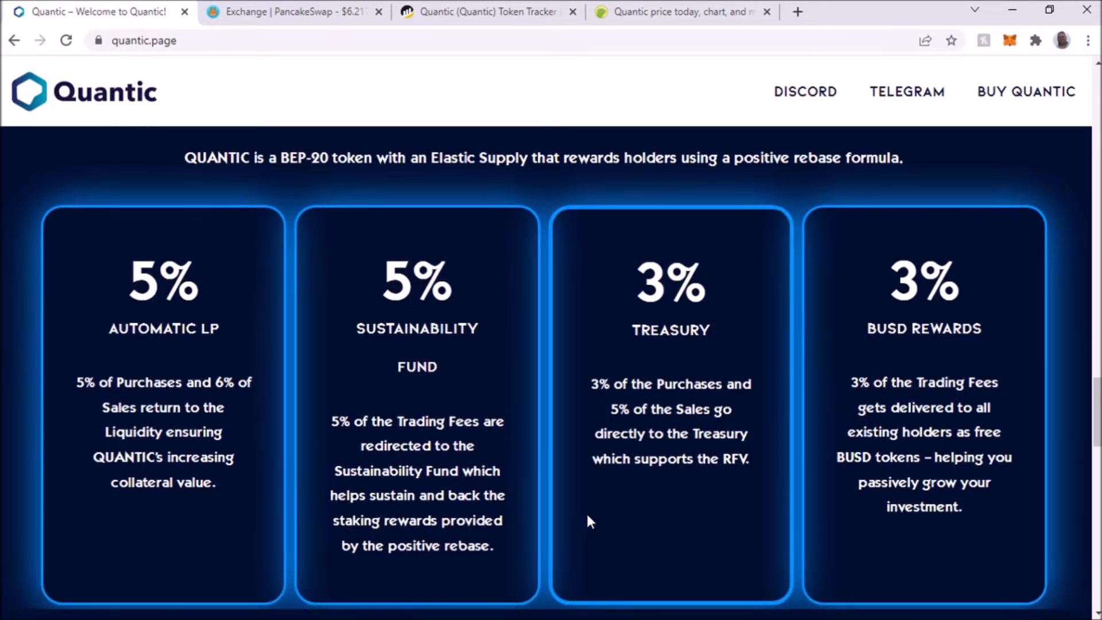
mouse_move(700, 526)
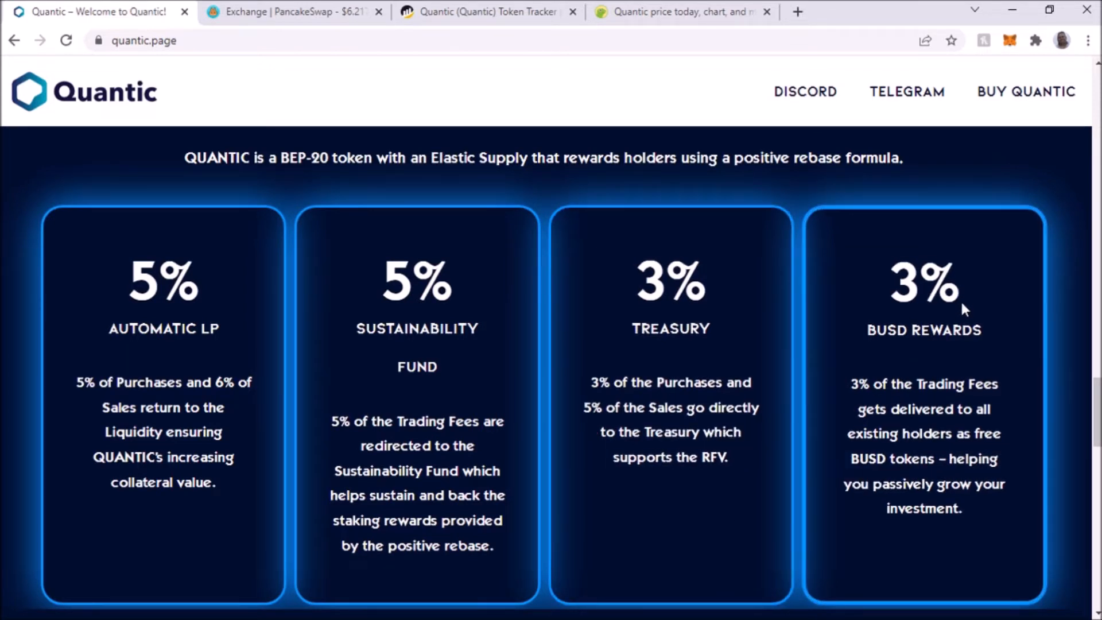
mouse_move(872, 343)
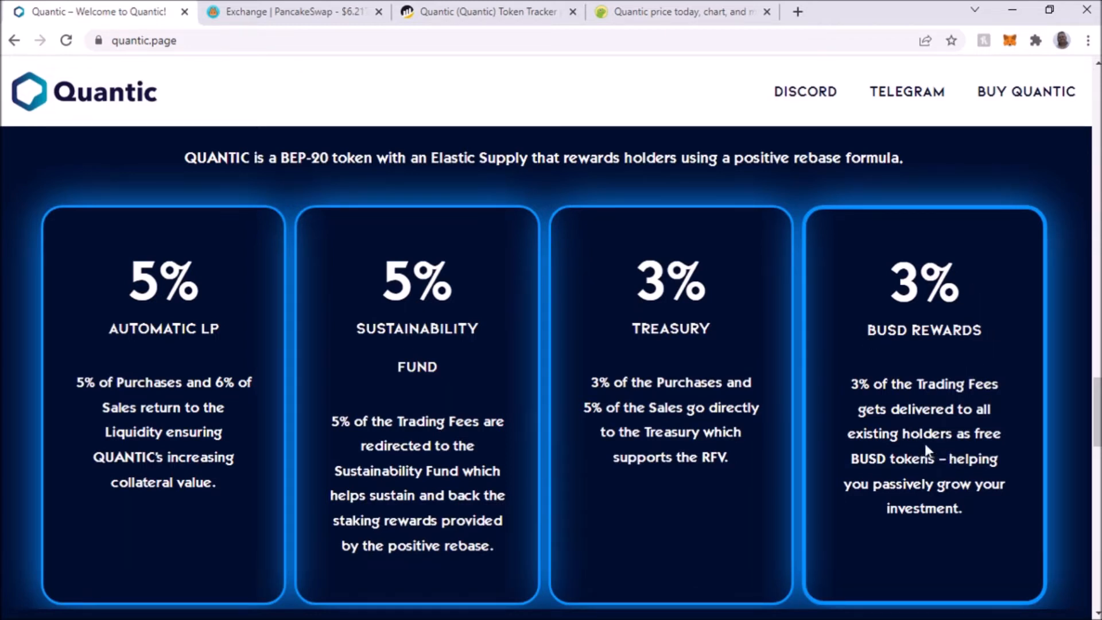
mouse_move(957, 459)
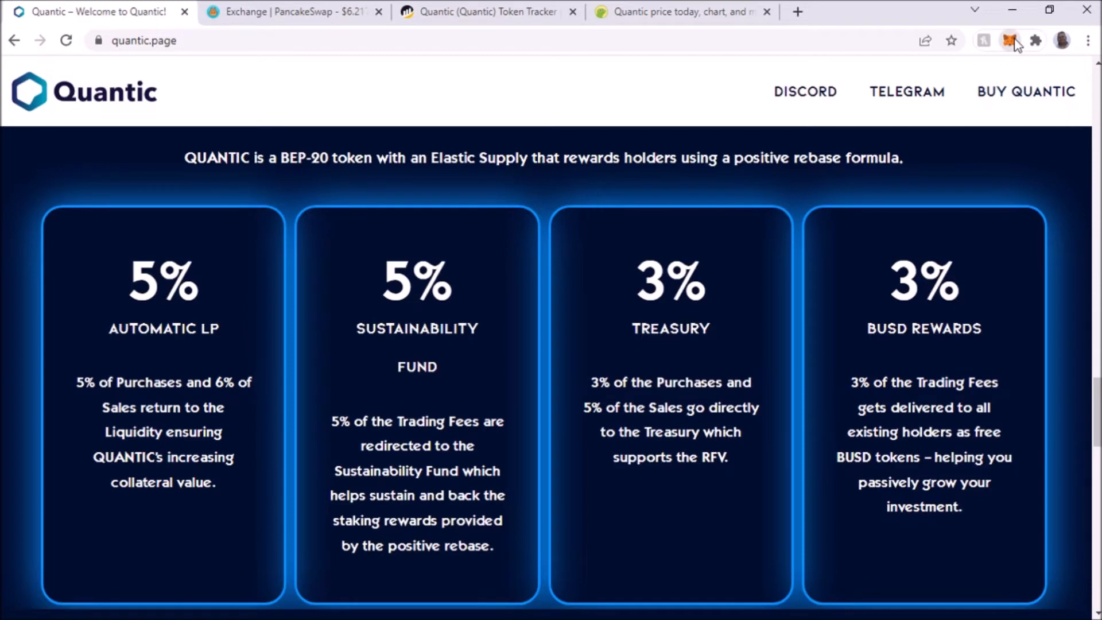
left_click(1007, 40)
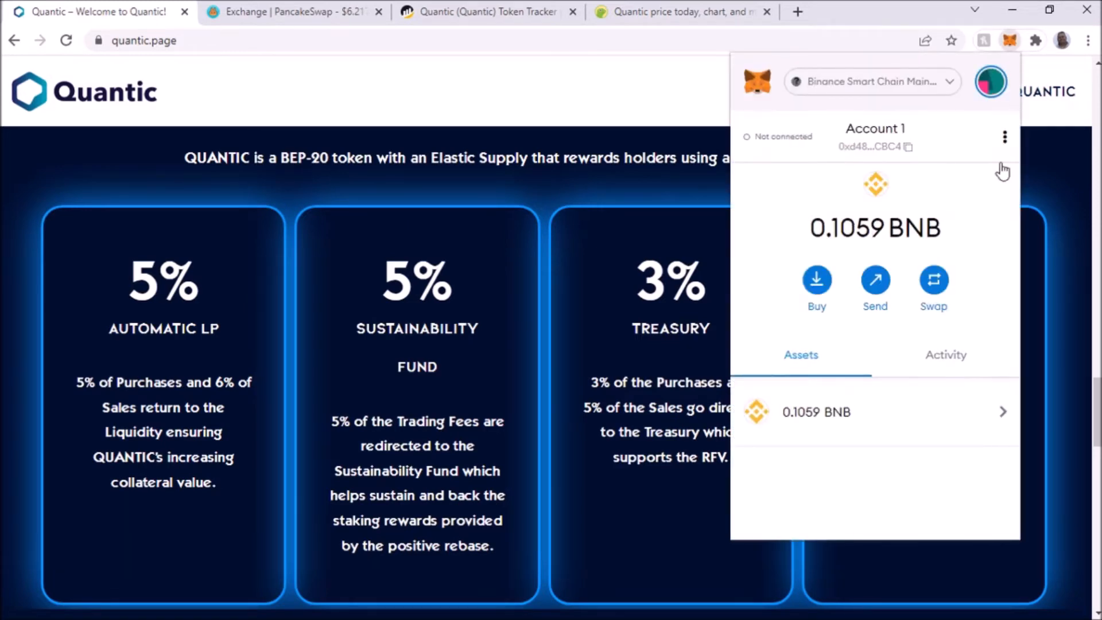
scroll("down", 3)
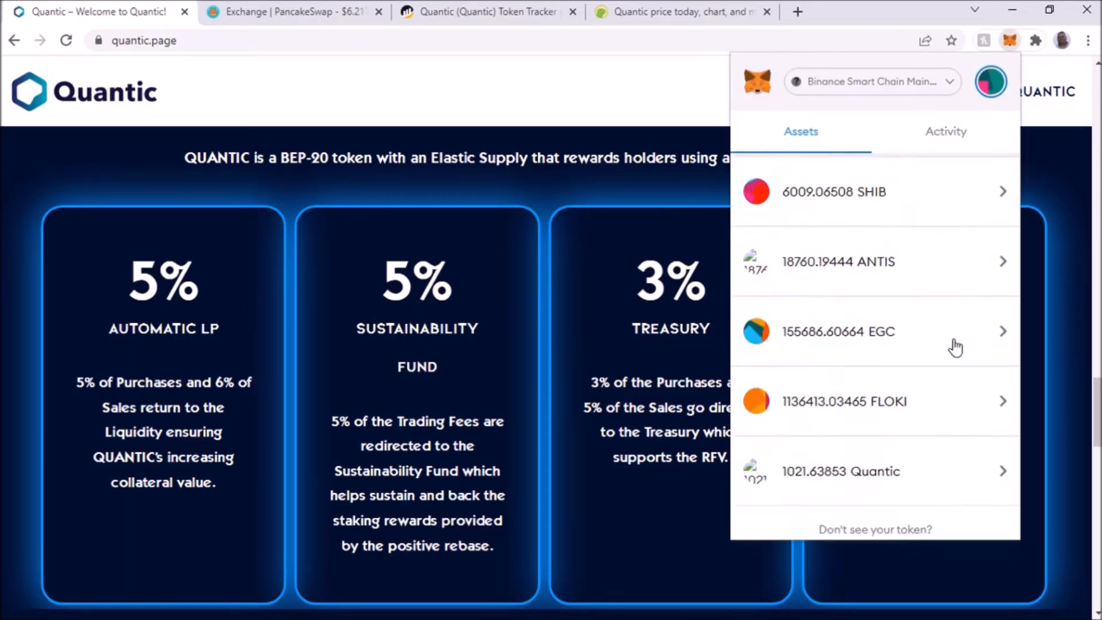
scroll("down", 3)
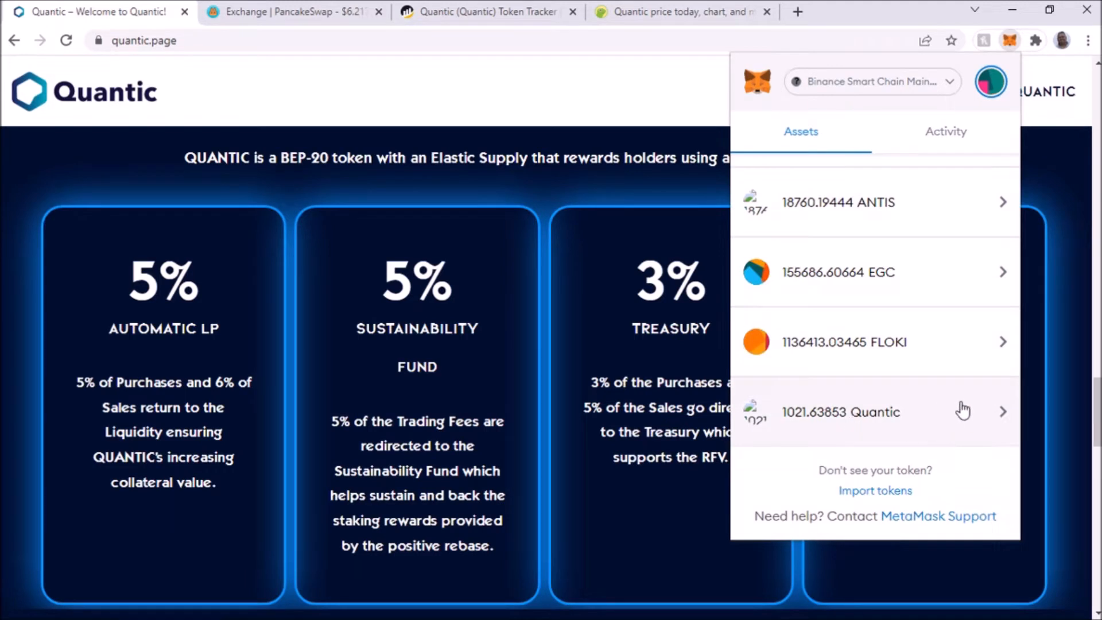
scroll("down", 3)
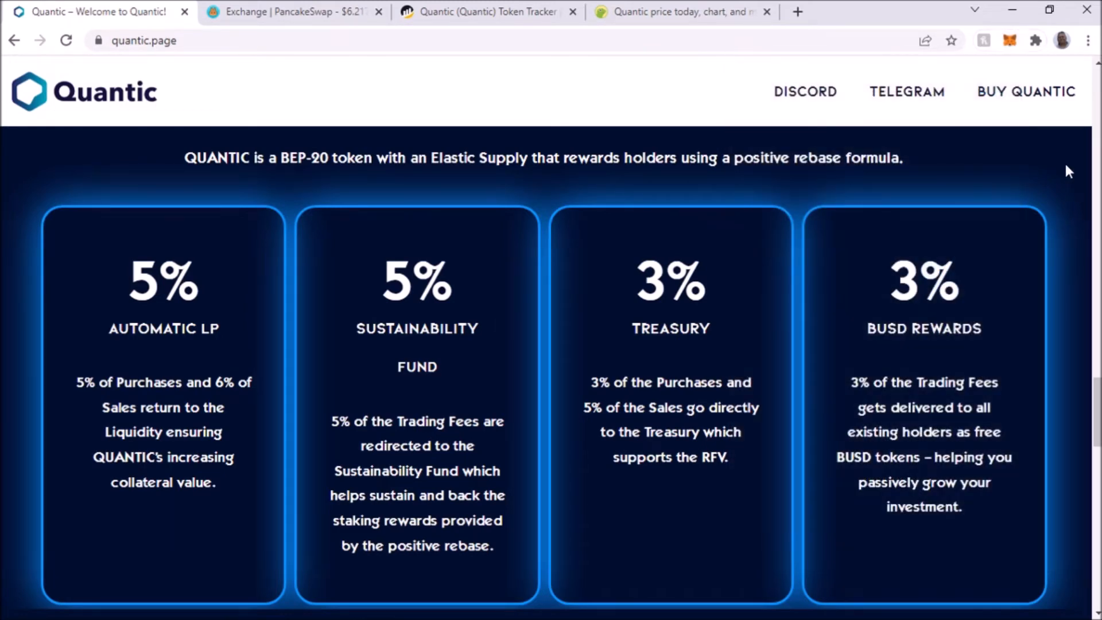
scroll("down", 3)
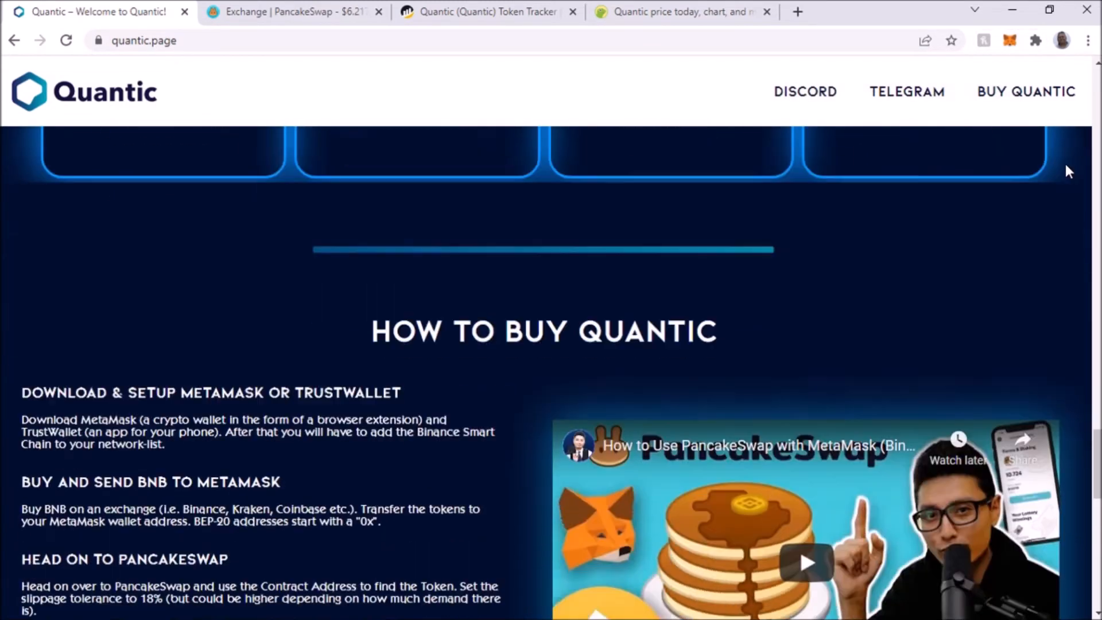
scroll("down", 3)
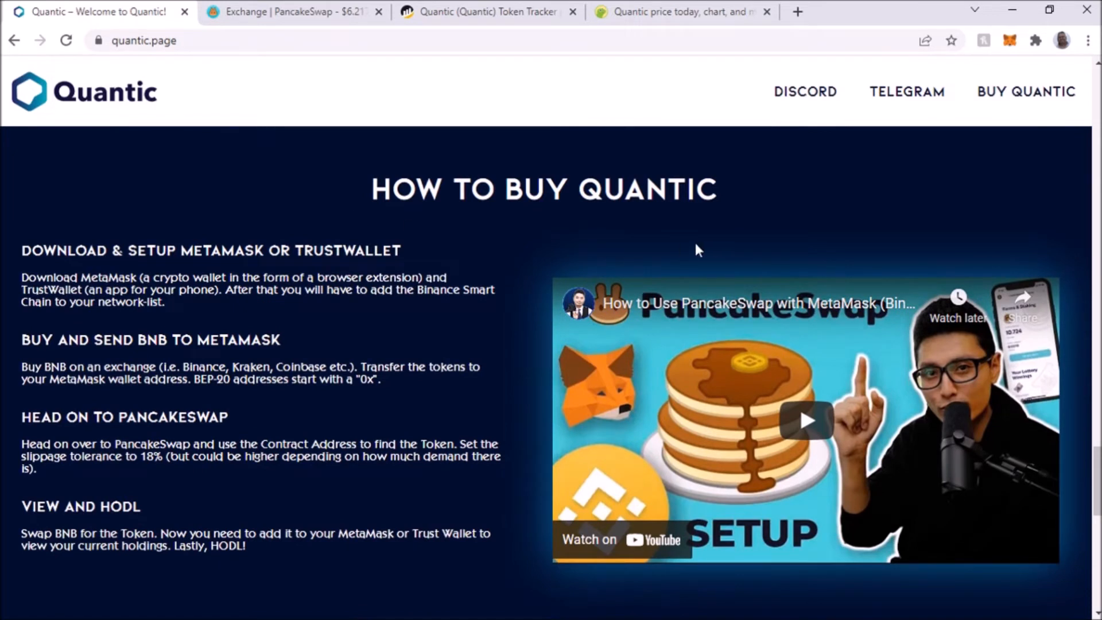
mouse_move(82, 266)
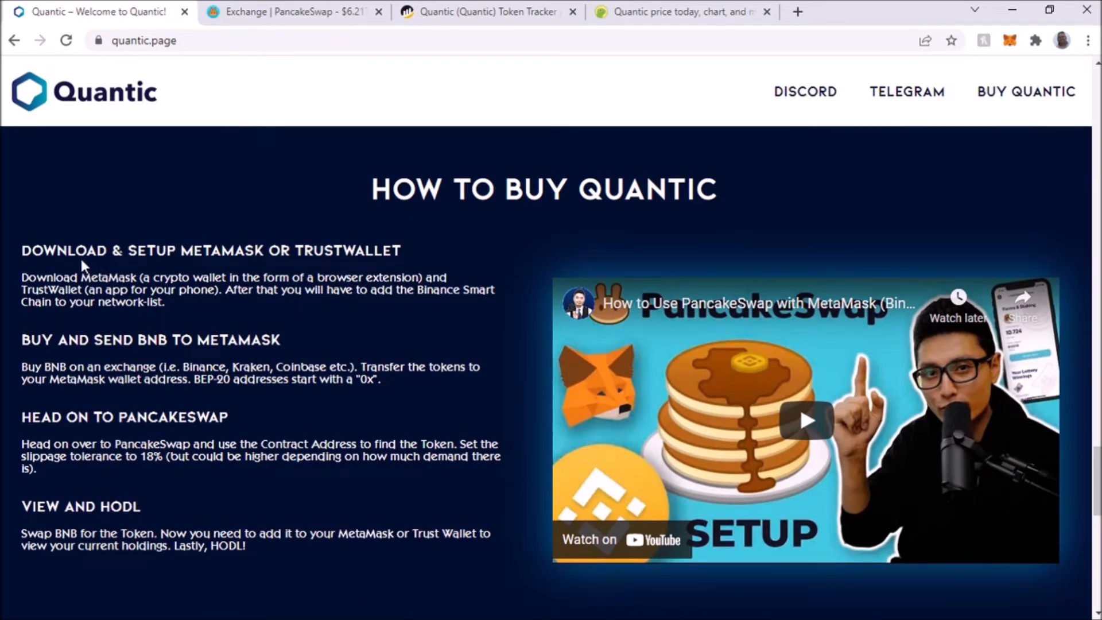
mouse_move(218, 270)
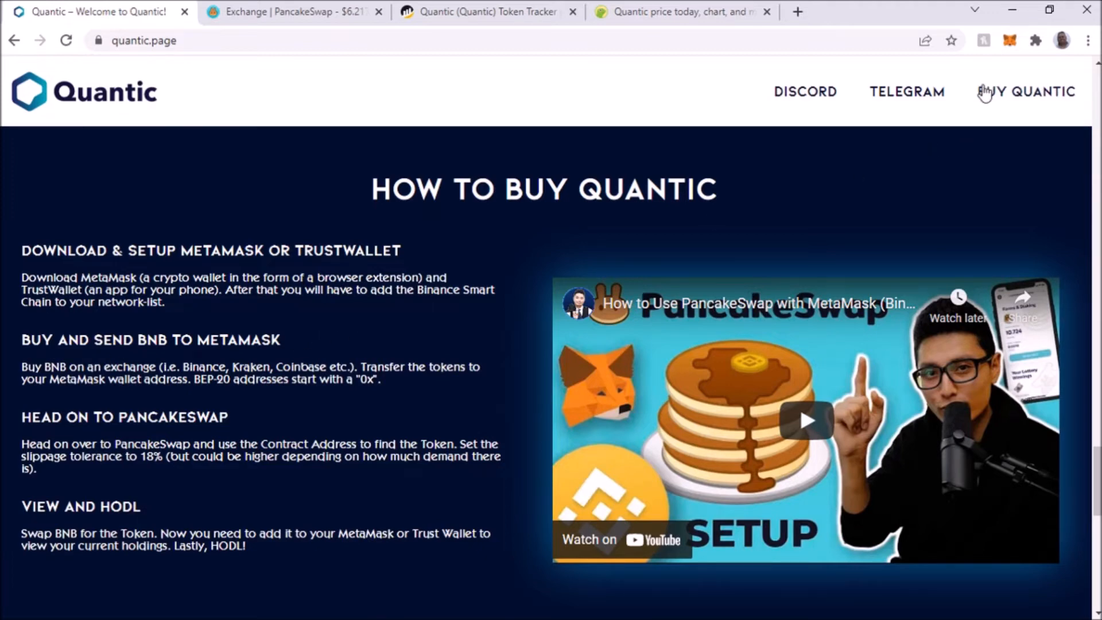
mouse_move(1009, 40)
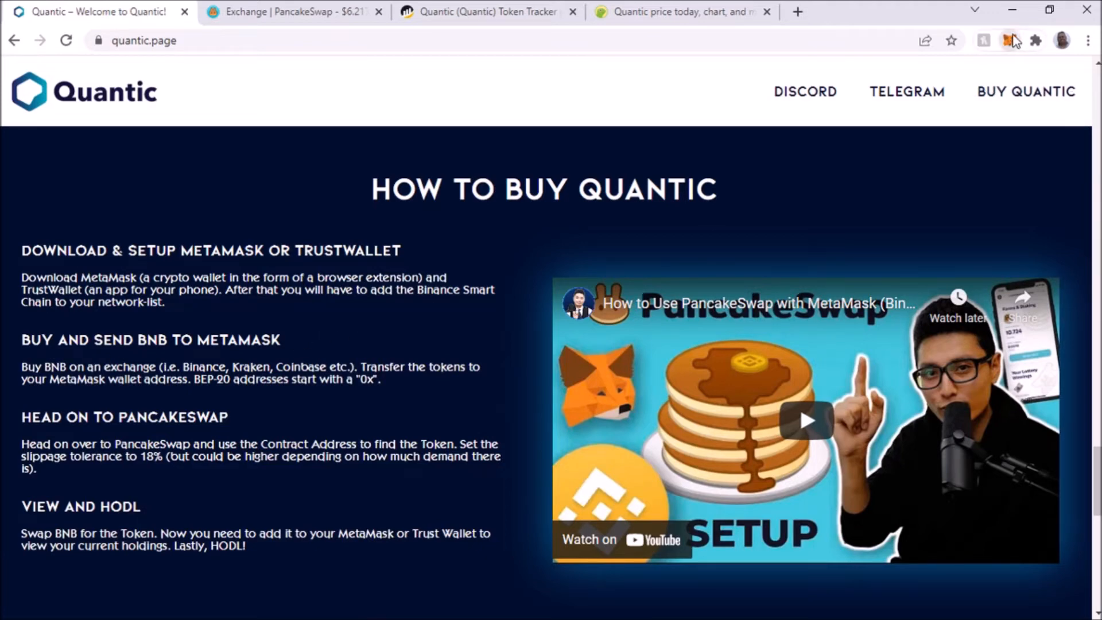
left_click(1007, 39)
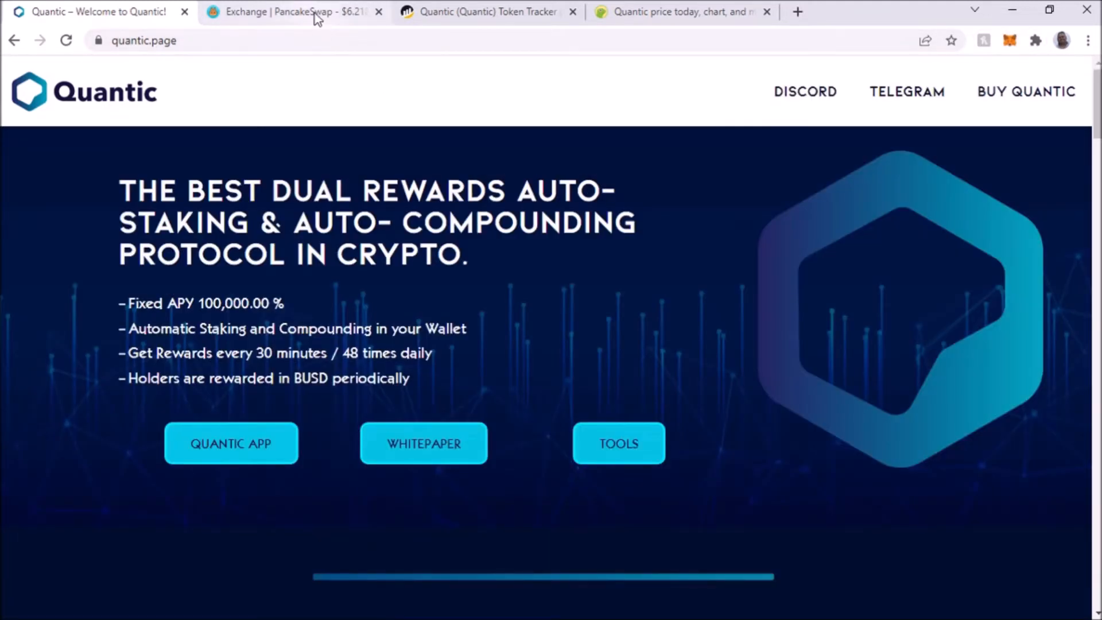
- Show the PancakeSwap BNB-to-Quantic swap form with 0.0959 BNB for about 3,239 Quantic at 18% slippage
left_click(300, 11)
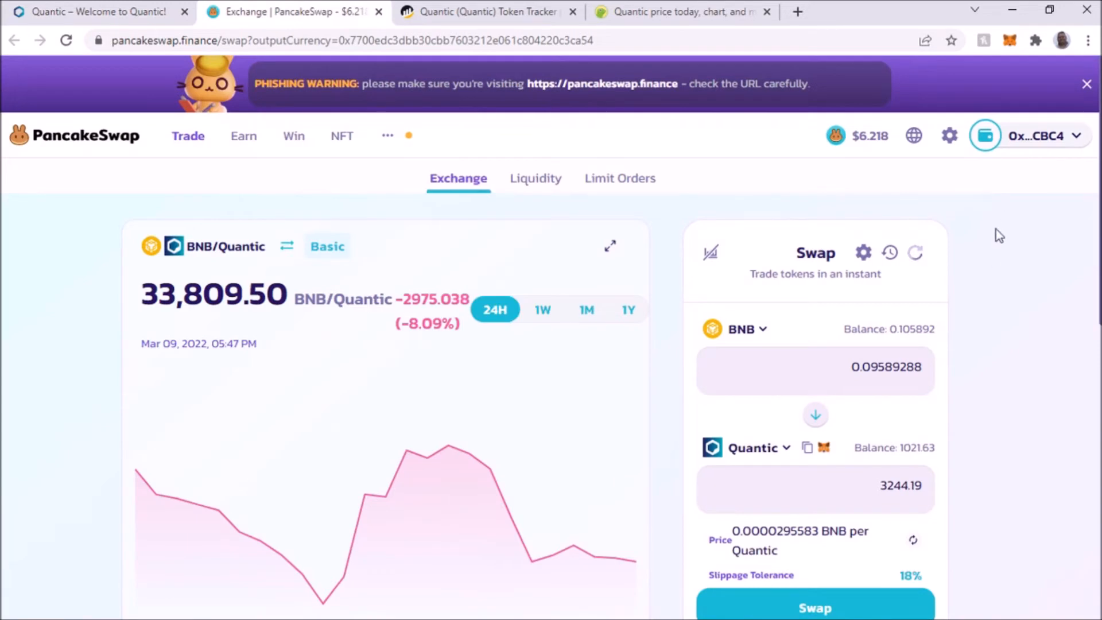
mouse_move(996, 126)
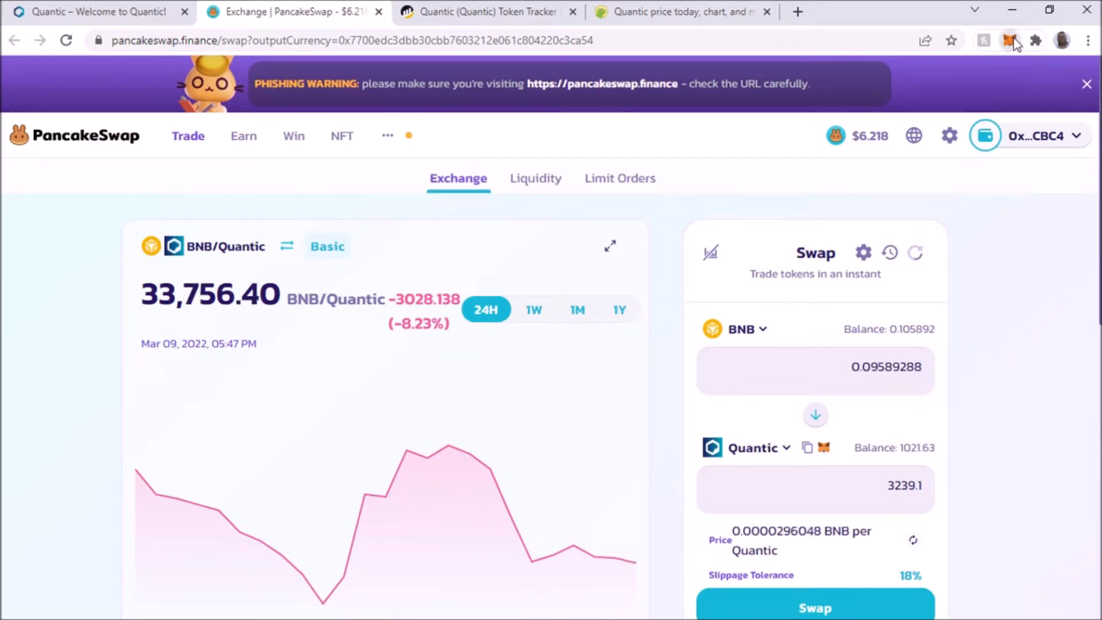
left_click(1008, 40)
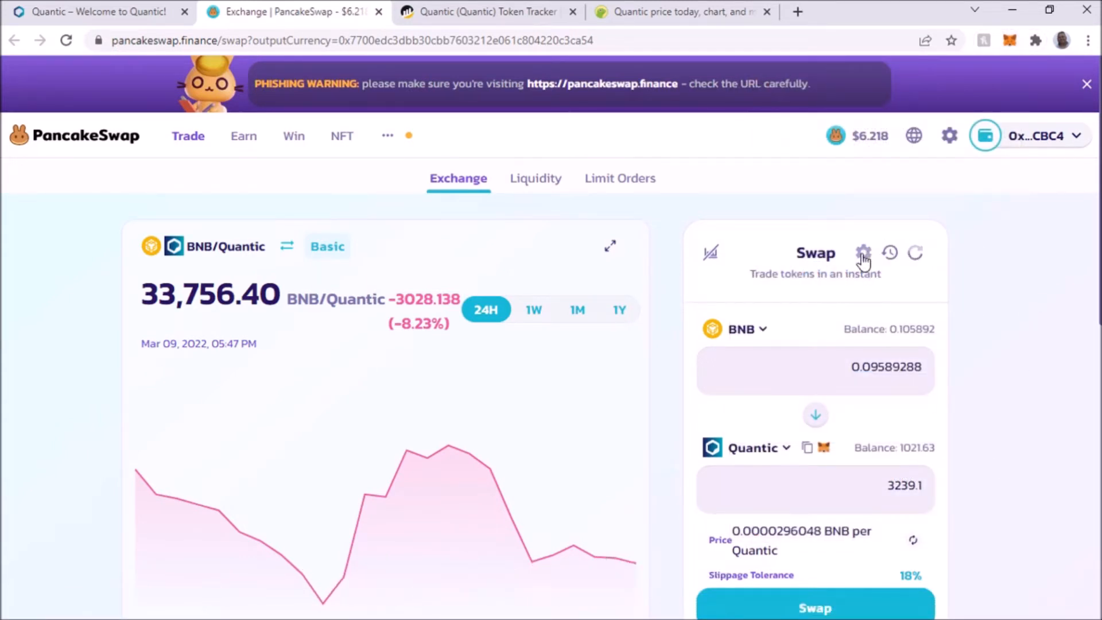
mouse_move(902, 223)
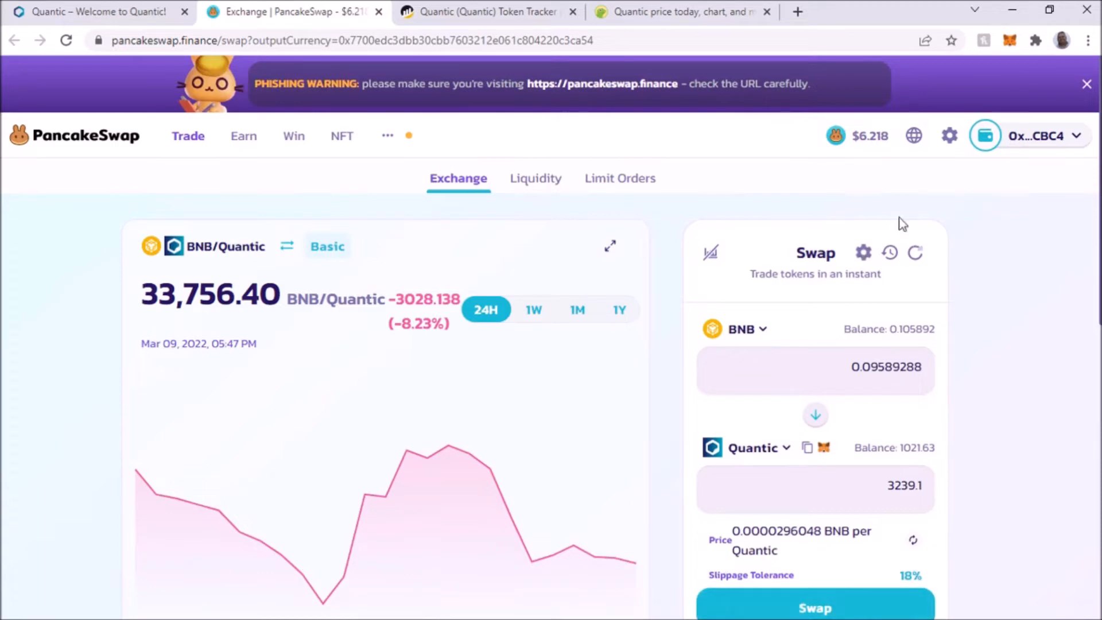
- Set the swap's slippage tolerance to 20% in PancakeSwap settings
left_click(863, 252)
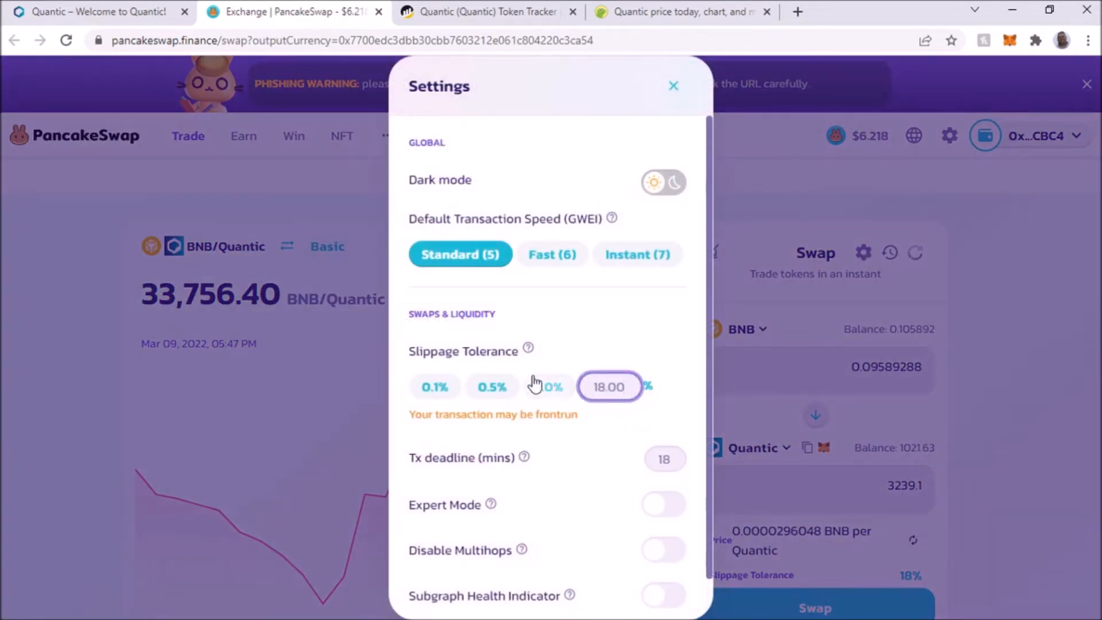
type("2")
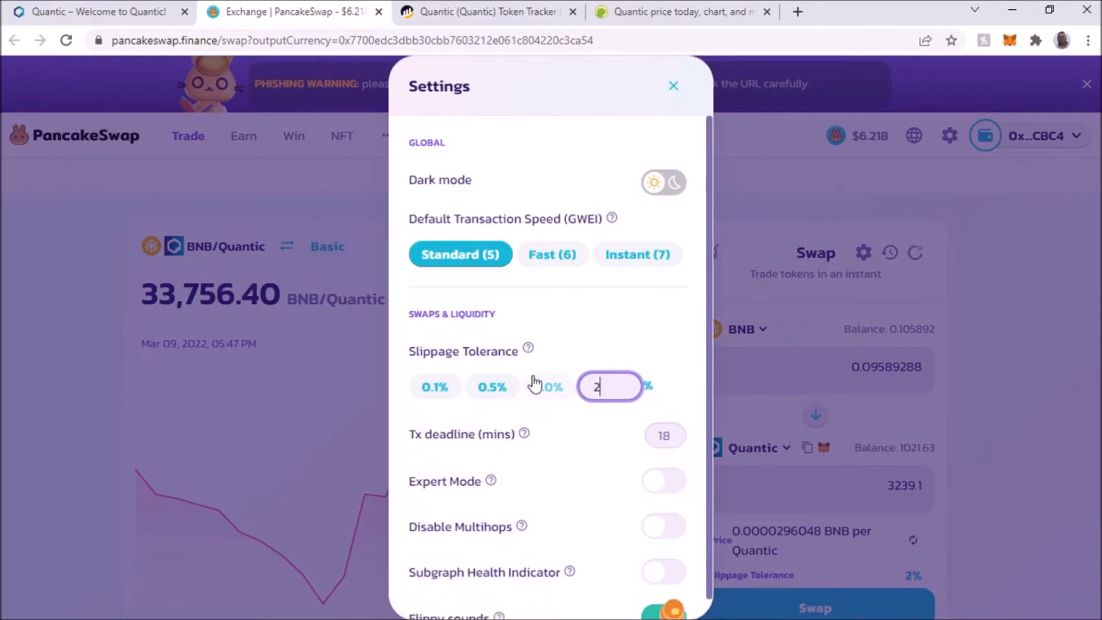
type("0")
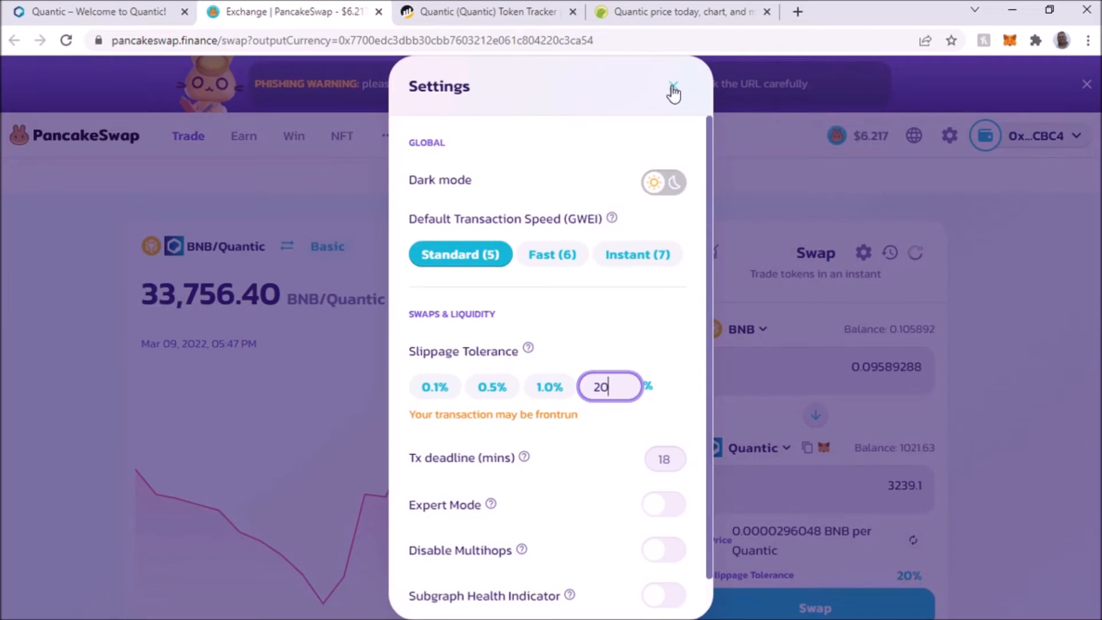
left_click(670, 90)
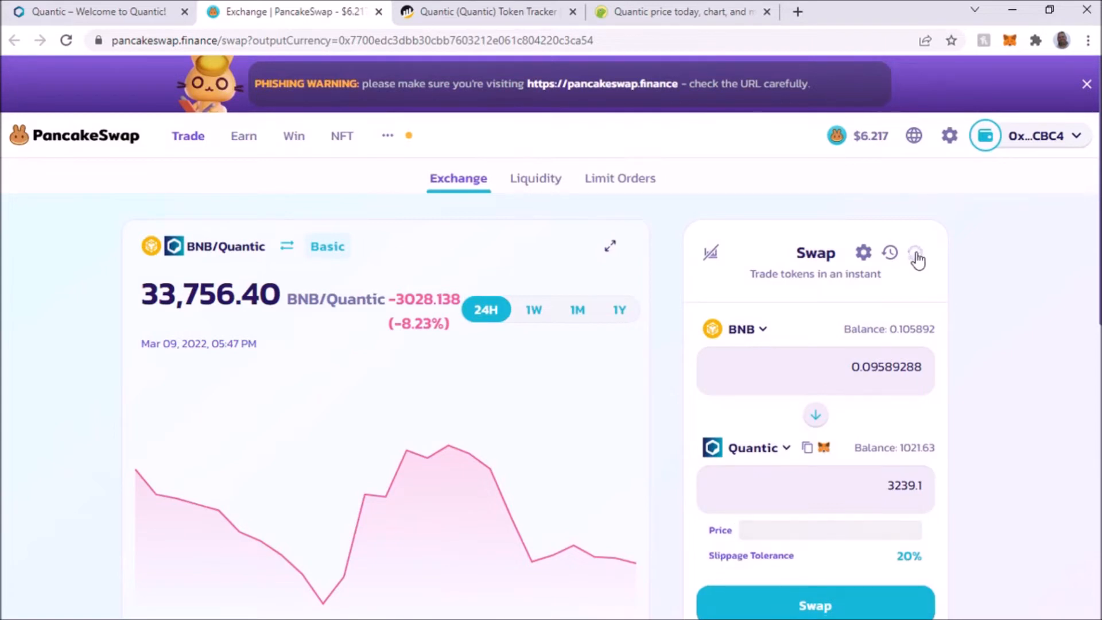
- Swap 0.0959 BNB for about 3,239 Quantic and approve the transaction in MetaMask
left_click(916, 252)
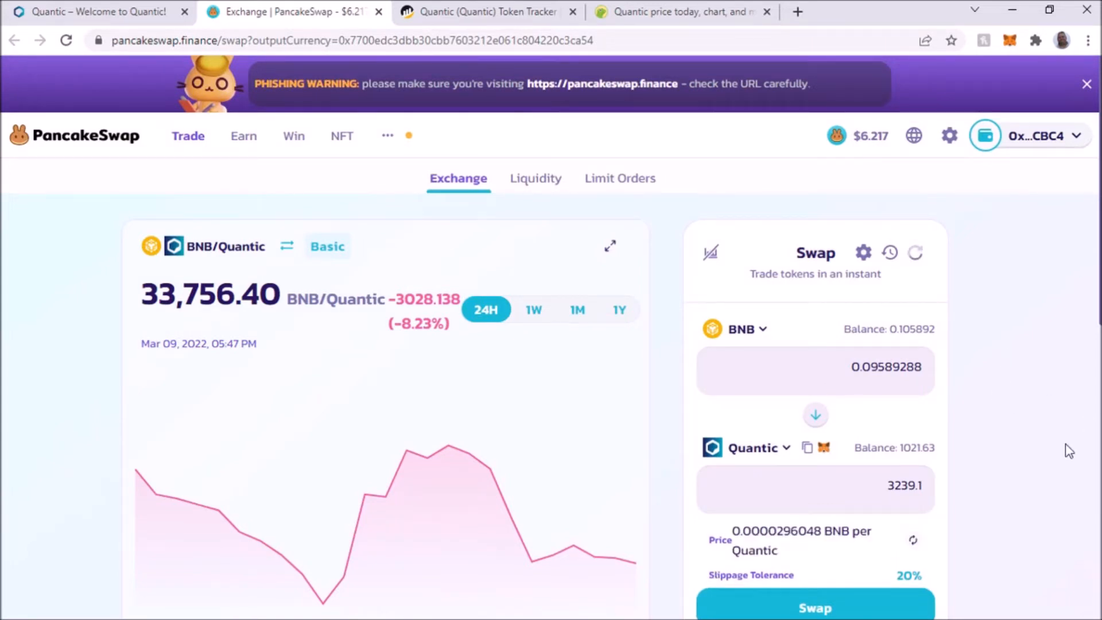
mouse_move(976, 432)
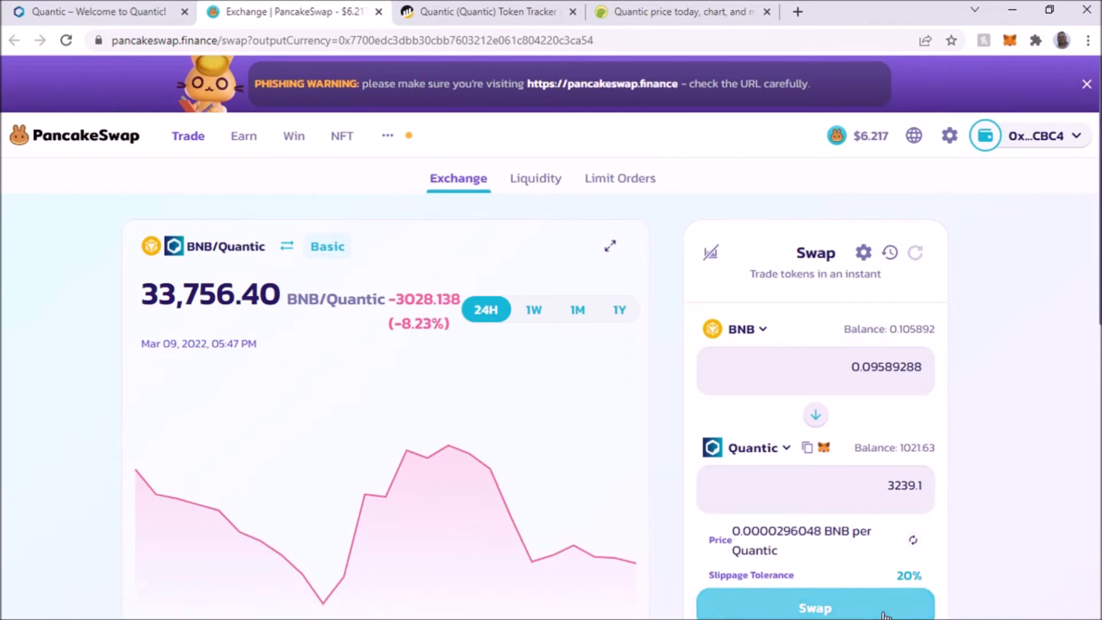
left_click(815, 608)
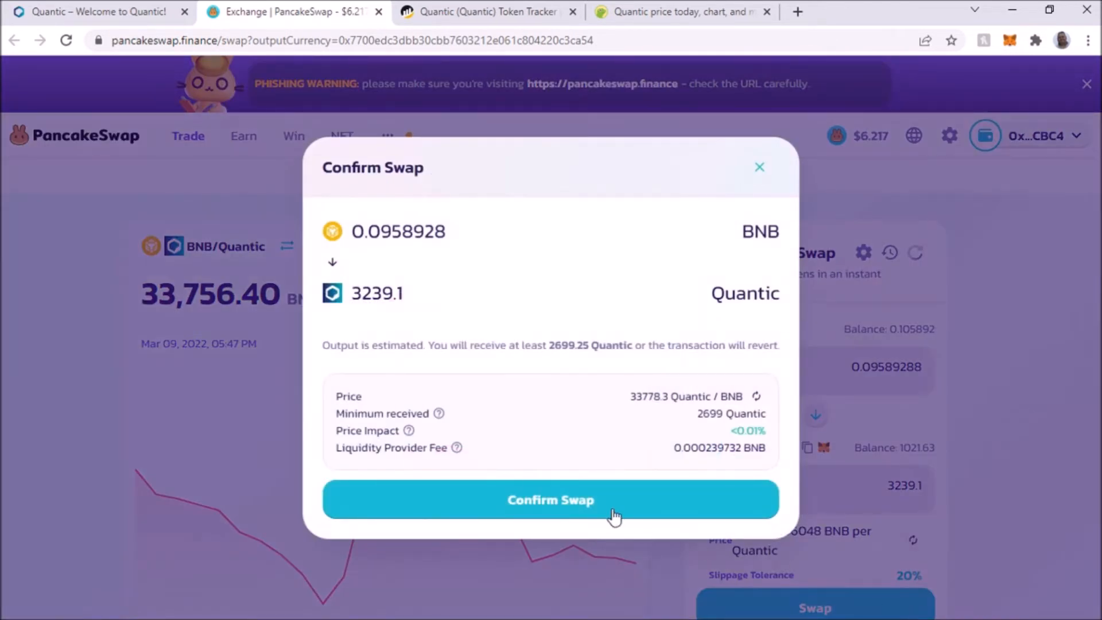
left_click(551, 500)
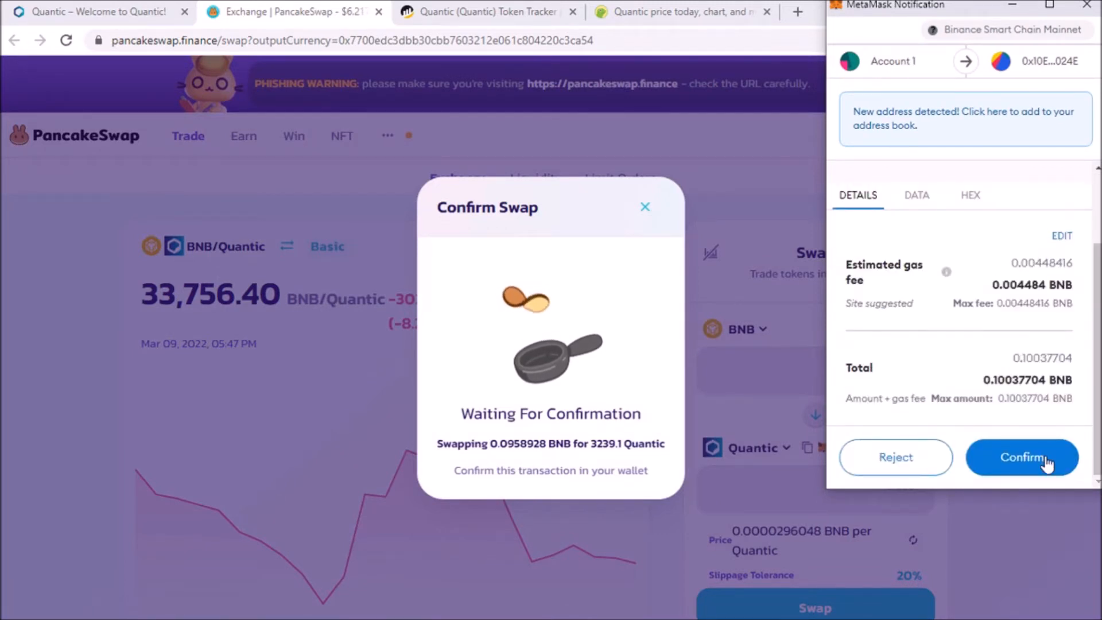
left_click(1022, 457)
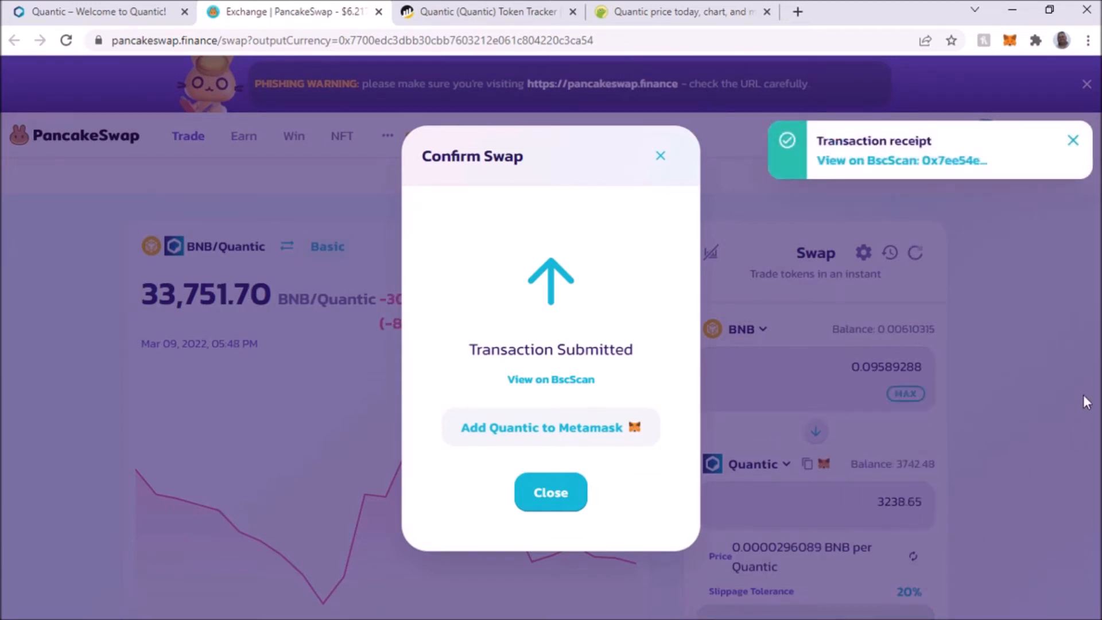
mouse_move(928, 165)
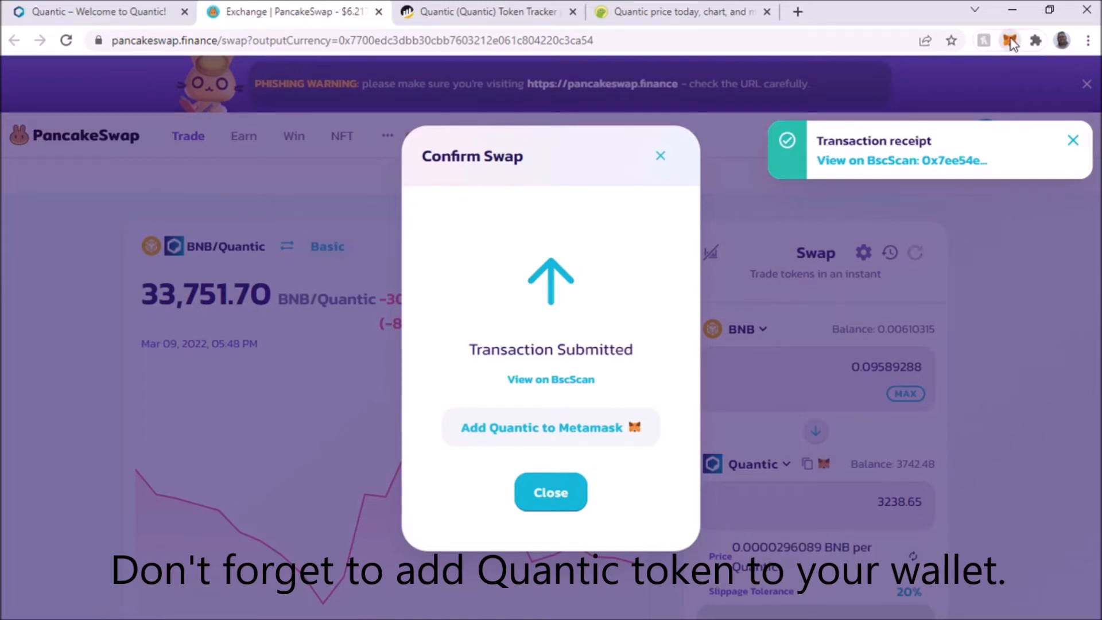
left_click(1010, 40)
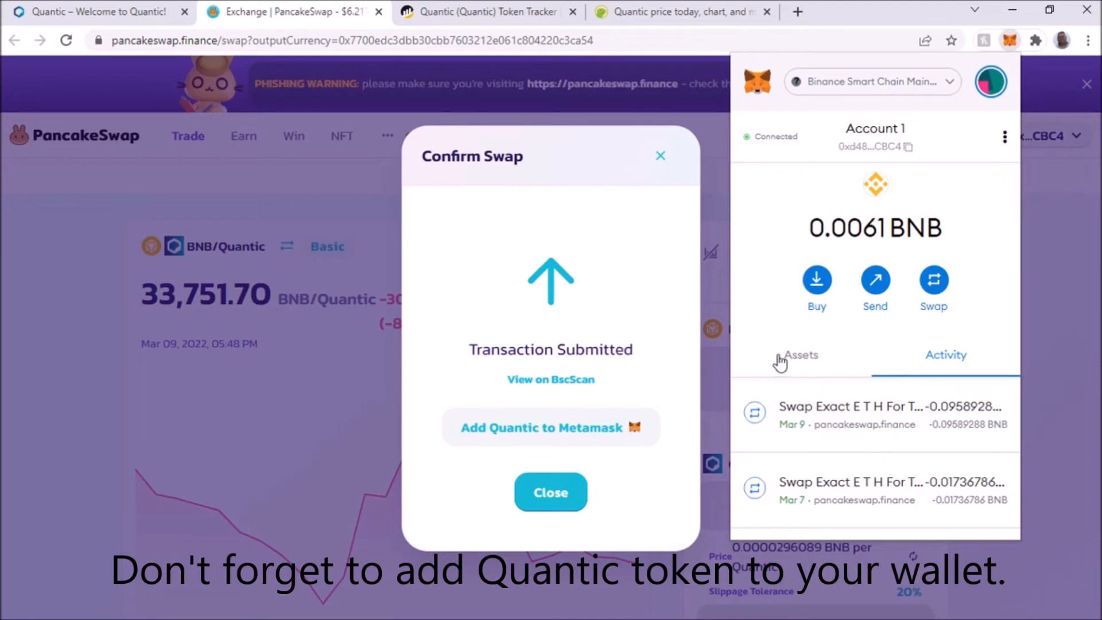
left_click(801, 354)
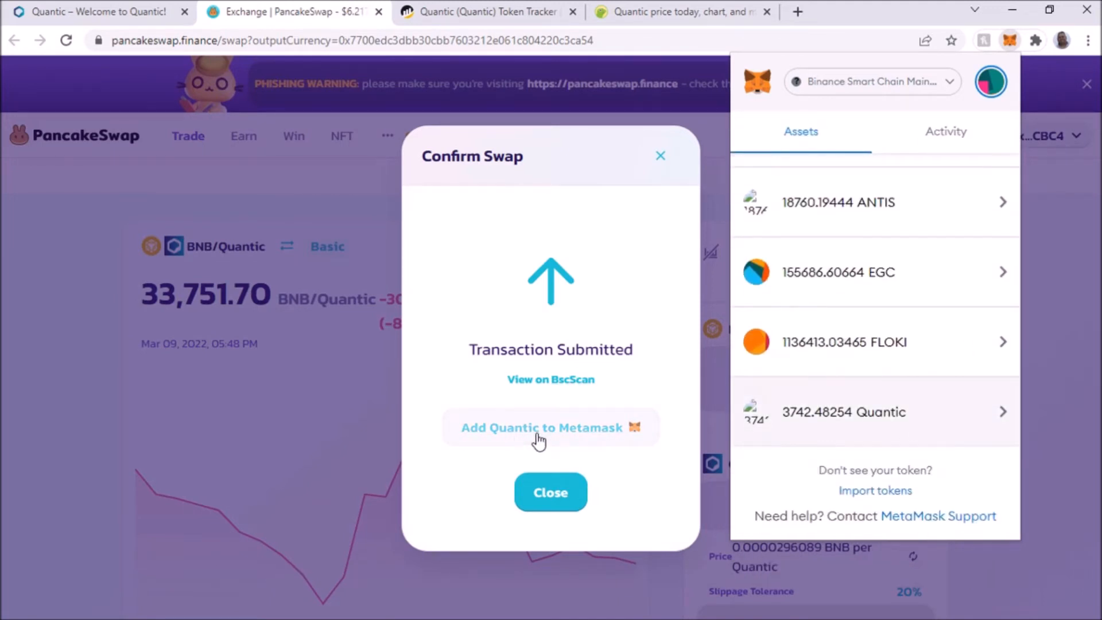
mouse_move(491, 260)
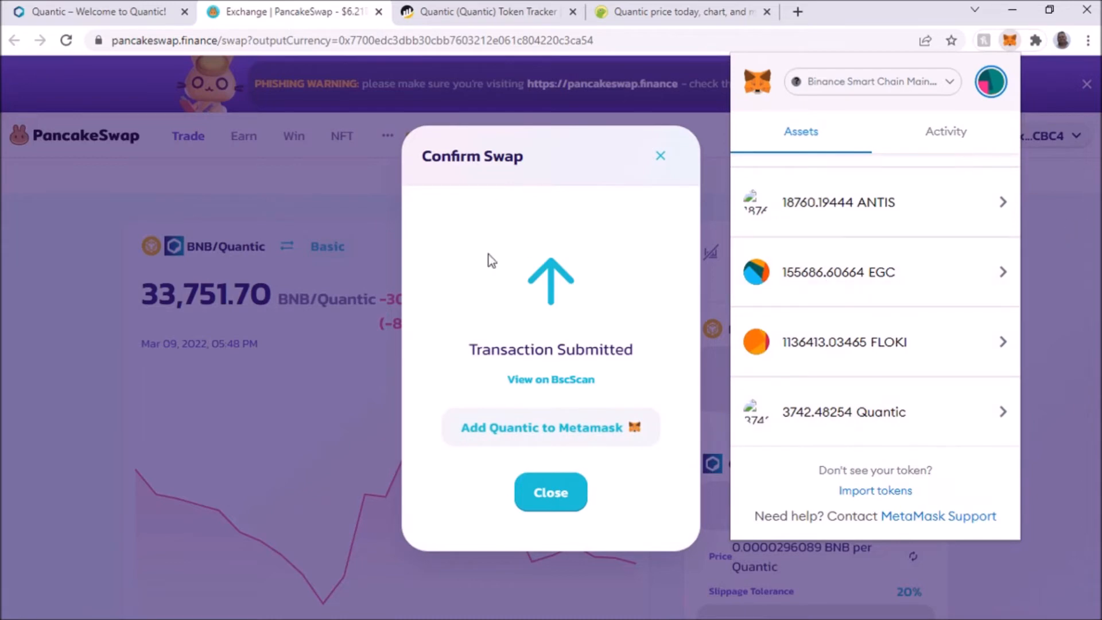
left_click(551, 491)
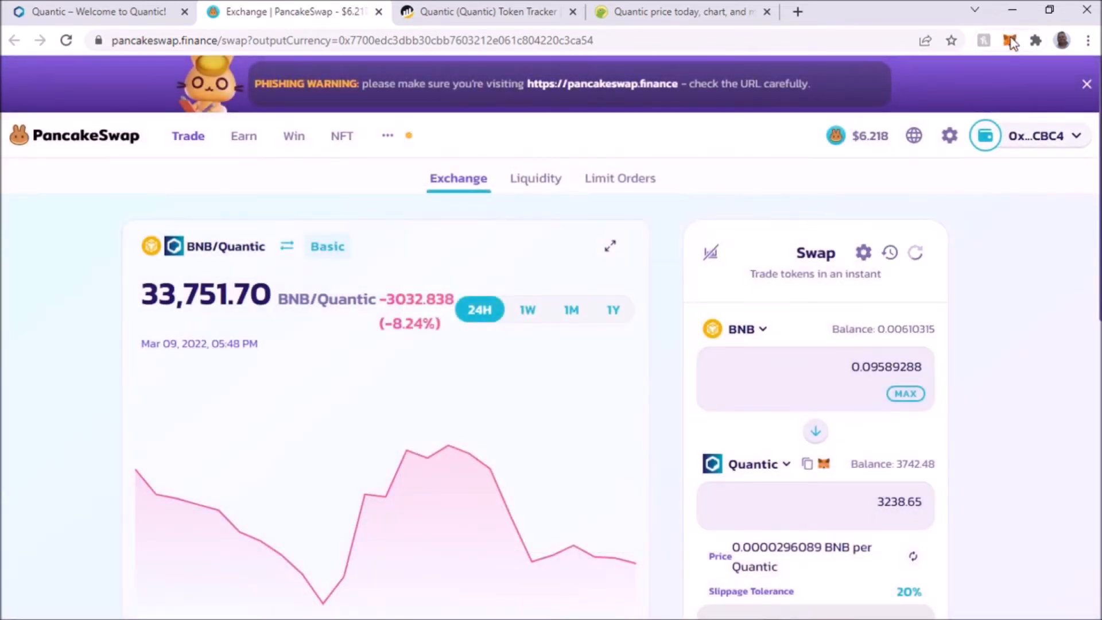
left_click(1038, 135)
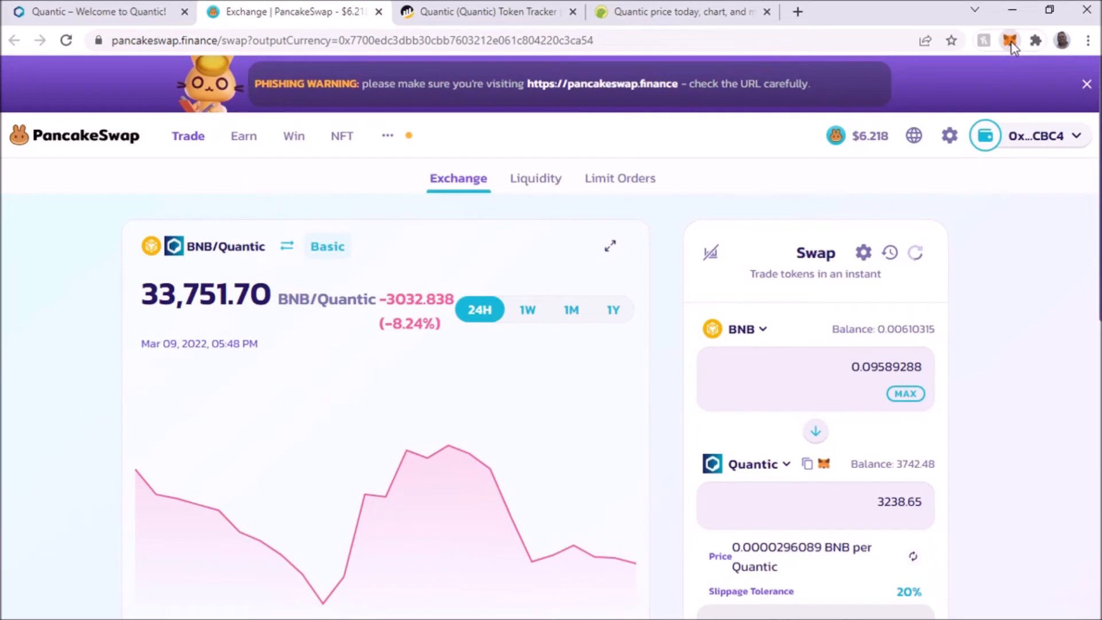
left_click(1009, 40)
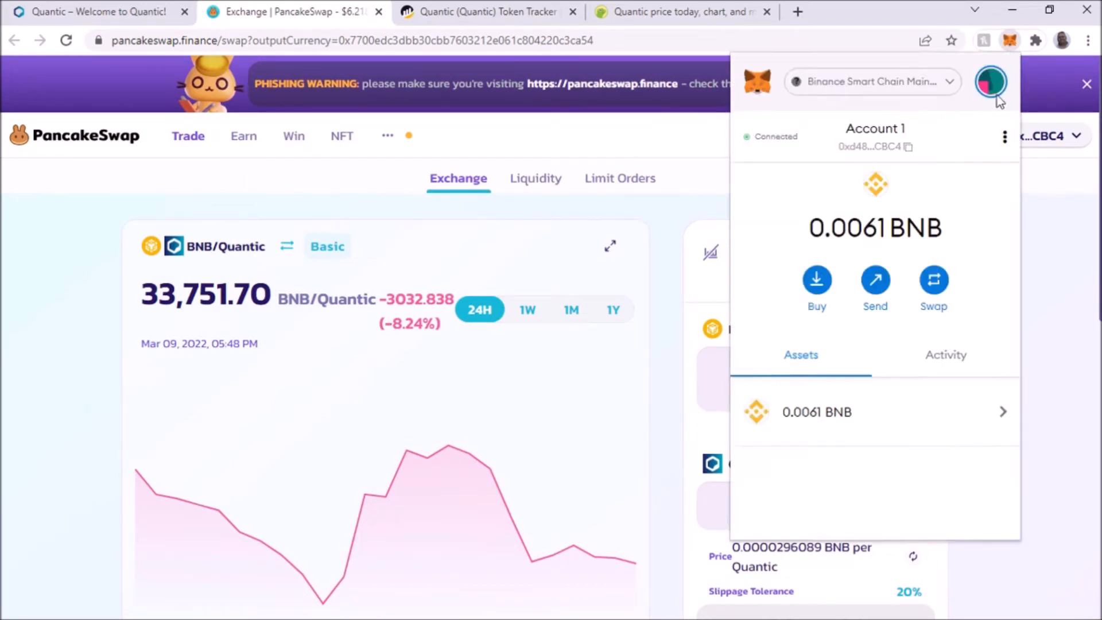
scroll("down", 3)
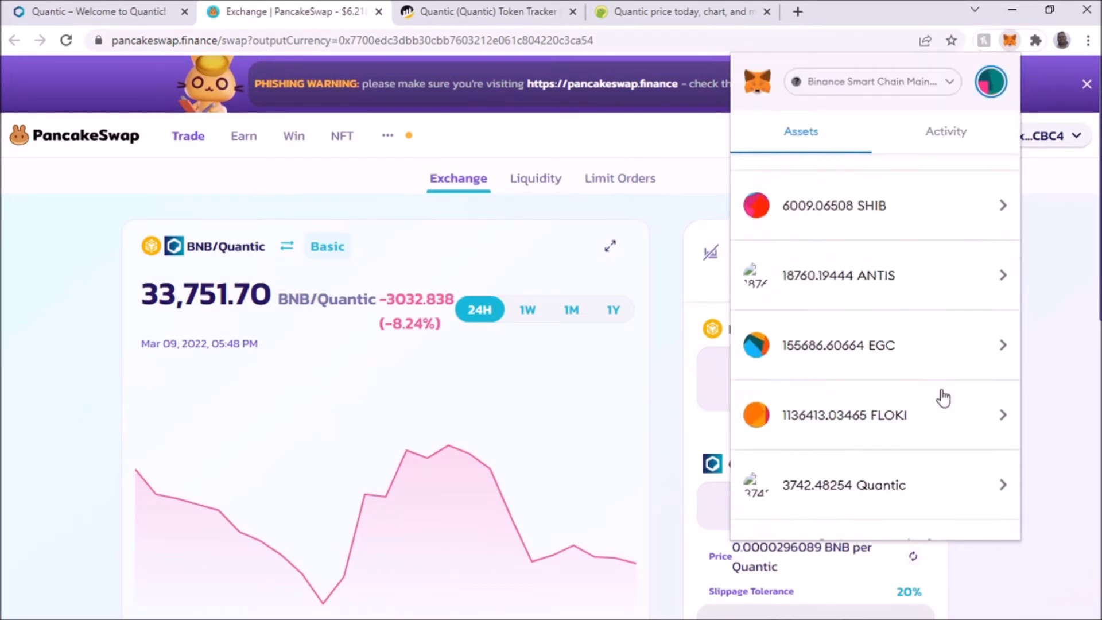
scroll("down", 3)
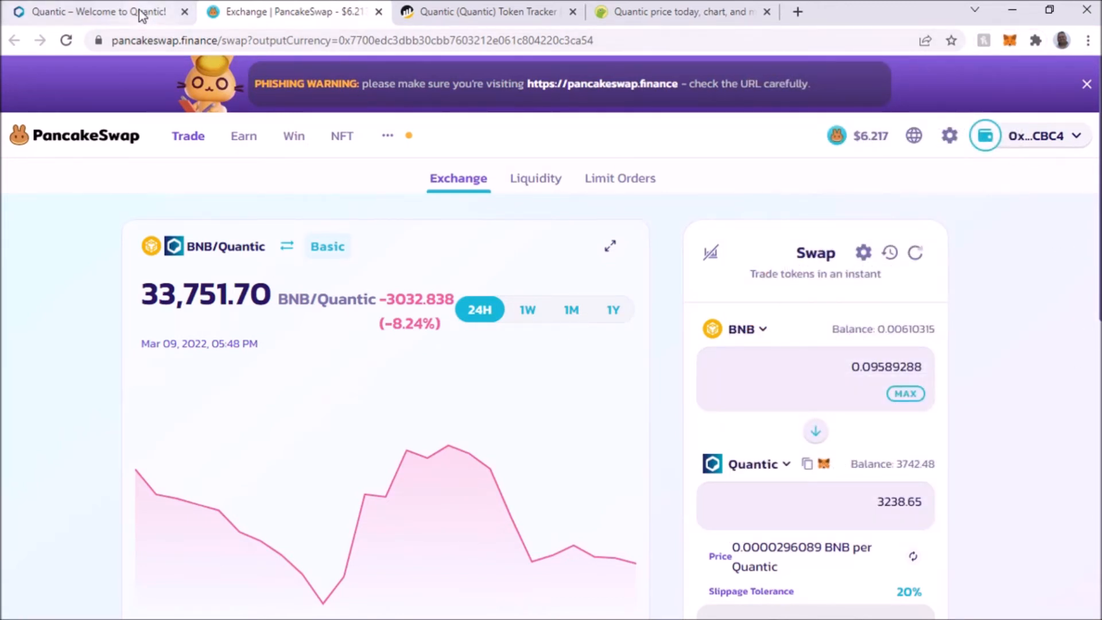
- Launch the quantictools.com staking dashboard from the Quantic homepage's QUANTIC APP button
left_click(97, 11)
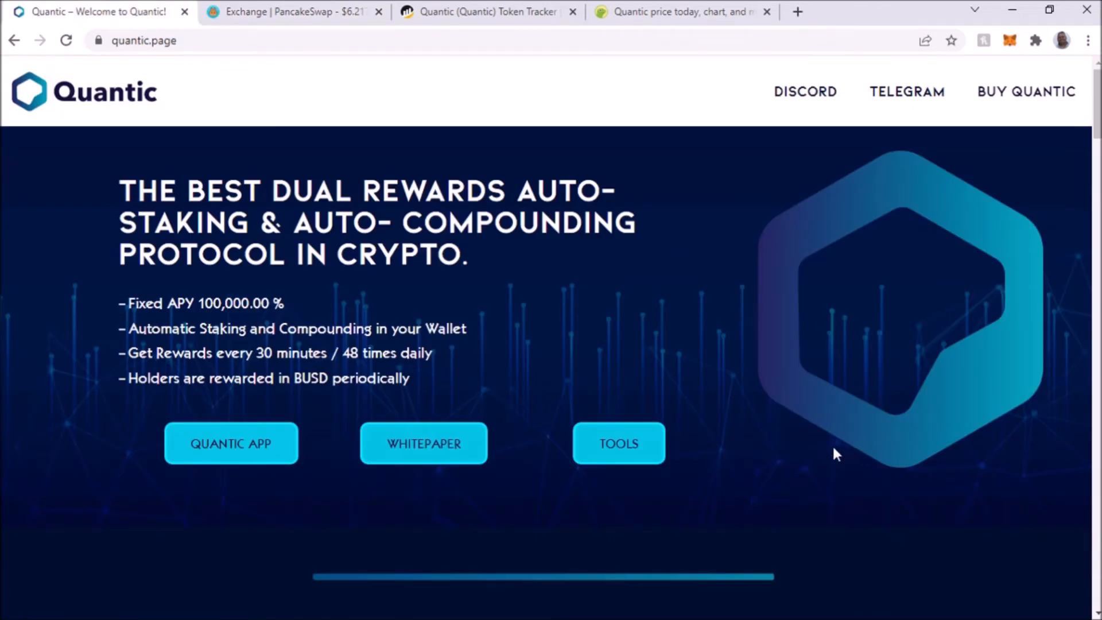
mouse_move(827, 454)
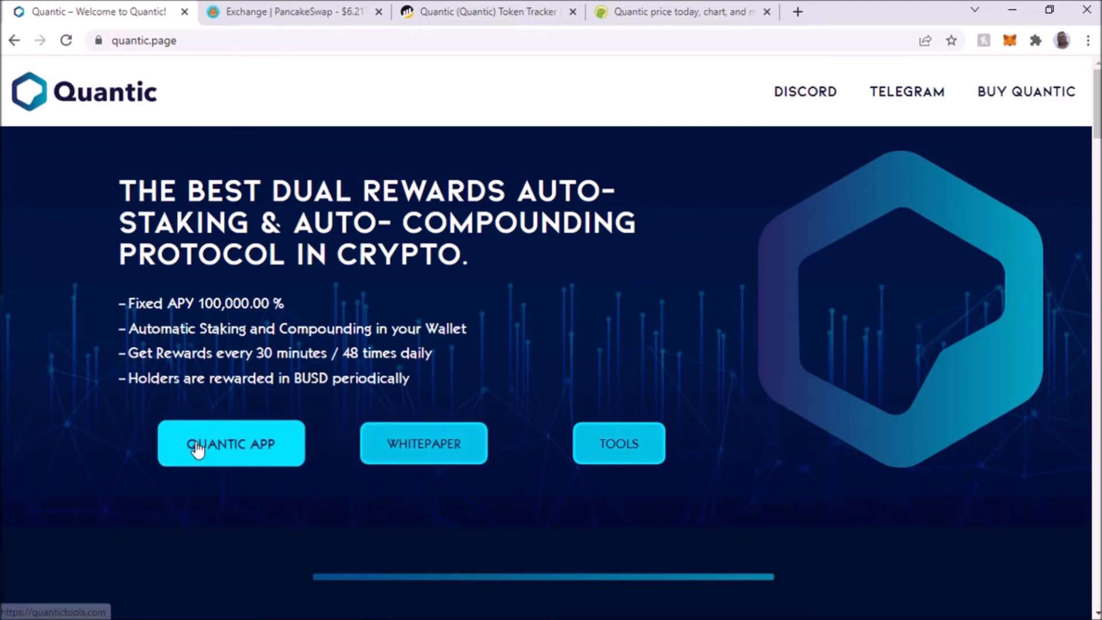
left_click(230, 443)
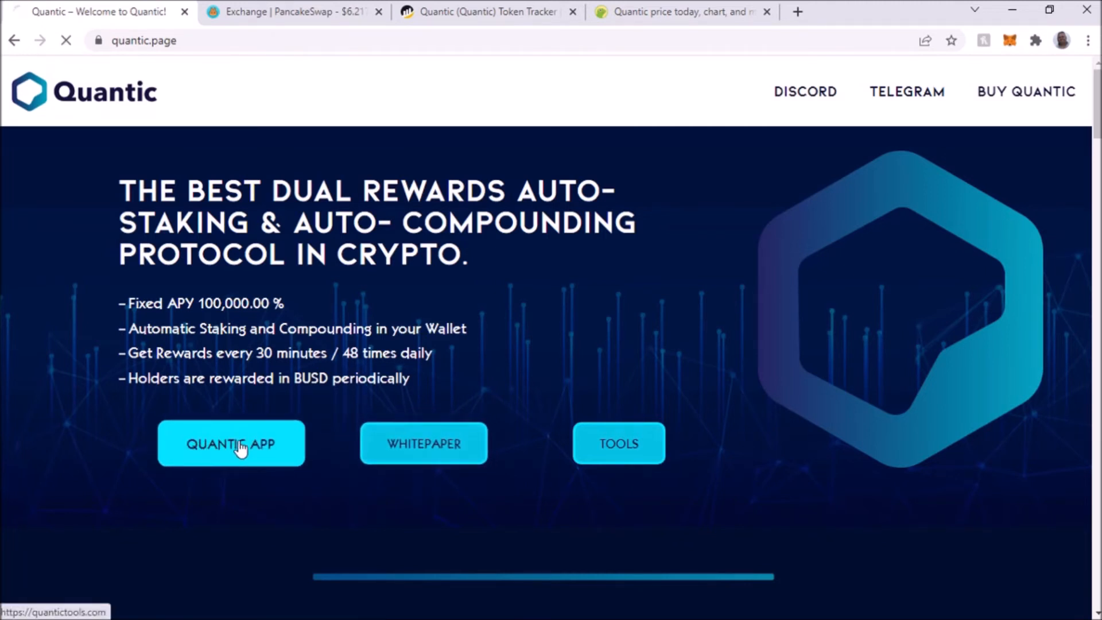
left_click(231, 443)
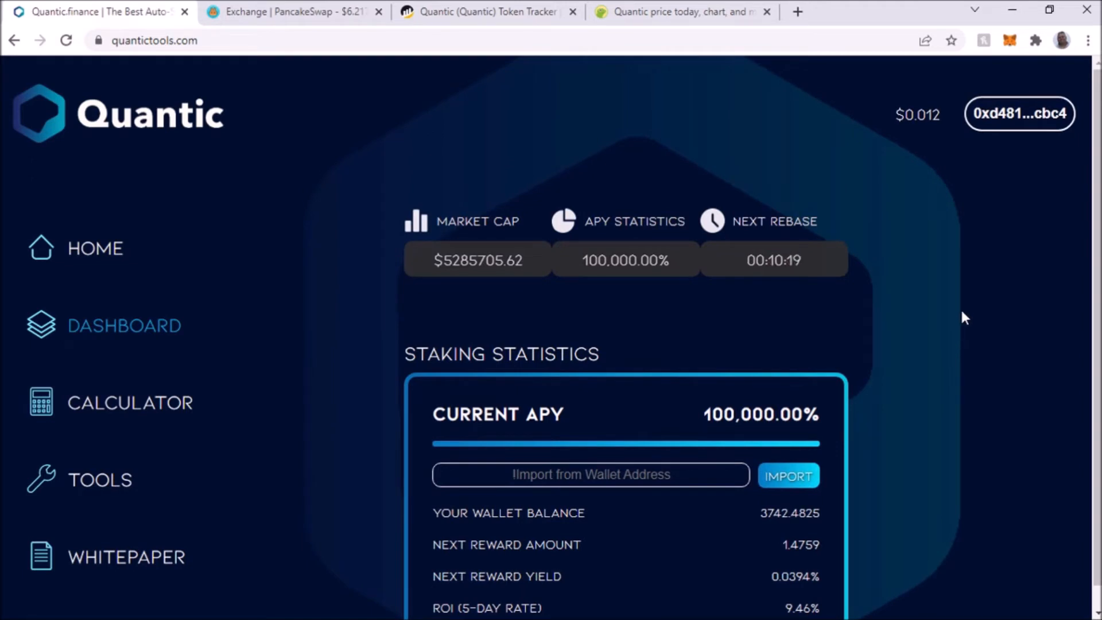
mouse_move(1016, 140)
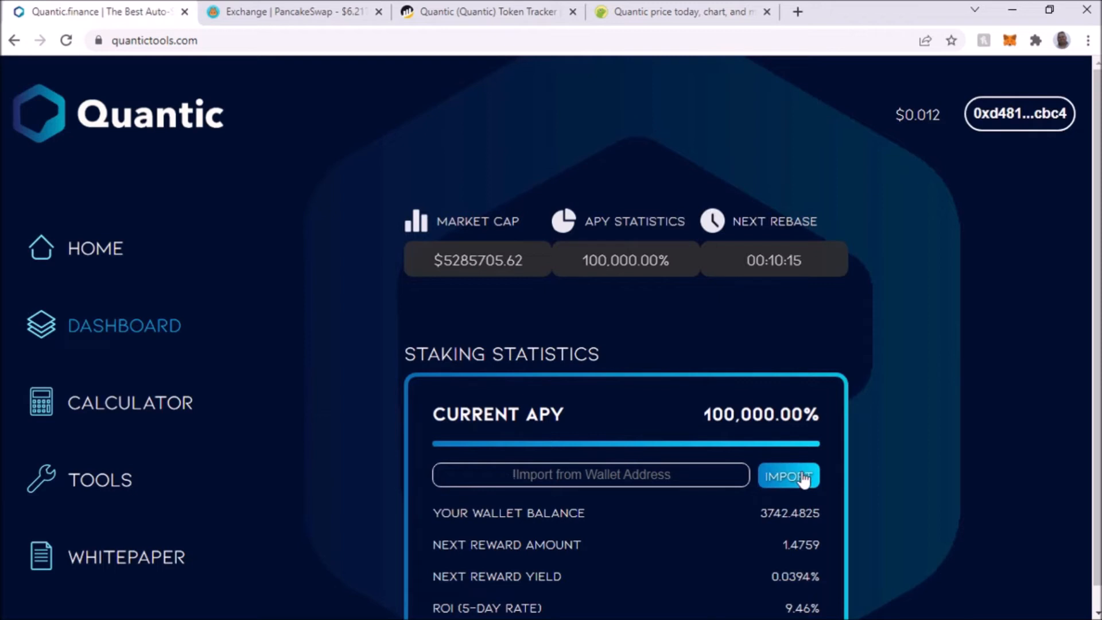
mouse_move(950, 257)
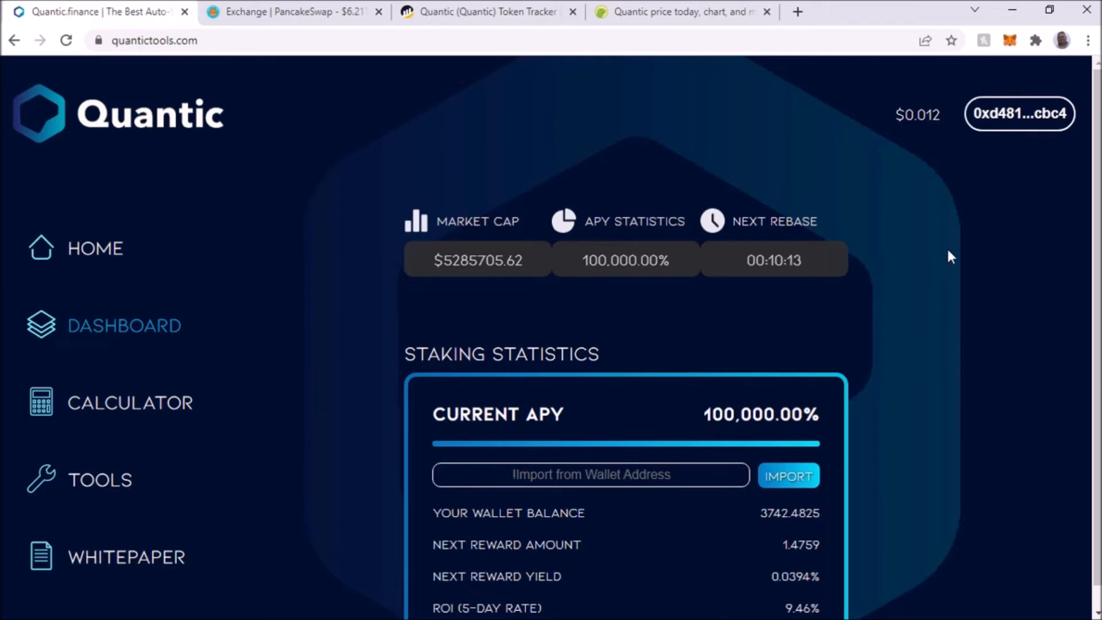
mouse_move(943, 163)
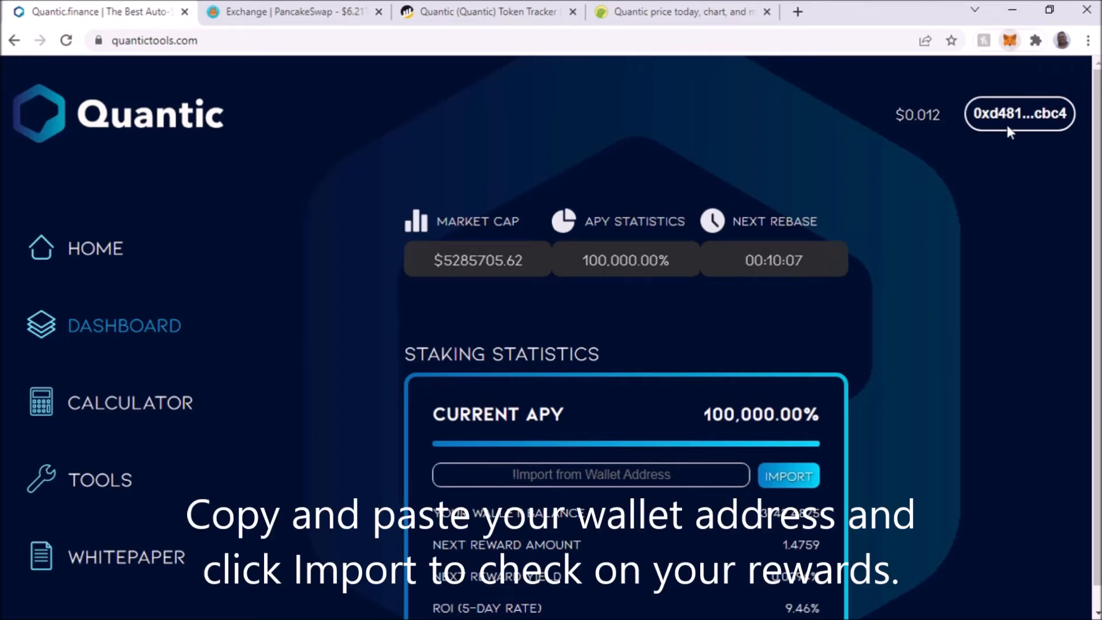
- Copy the MetaMask account address and import it into the dashboard, showing next reward 1.47587
left_click(1019, 113)
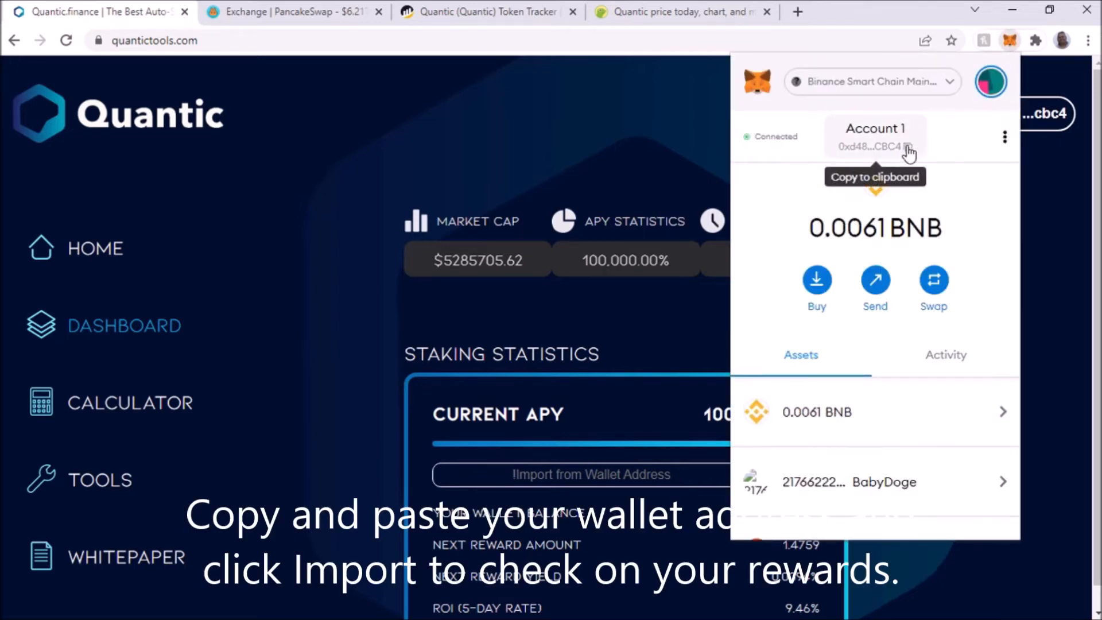
left_click(901, 147)
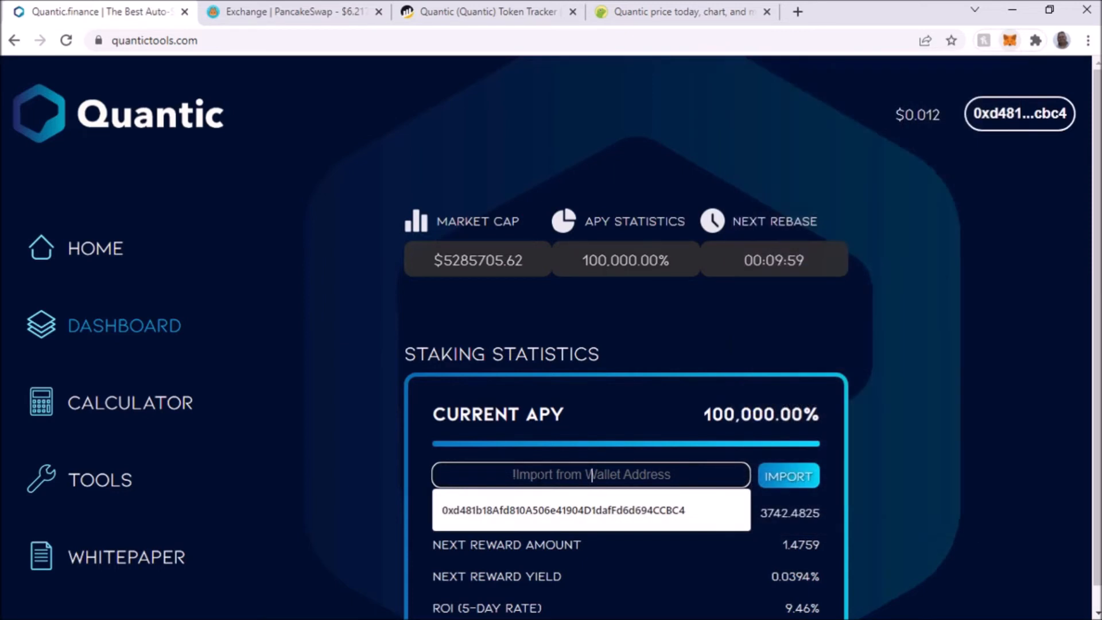
left_click(787, 475)
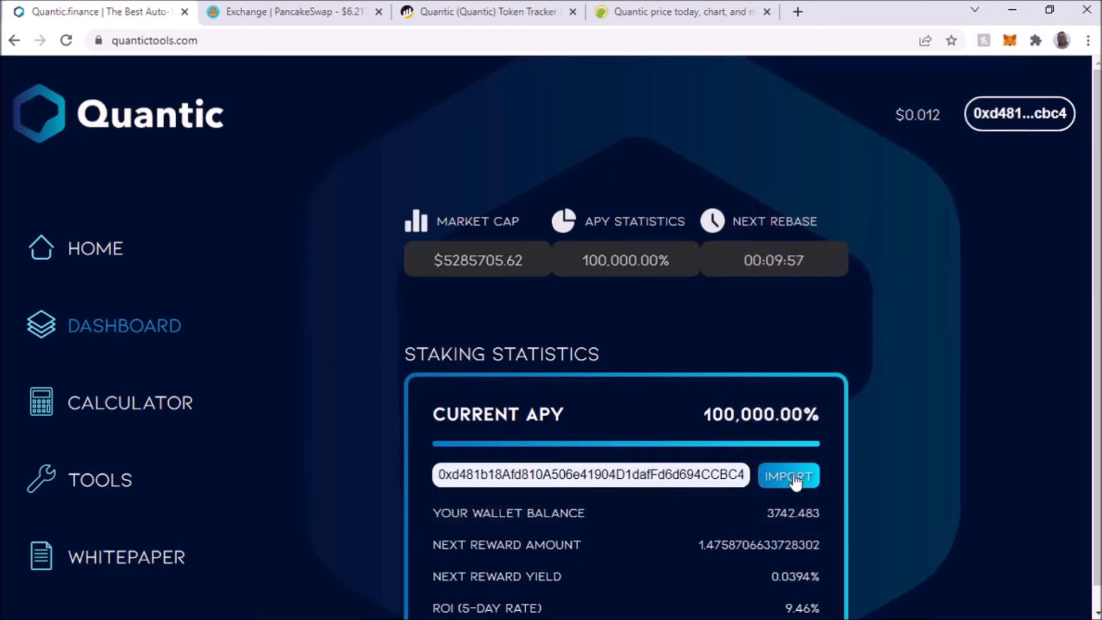
mouse_move(1049, 298)
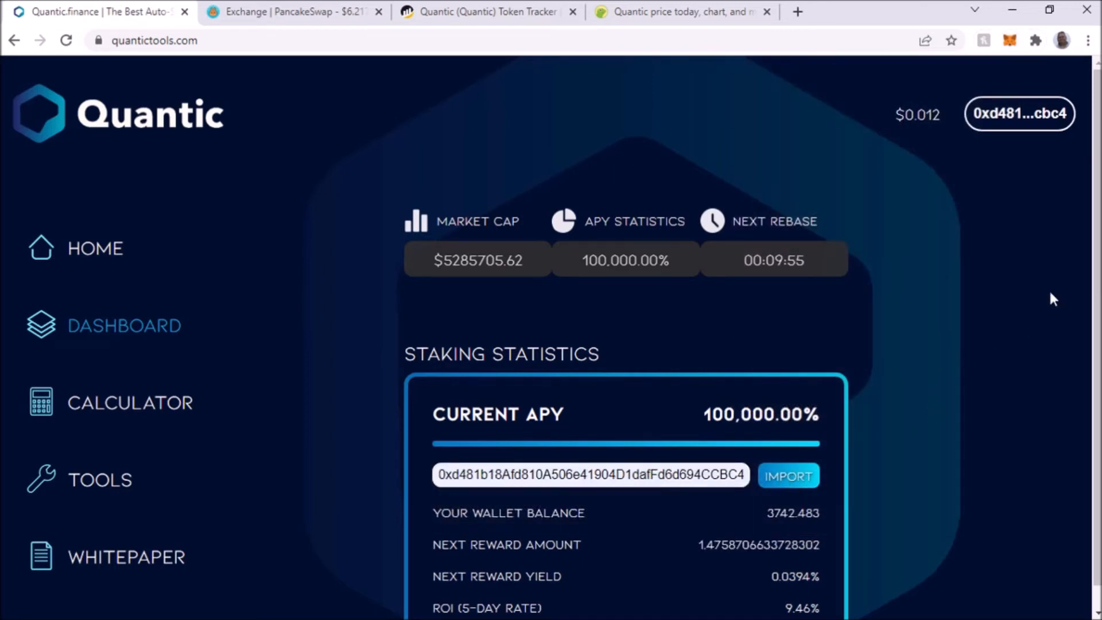
mouse_move(766, 527)
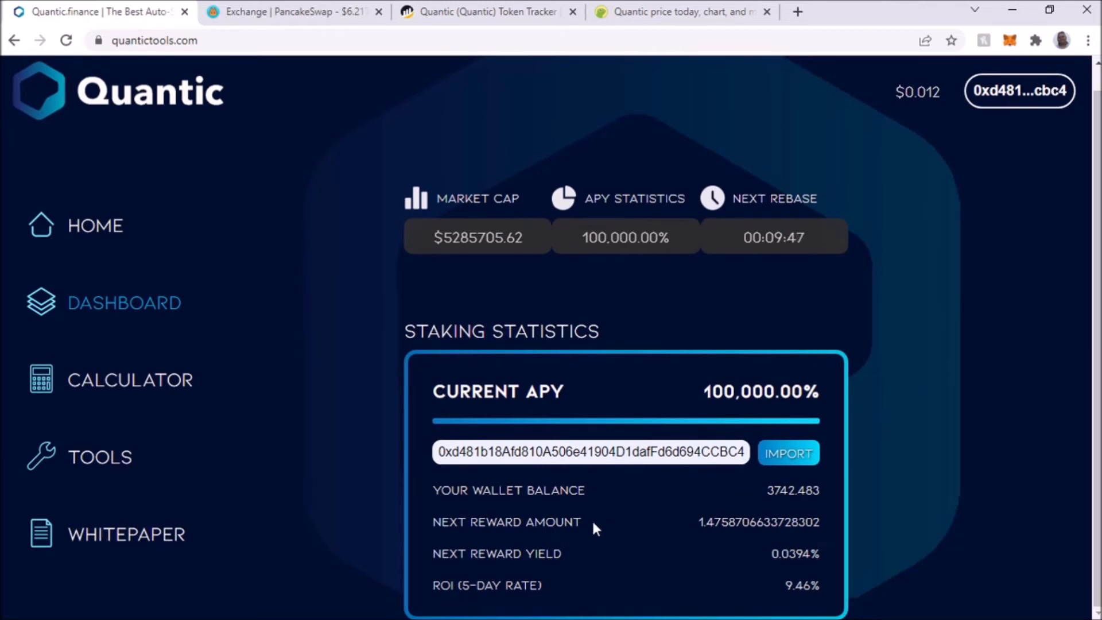
mouse_move(713, 551)
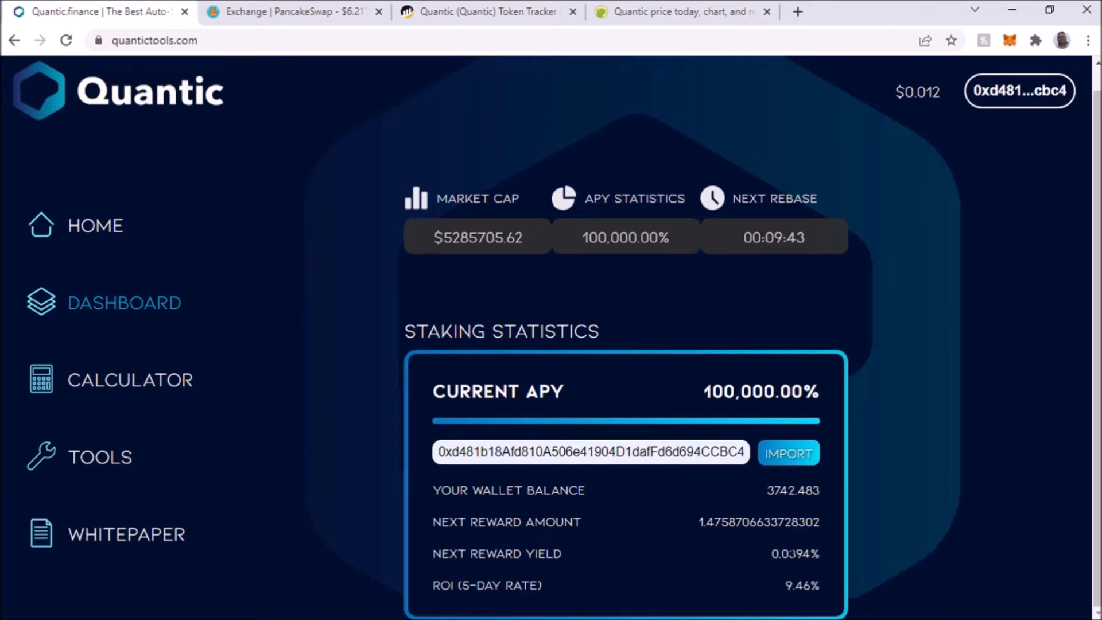
mouse_move(804, 601)
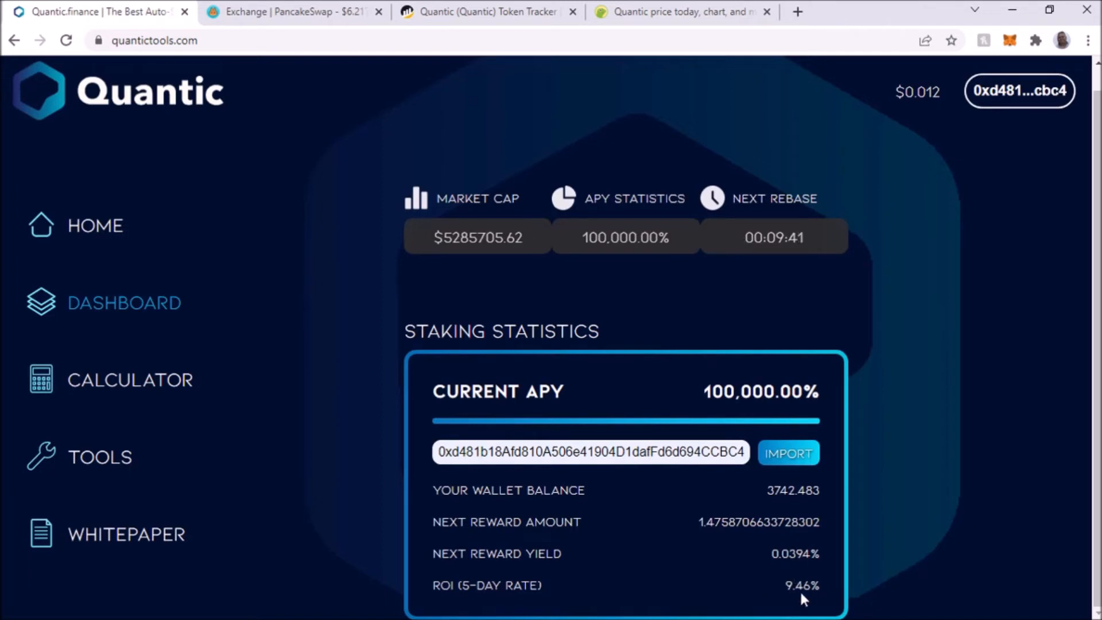
mouse_move(824, 604)
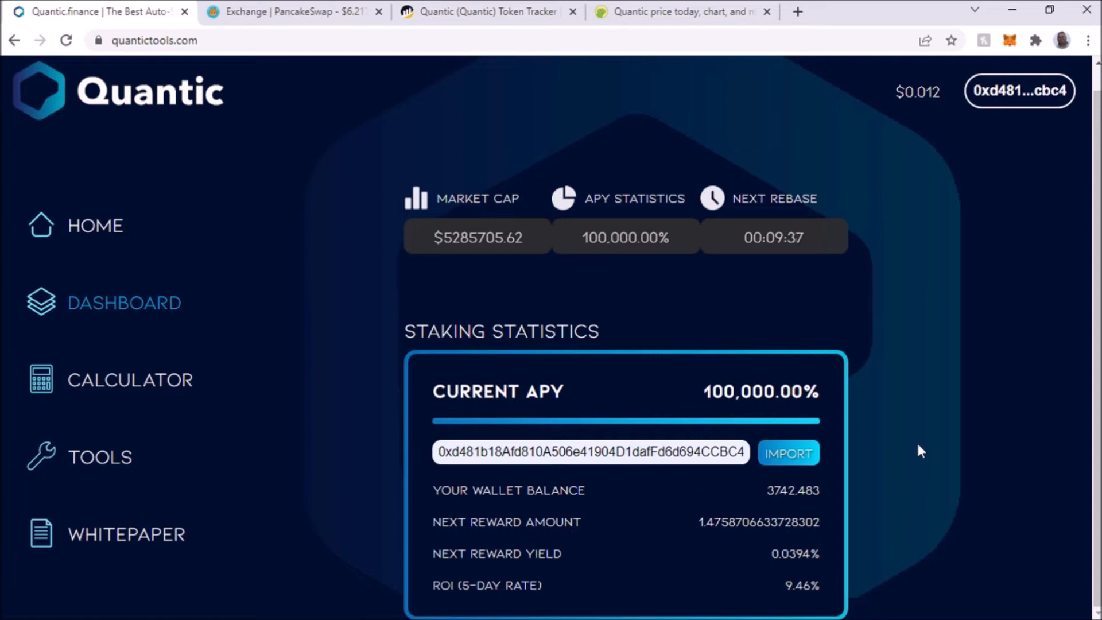
mouse_move(781, 255)
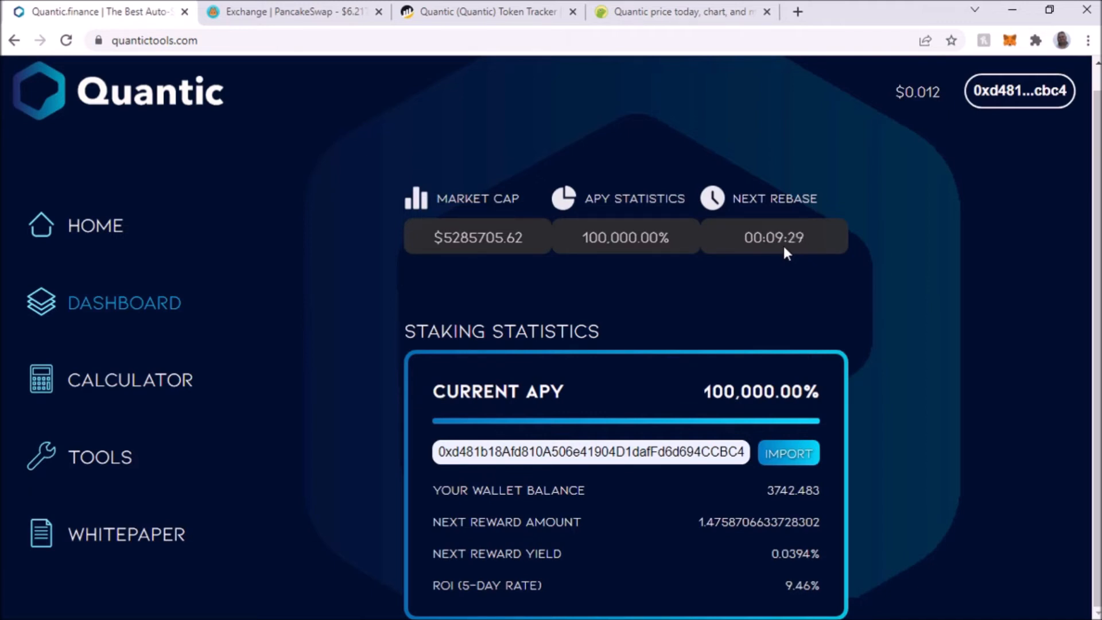
mouse_move(807, 259)
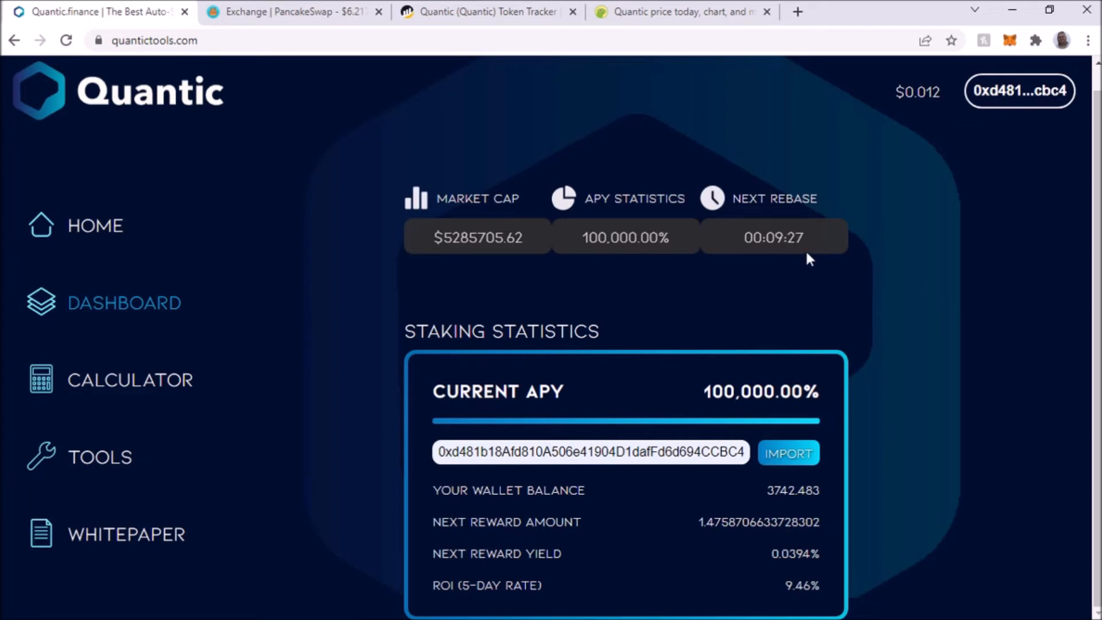
mouse_move(843, 269)
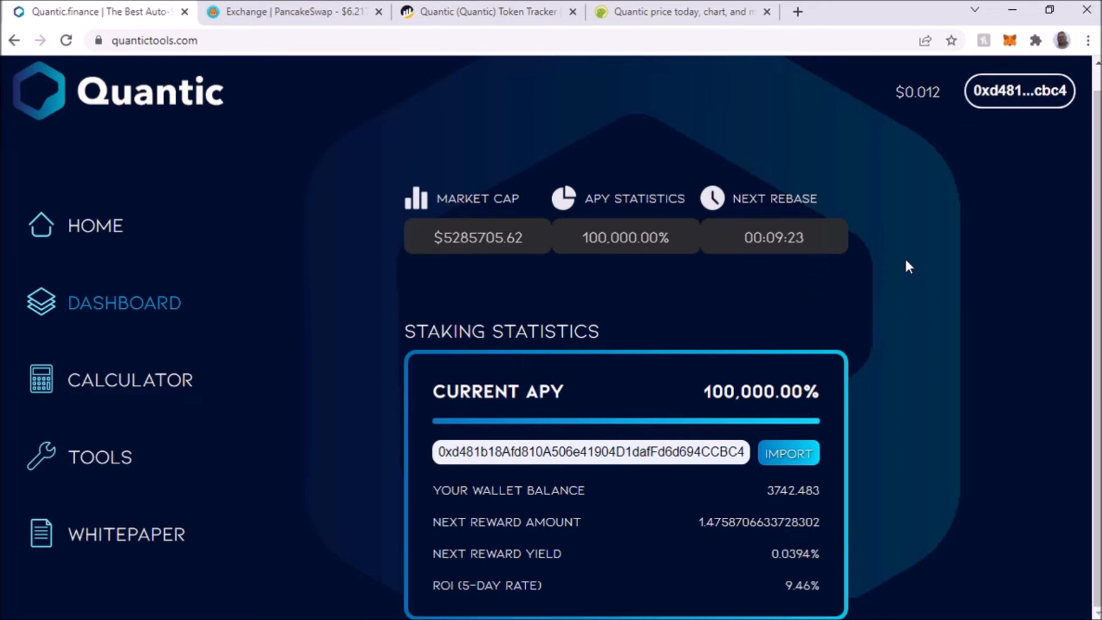
mouse_move(915, 322)
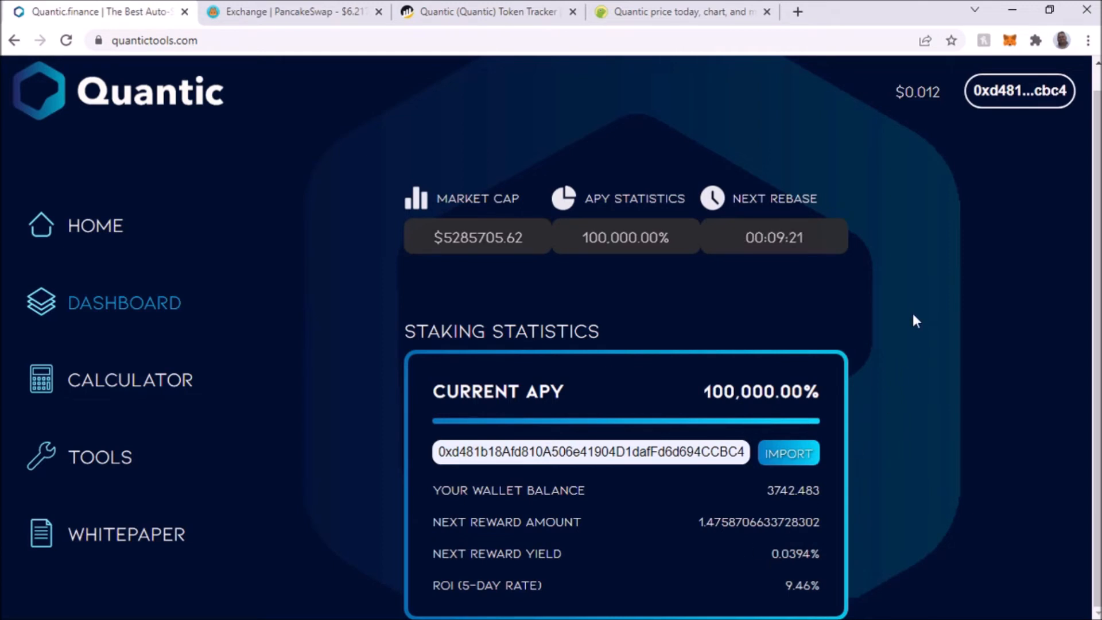
mouse_move(918, 390)
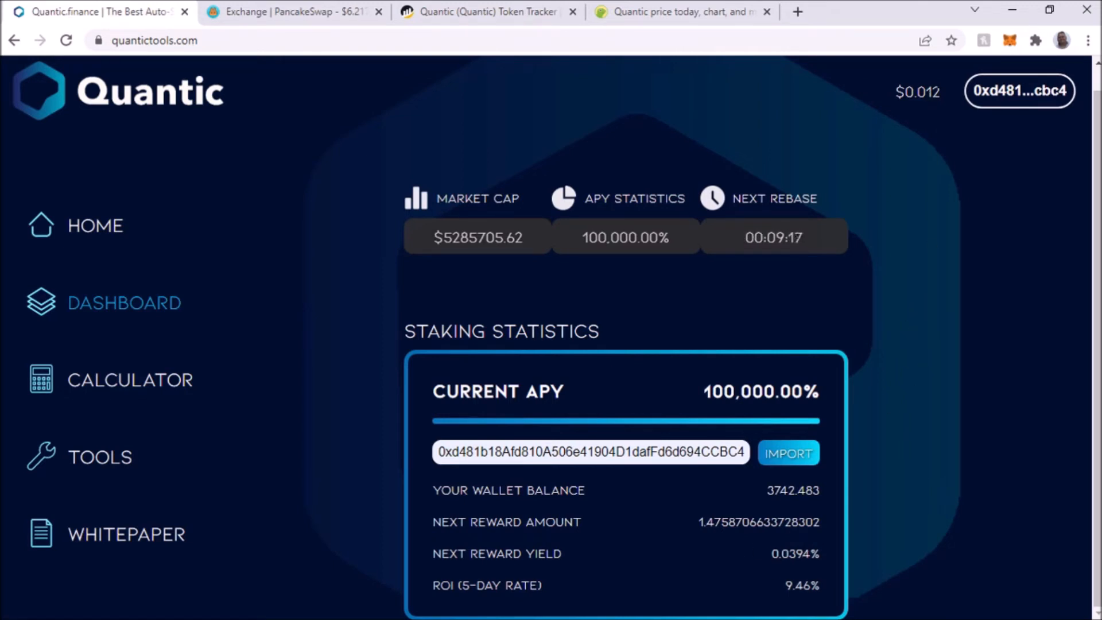
mouse_move(968, 322)
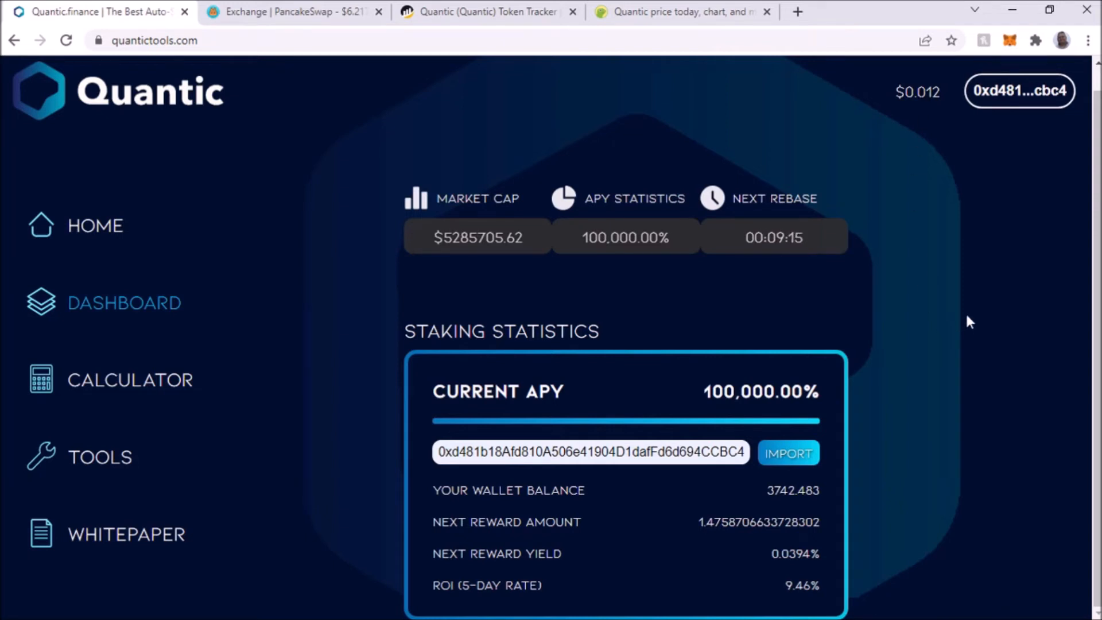
mouse_move(953, 266)
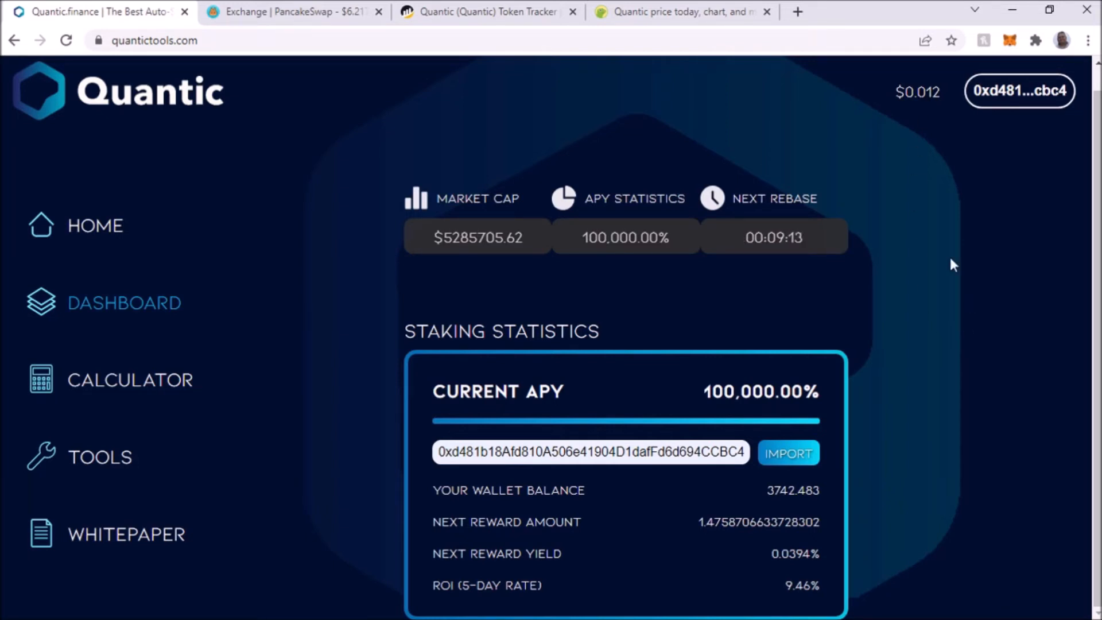
- Flip between the Quantic tools dashboard and CoinGecko's Quantic page at $0.0116, up 26%
left_click(685, 12)
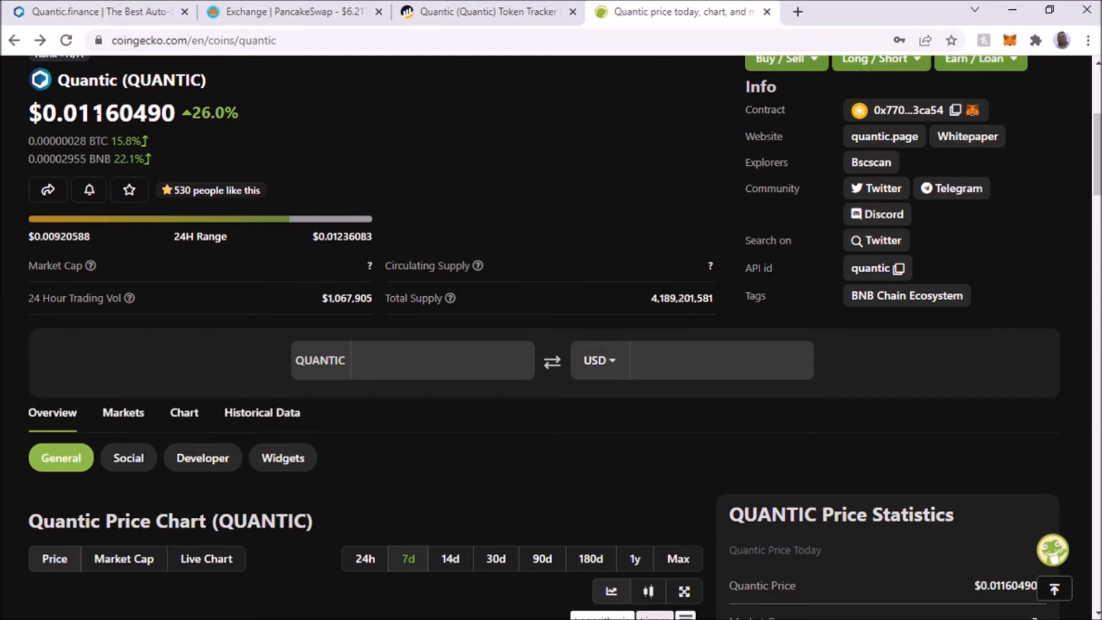
left_click(103, 12)
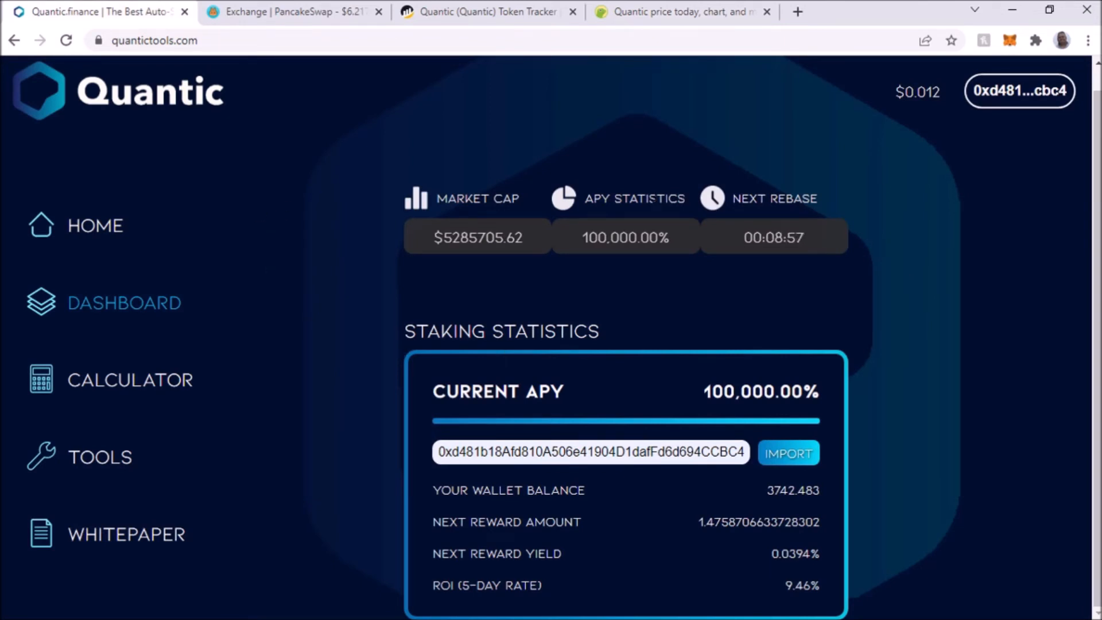
mouse_move(879, 480)
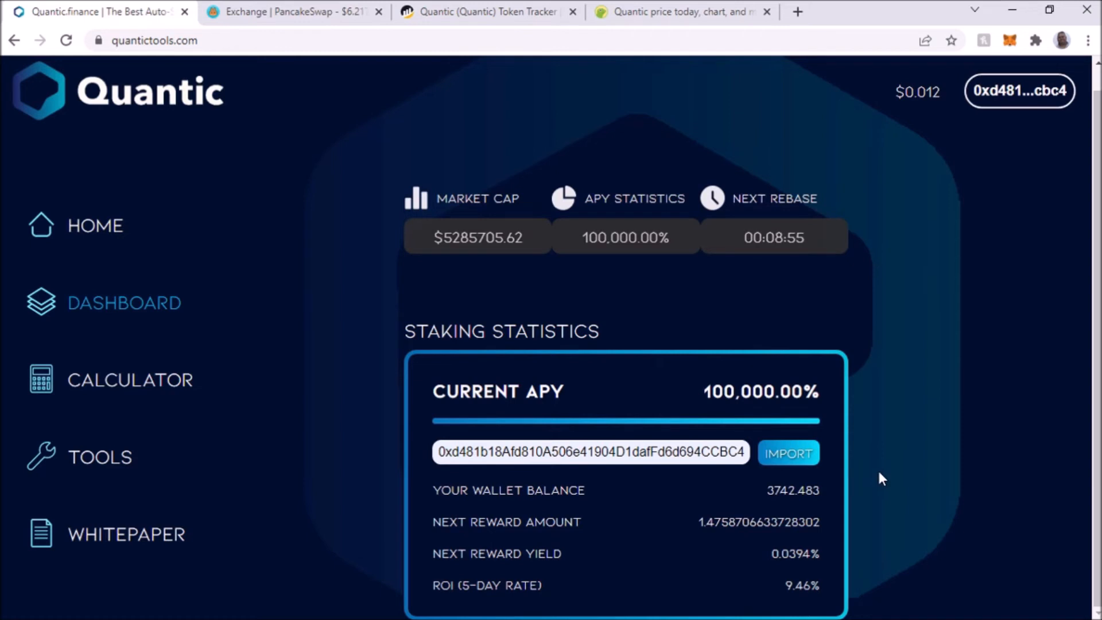
mouse_move(892, 494)
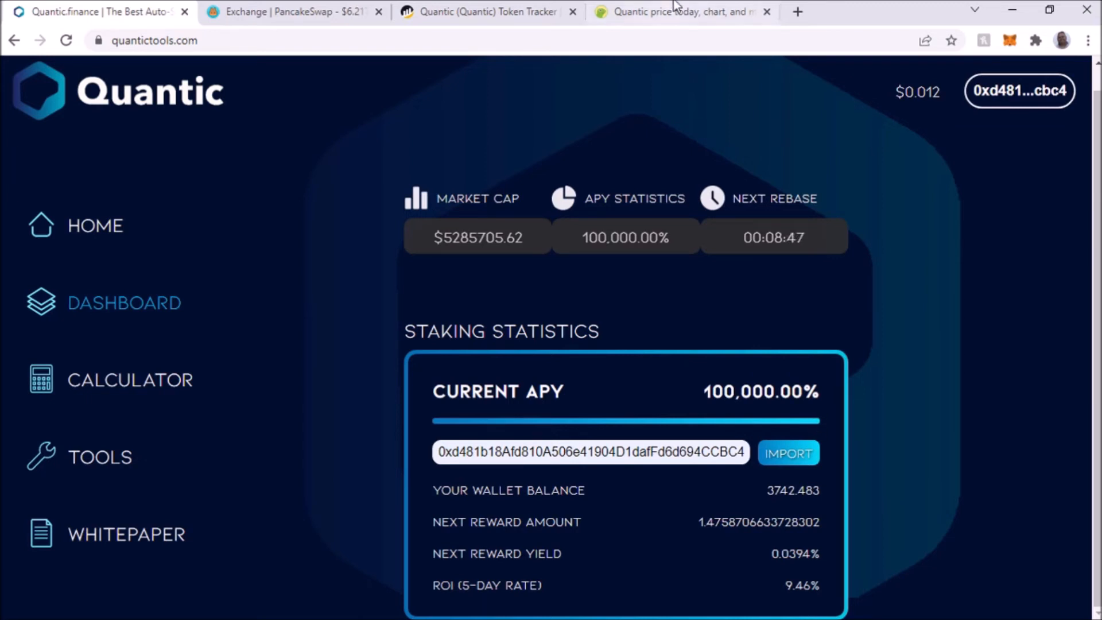
left_click(683, 12)
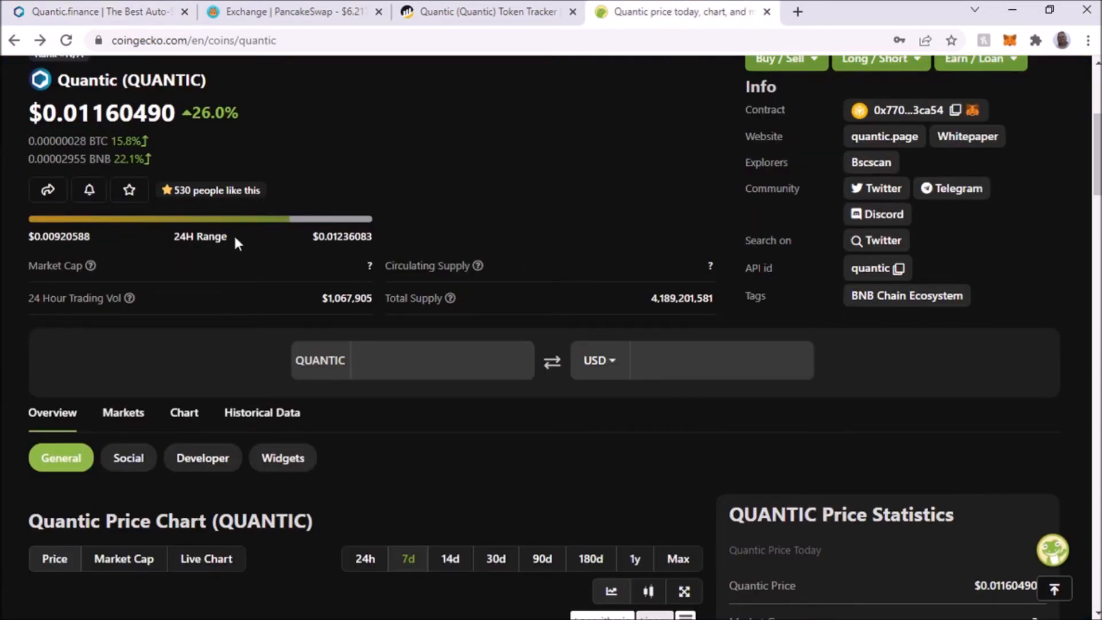
mouse_move(241, 153)
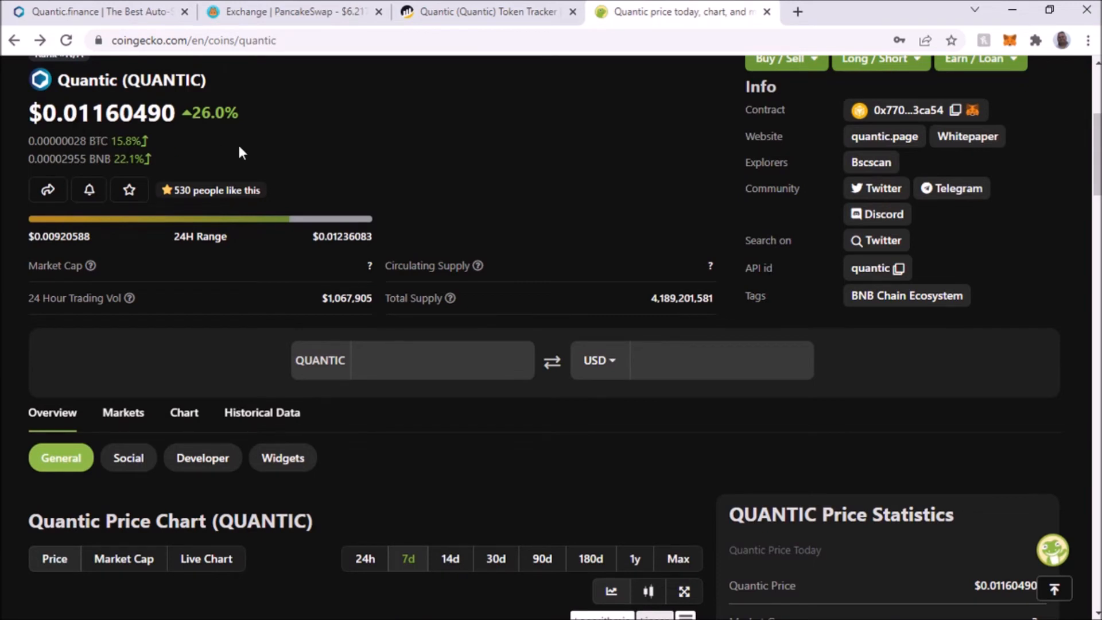
mouse_move(599, 241)
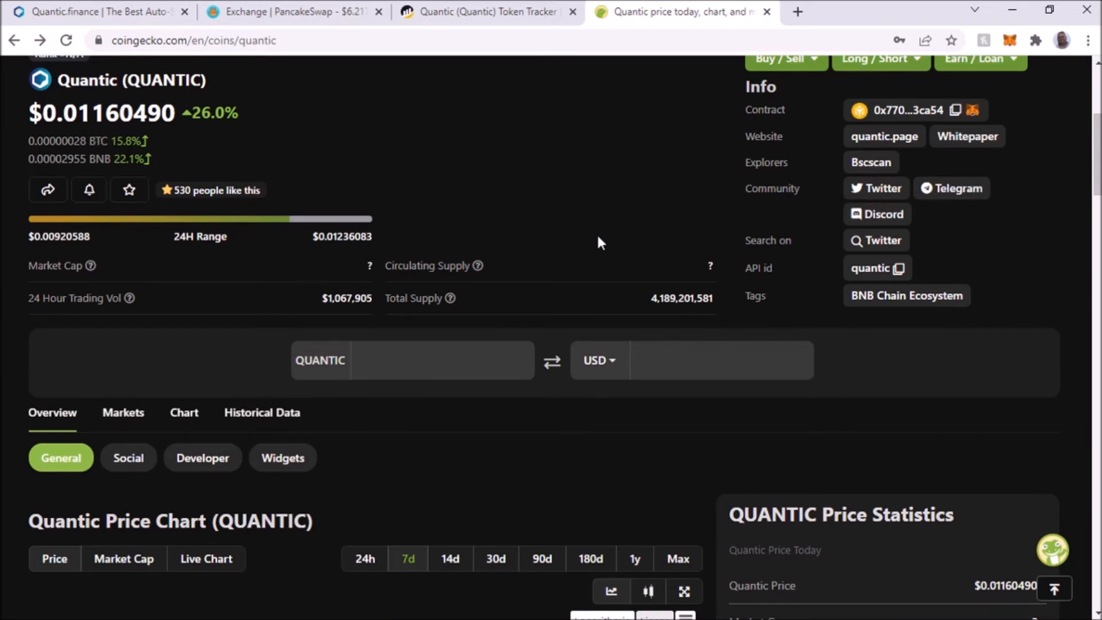
mouse_move(1010, 39)
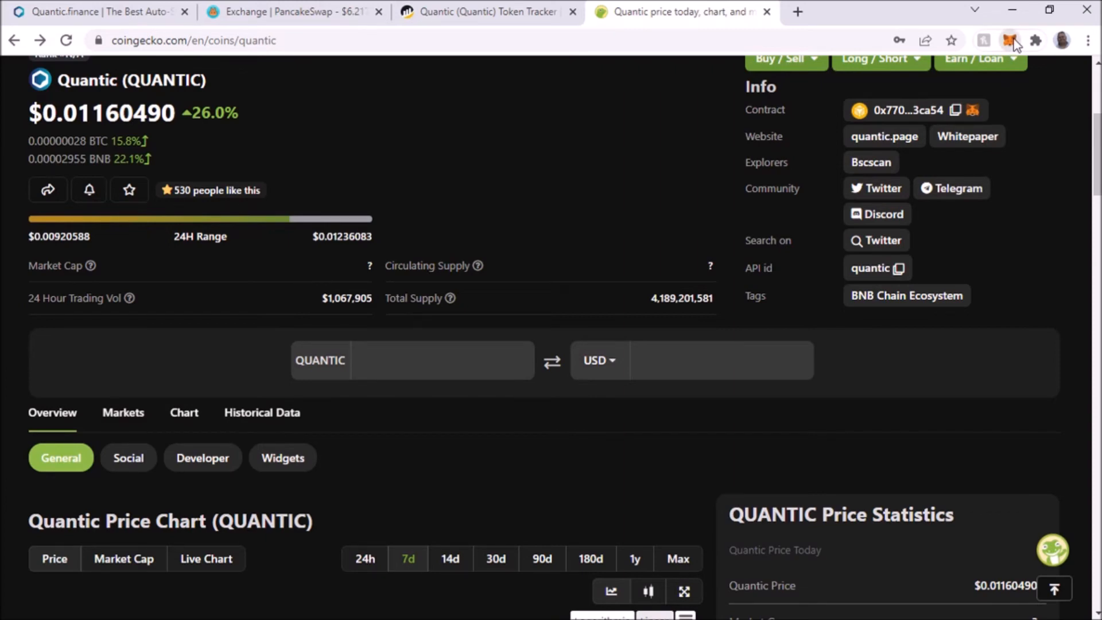
- Show the MetaMask wallet holding 3,742.48254 Quantic and 0.0061 BNB
left_click(1010, 39)
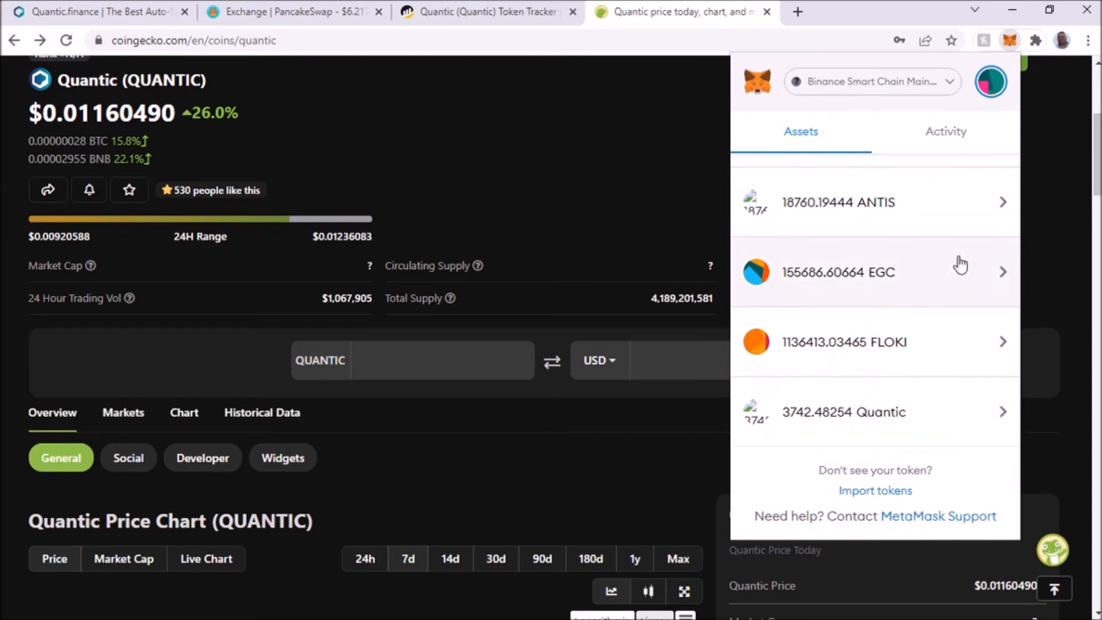
mouse_move(833, 430)
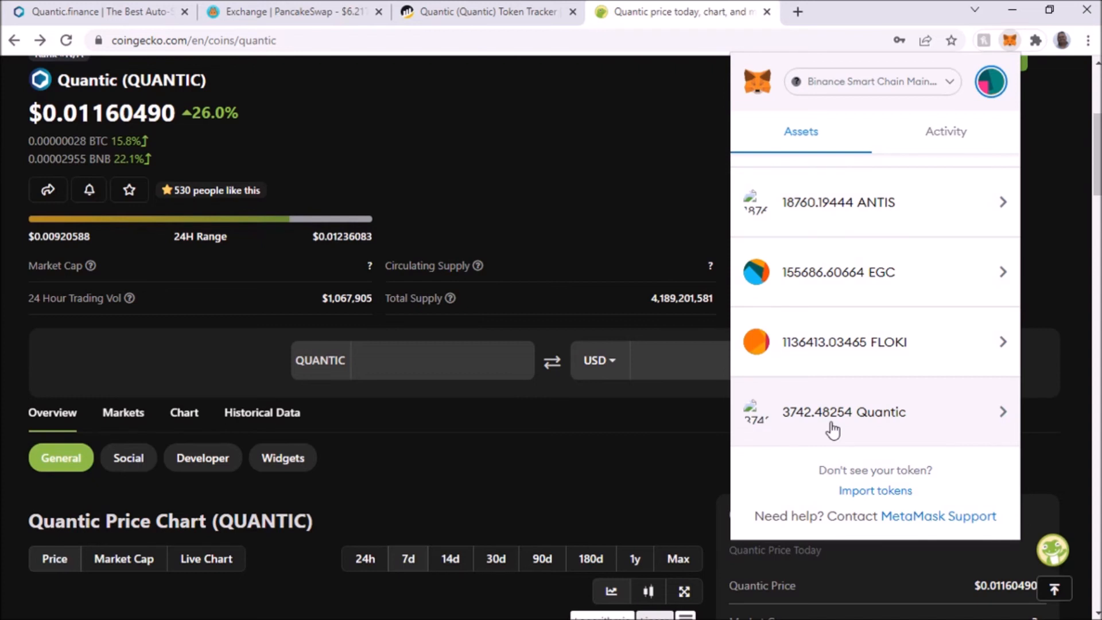
mouse_move(858, 430)
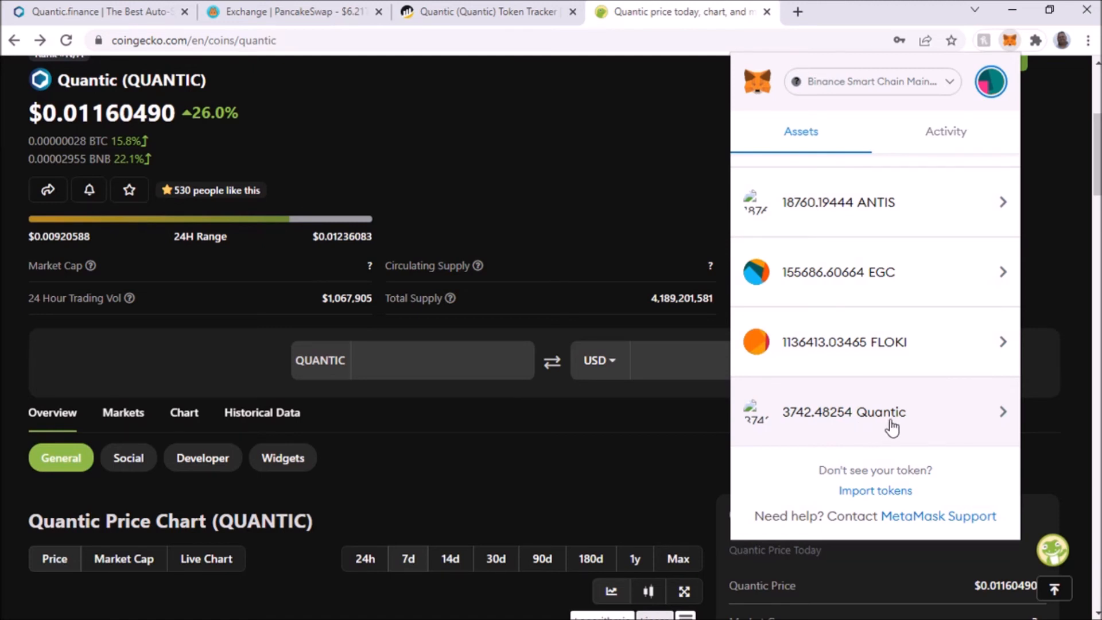
mouse_move(891, 428)
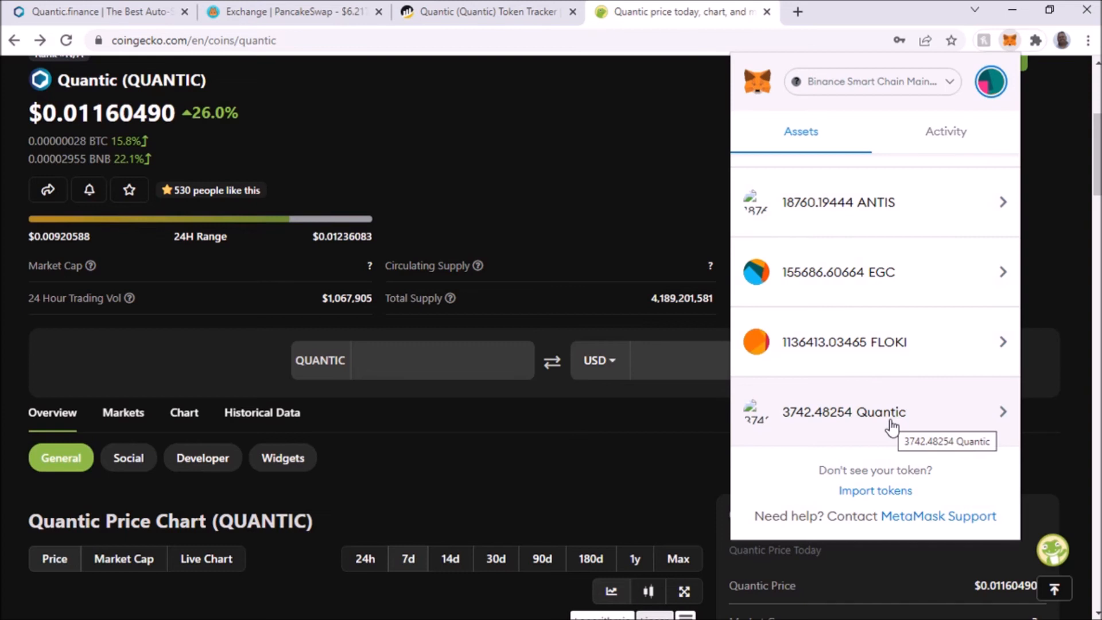
mouse_move(838, 434)
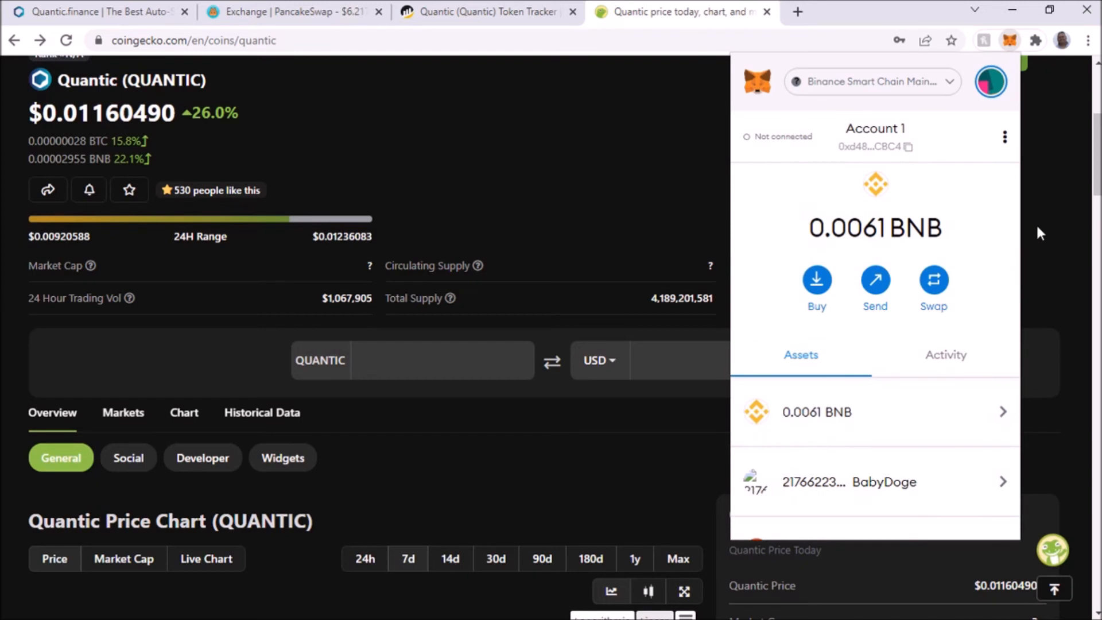
mouse_move(1057, 251)
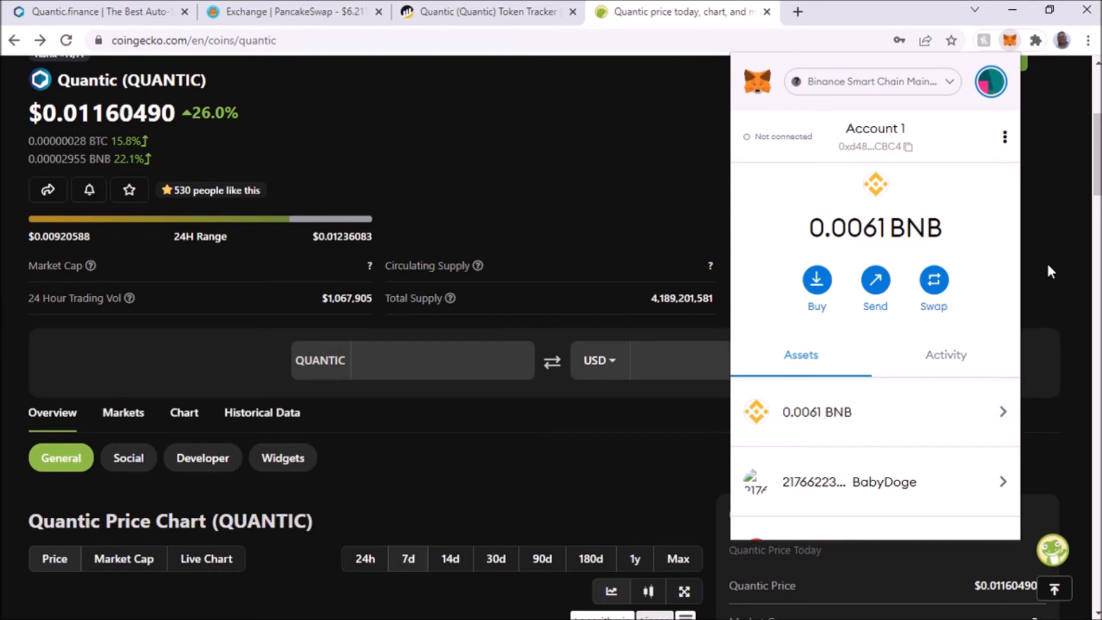
mouse_move(507, 226)
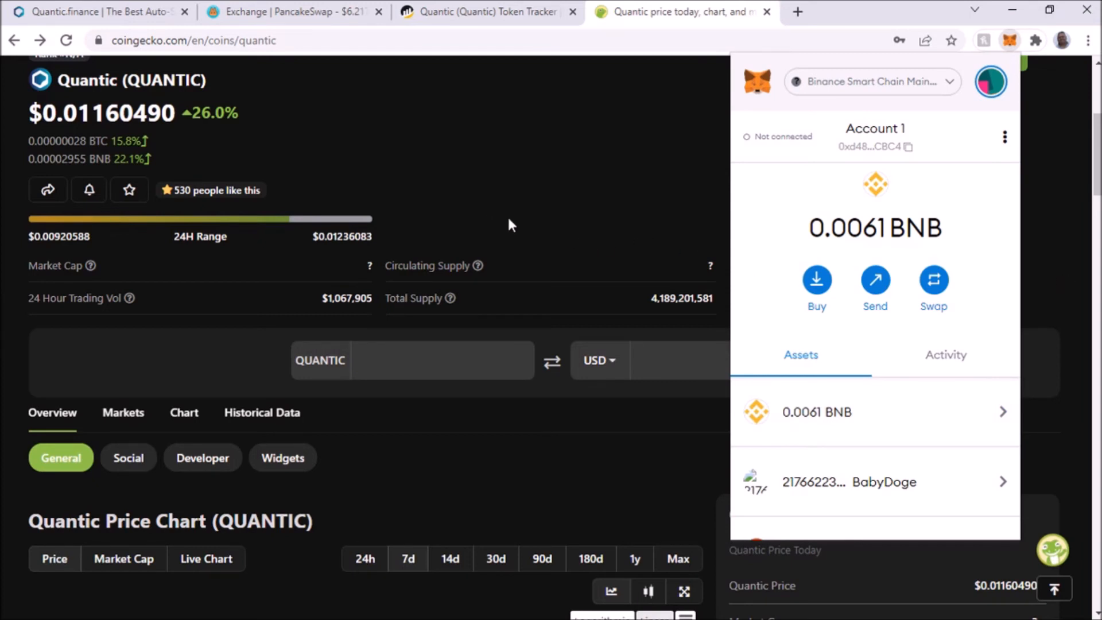
mouse_move(245, 146)
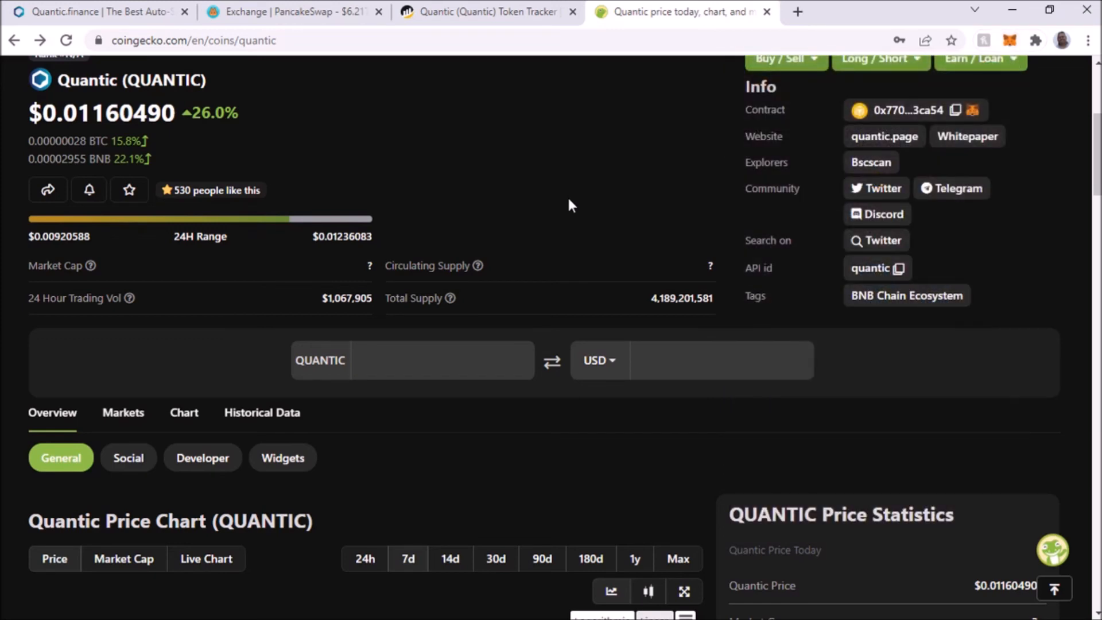
mouse_move(184, 154)
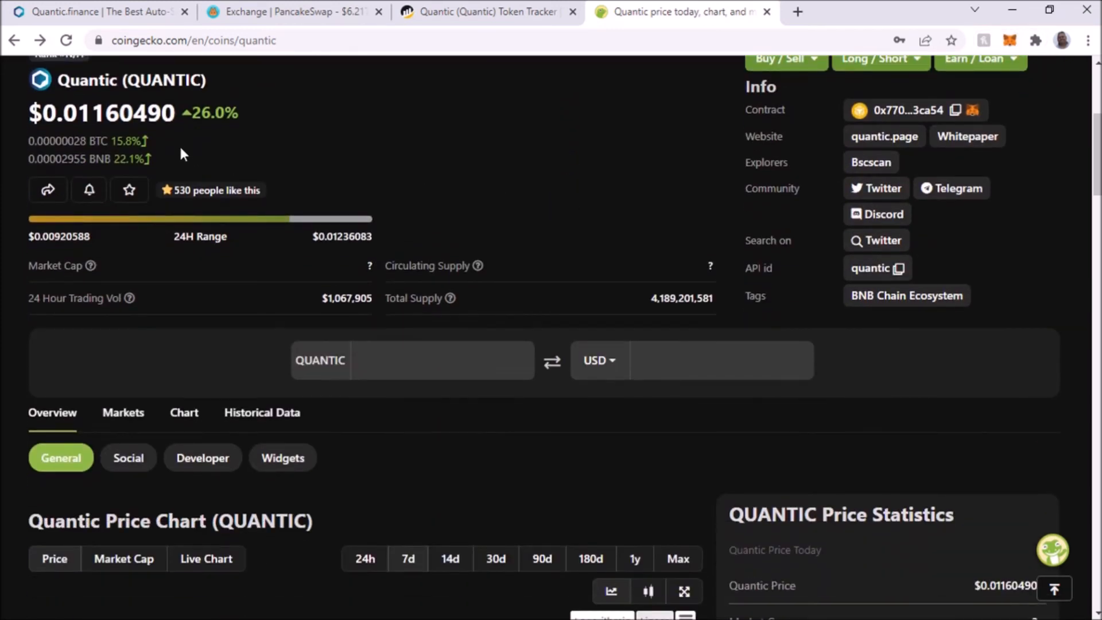
mouse_move(303, 157)
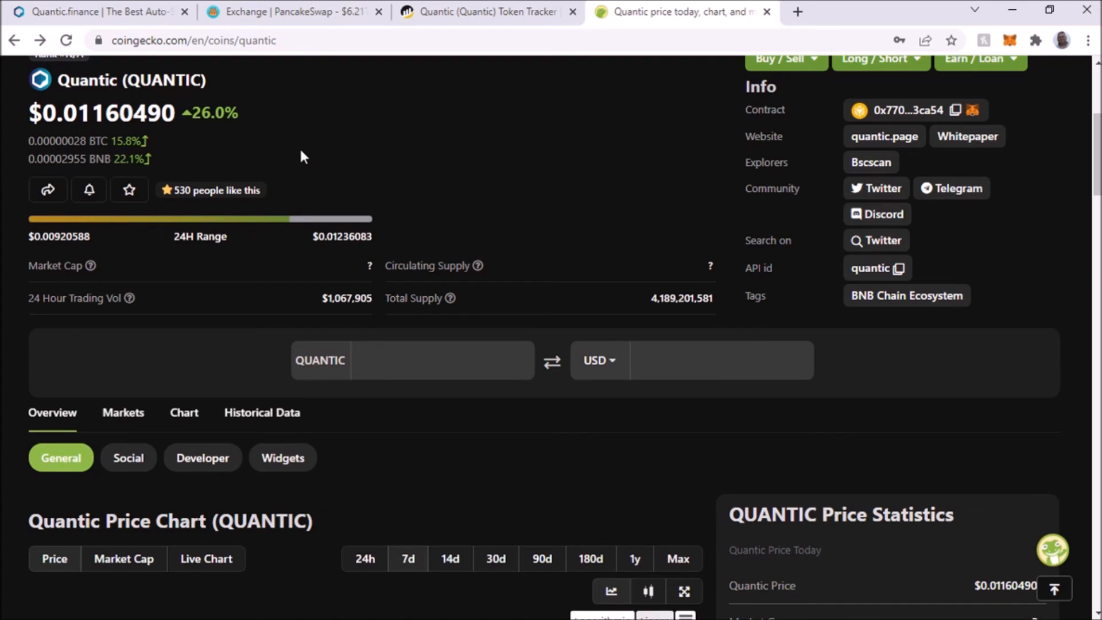
mouse_move(548, 225)
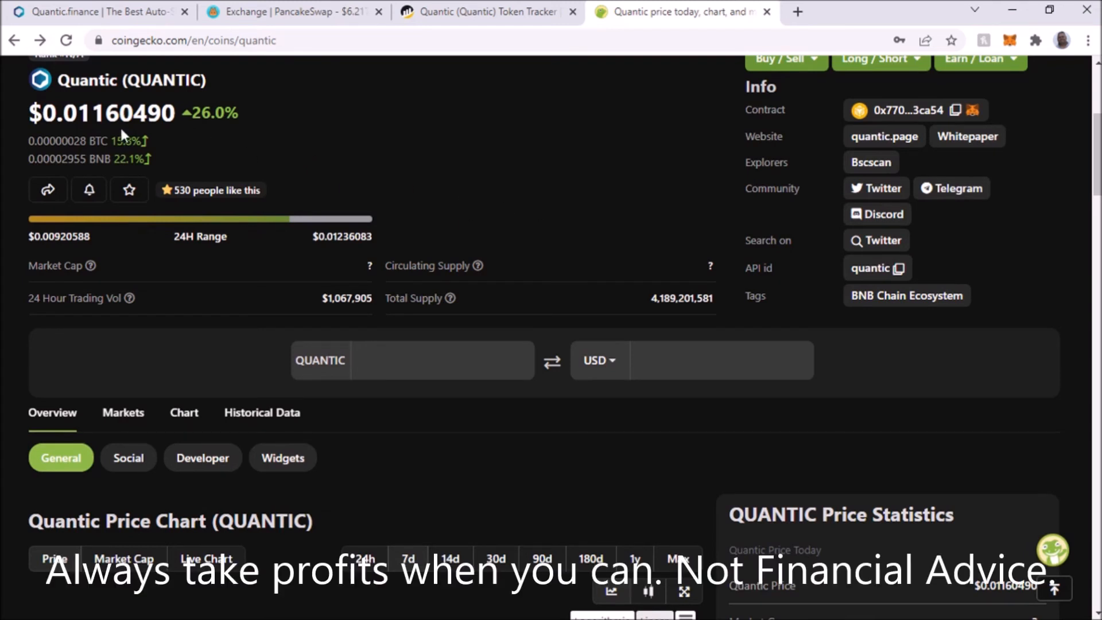
mouse_move(479, 18)
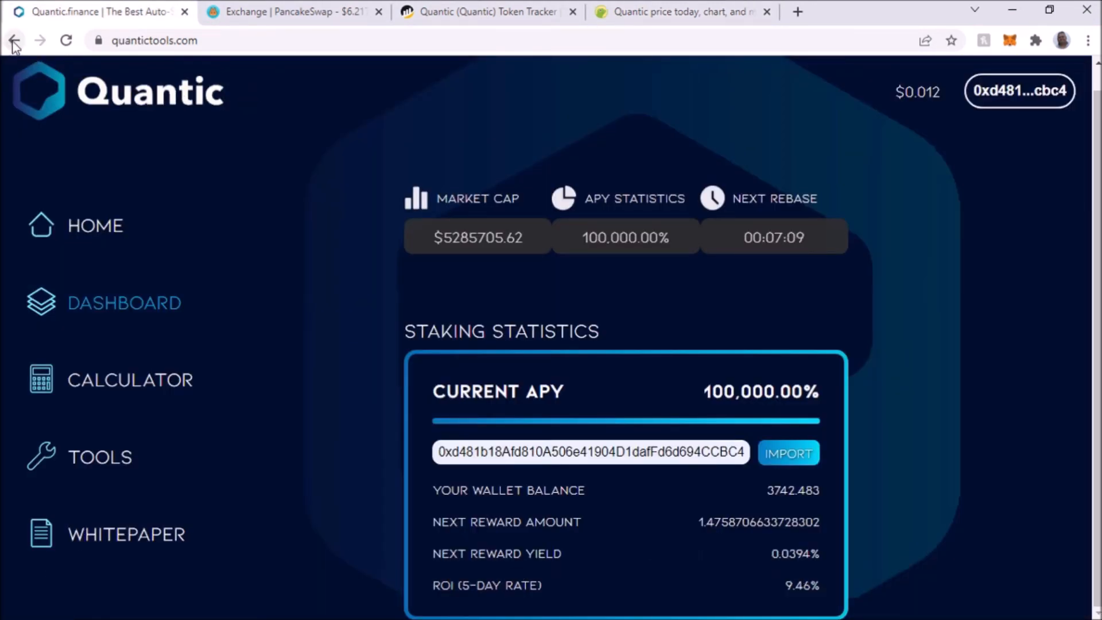
- Return to quantic.page headlining the 100,000% fixed APY auto-staking protocol
left_click(14, 40)
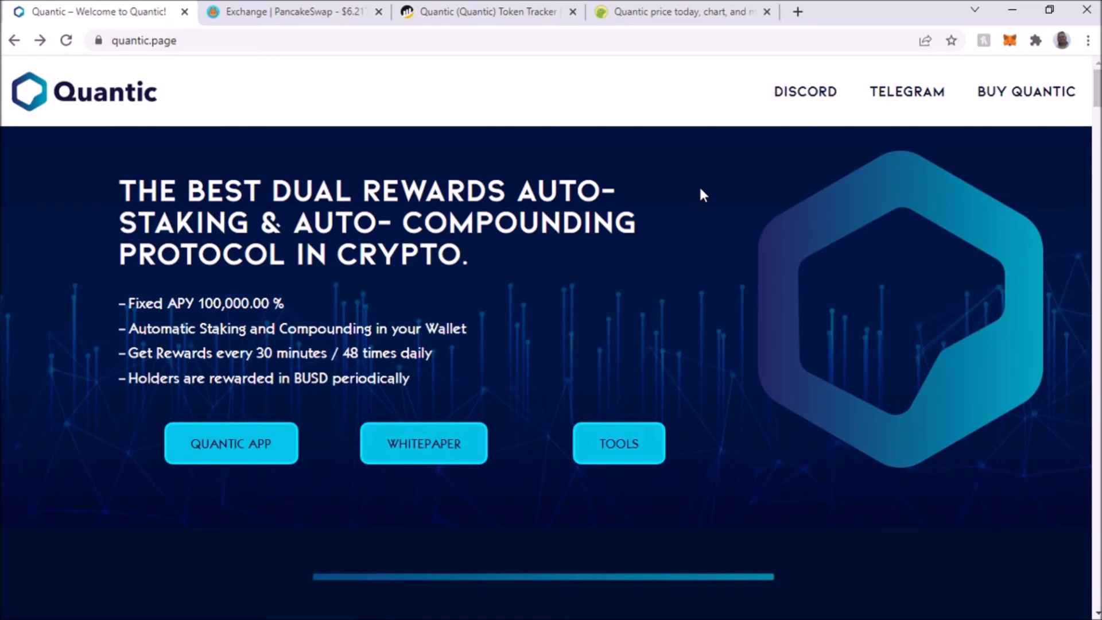
mouse_move(734, 247)
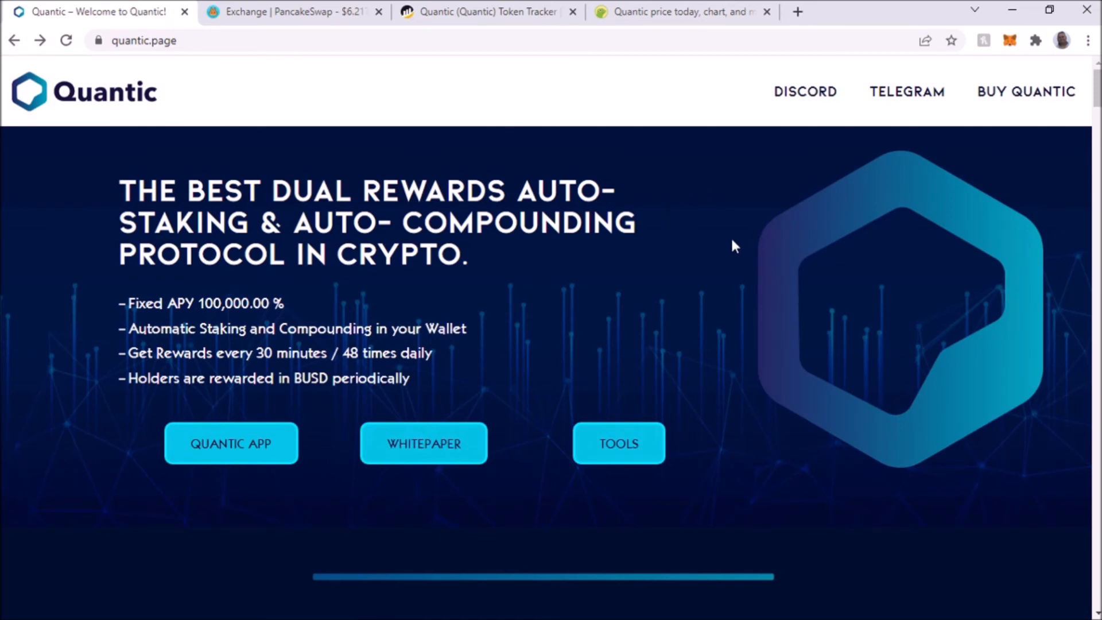
mouse_move(556, 301)
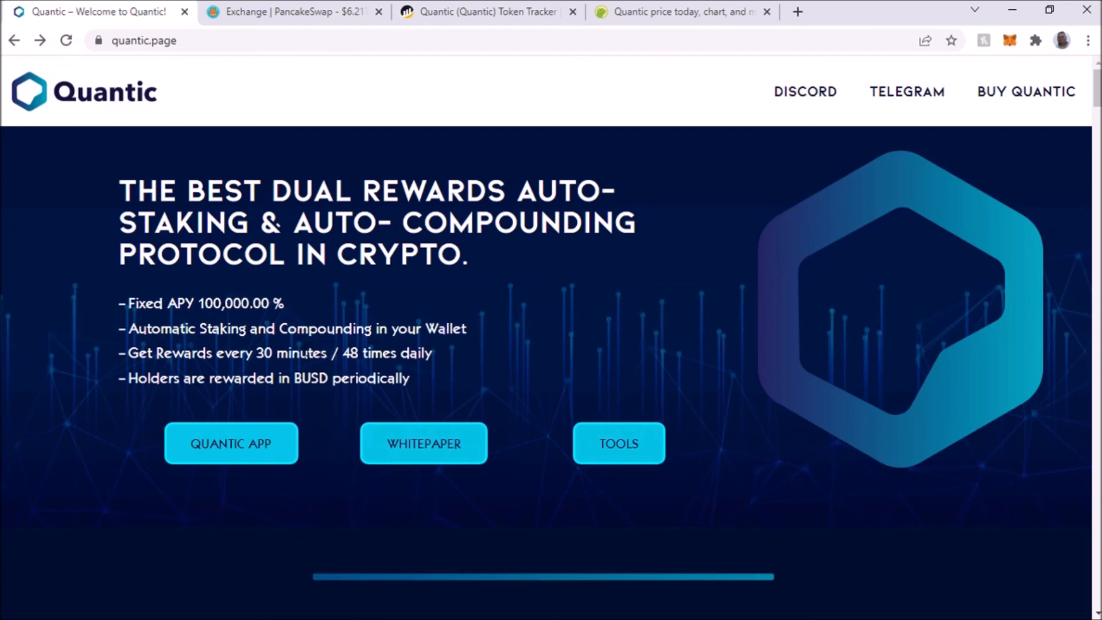
mouse_move(562, 349)
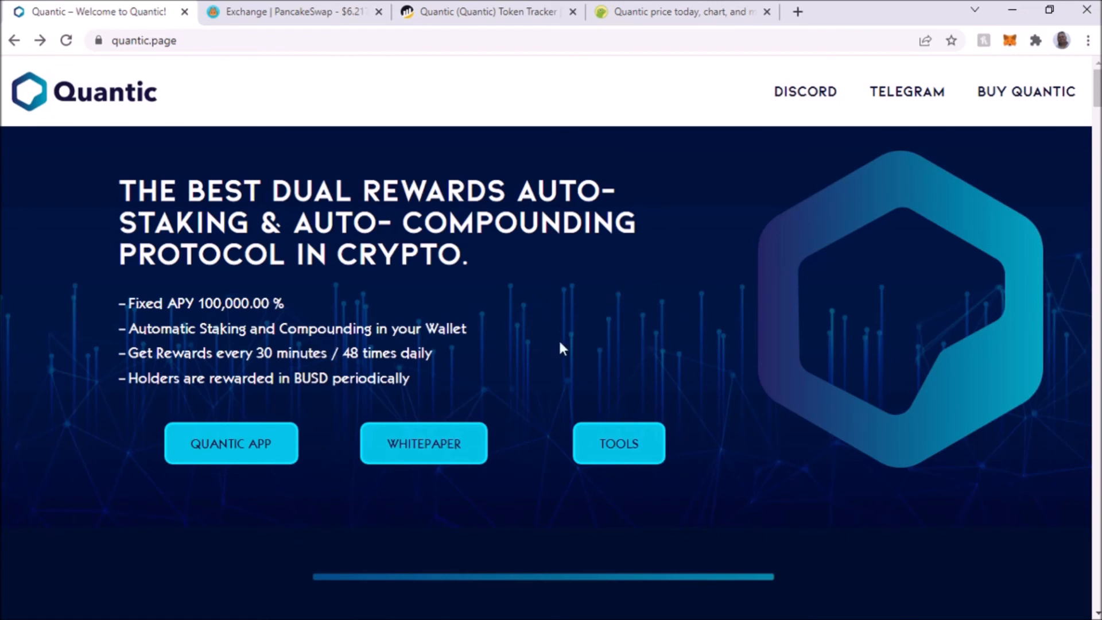
mouse_move(767, 225)
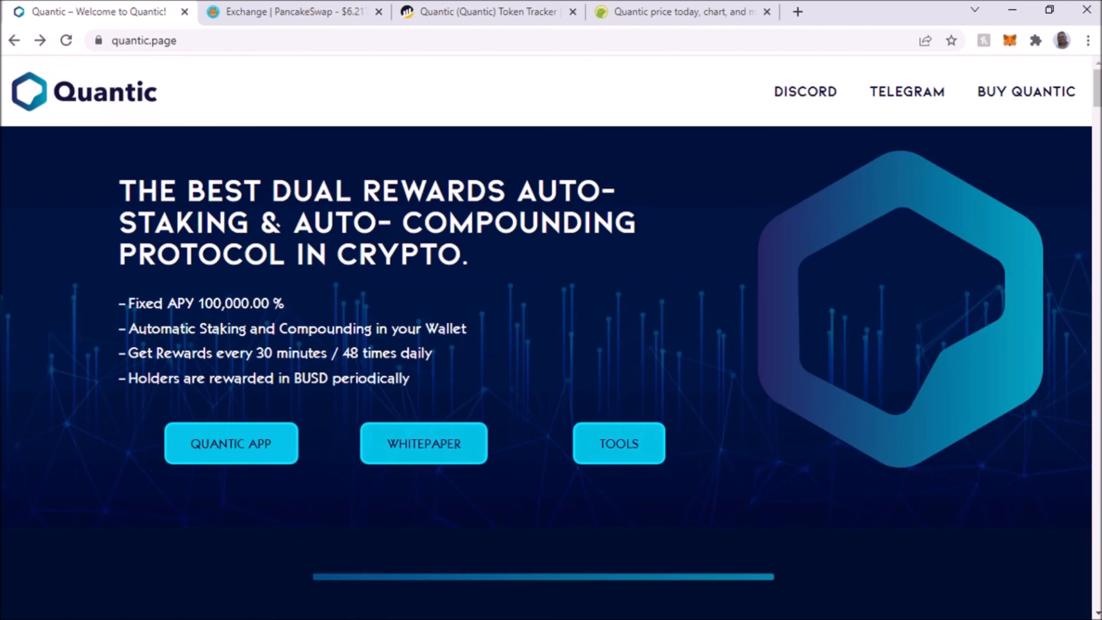
mouse_move(631, 452)
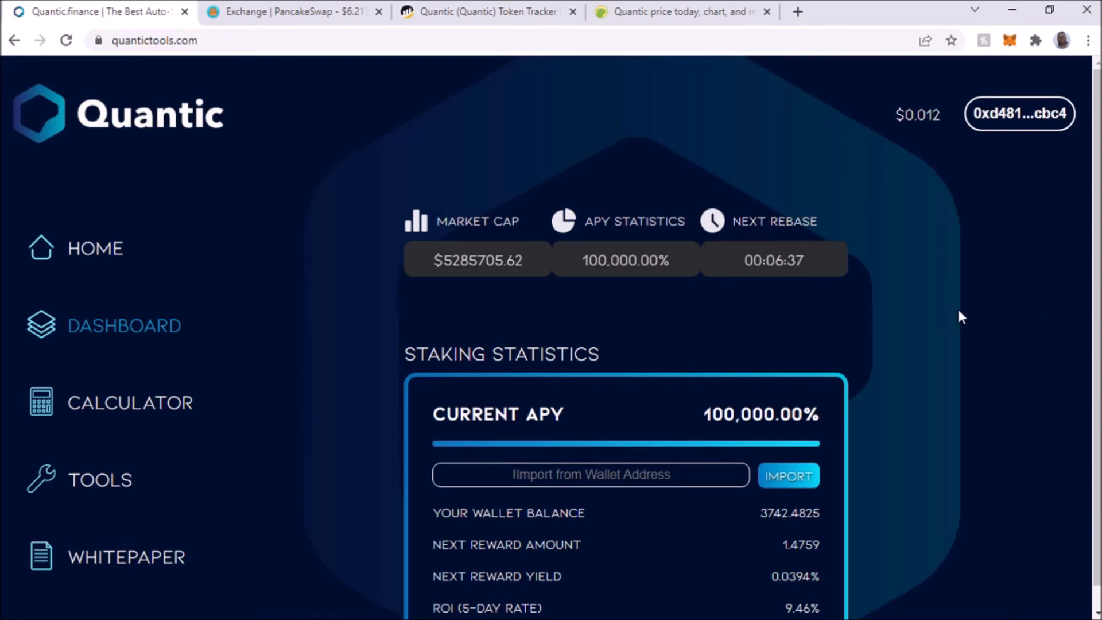
- Review the Staking Statistics panel with balance 3,742.4825 and next reward 1.4759
scroll("down", 3)
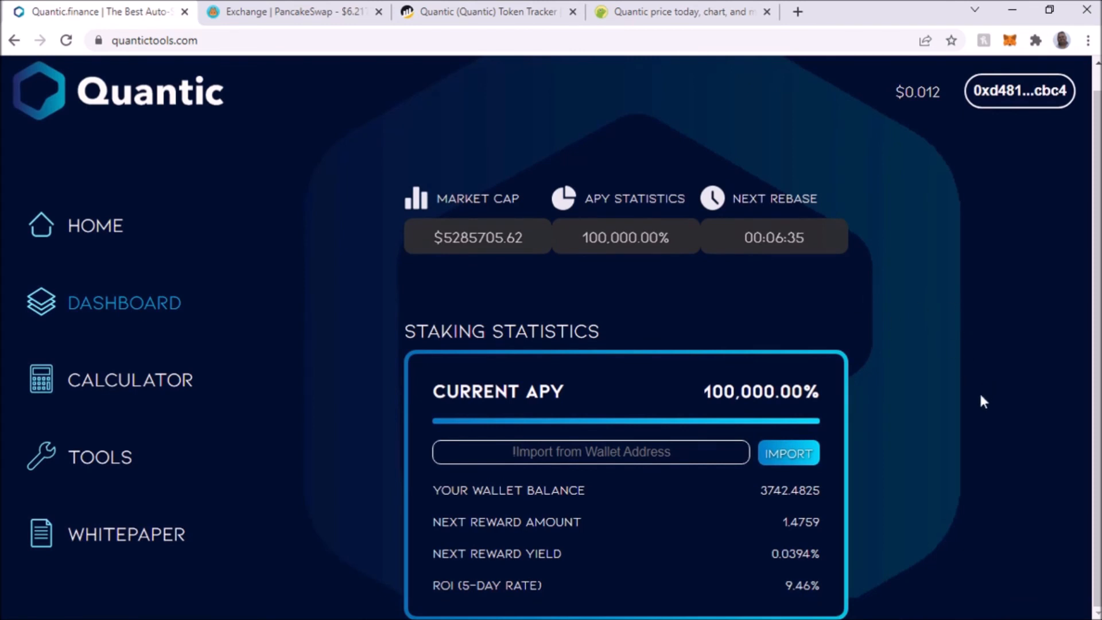
mouse_move(797, 551)
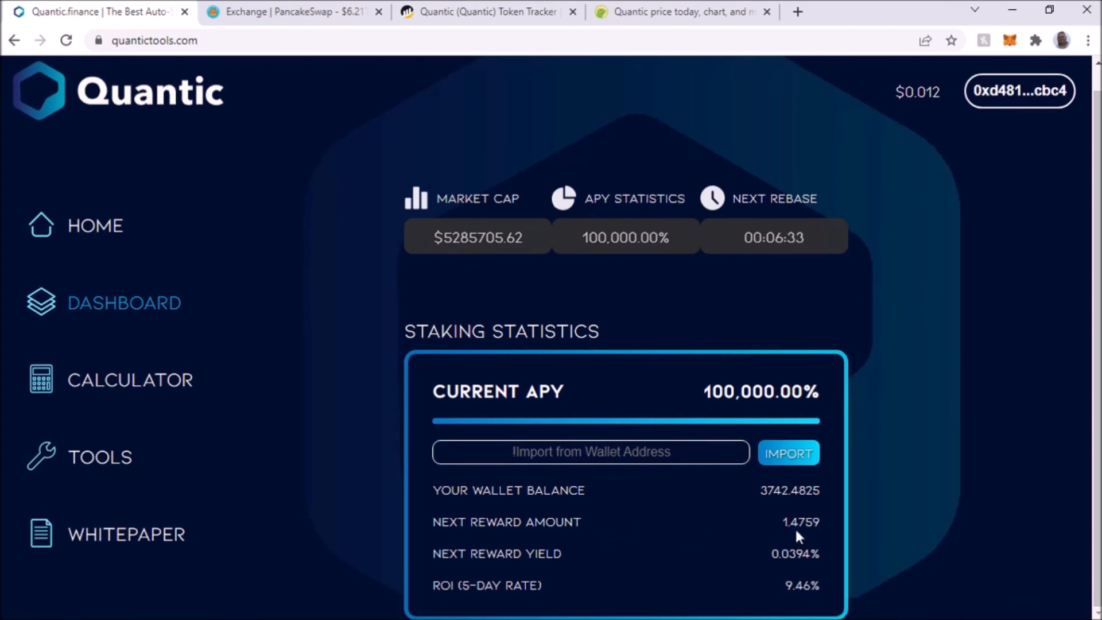
mouse_move(902, 443)
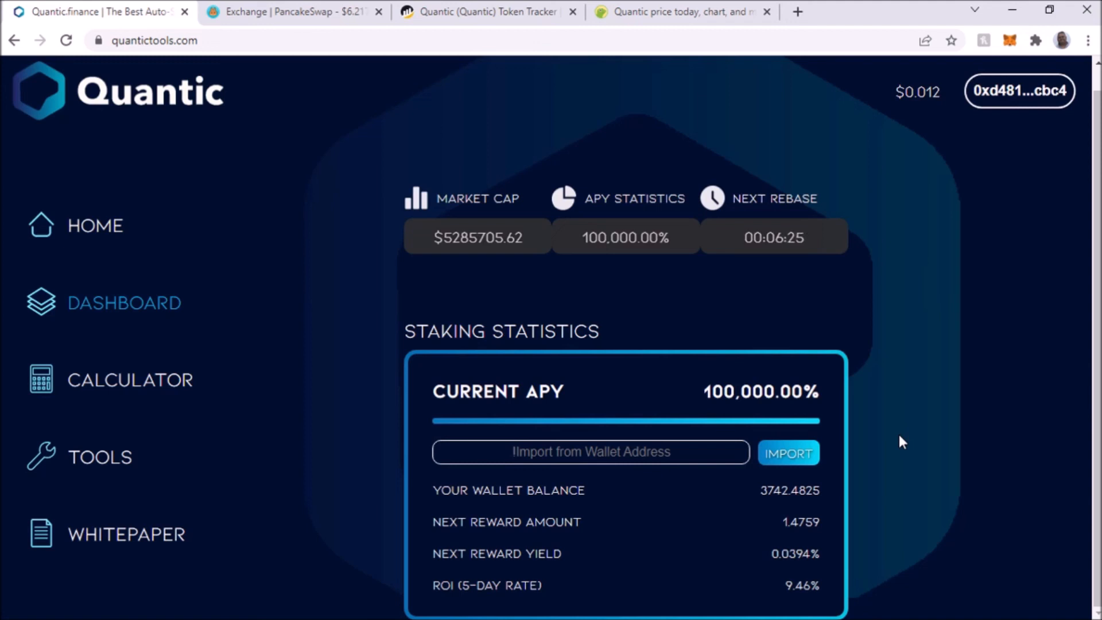
mouse_move(913, 429)
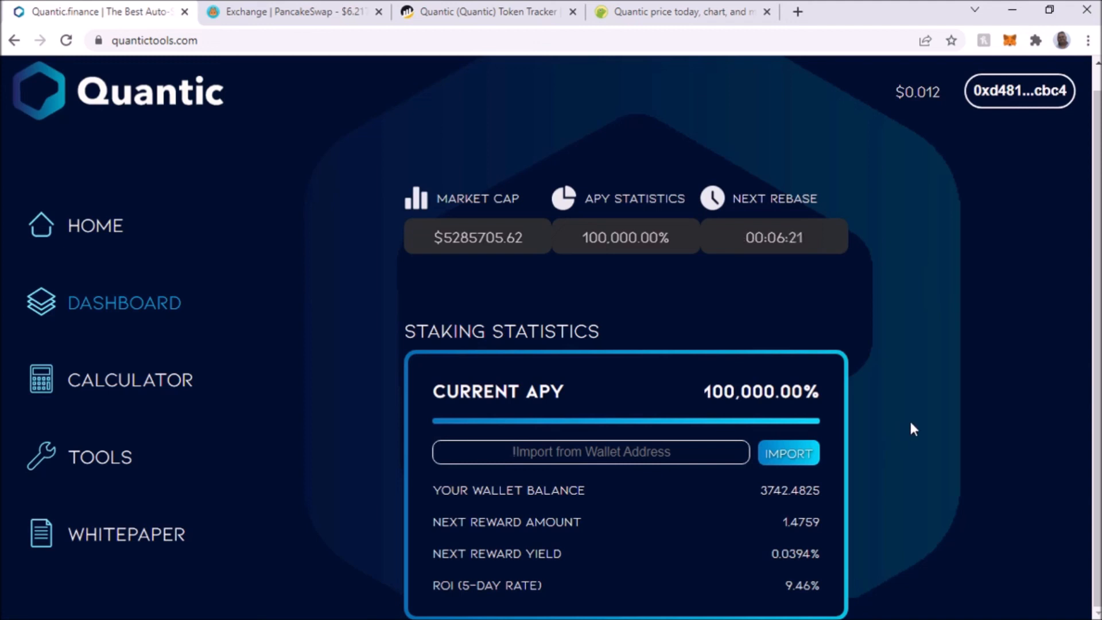
mouse_move(916, 435)
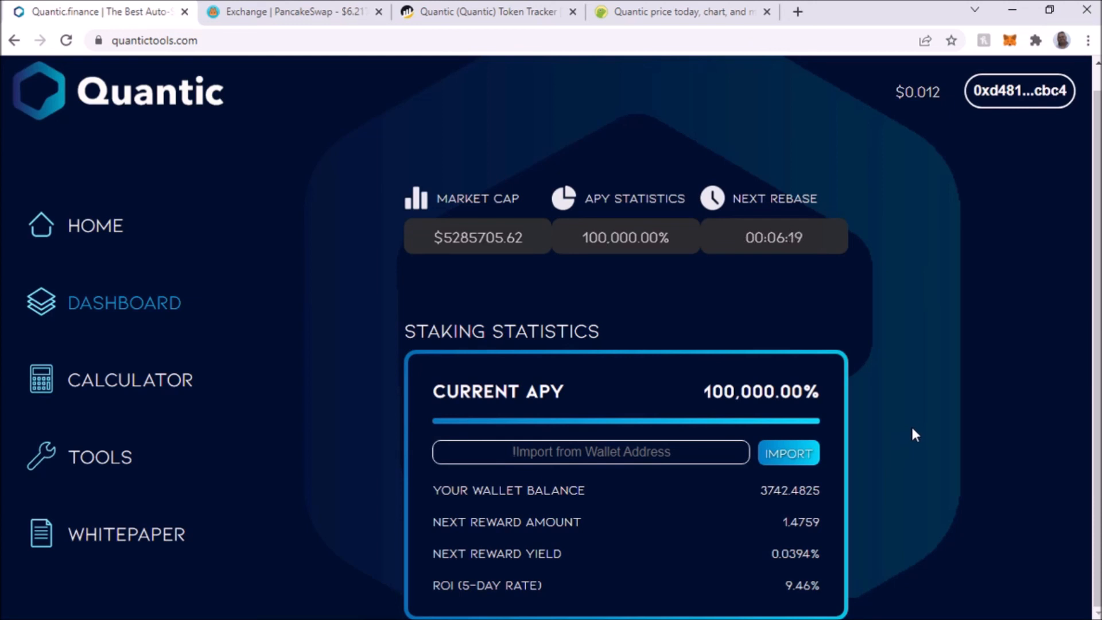
mouse_move(838, 540)
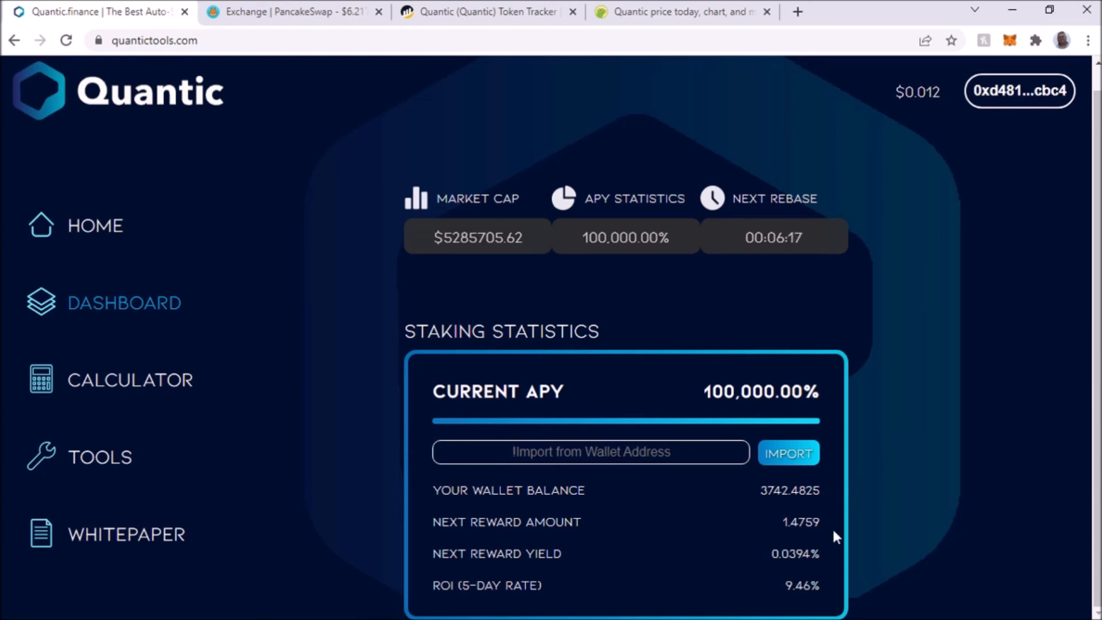
mouse_move(889, 360)
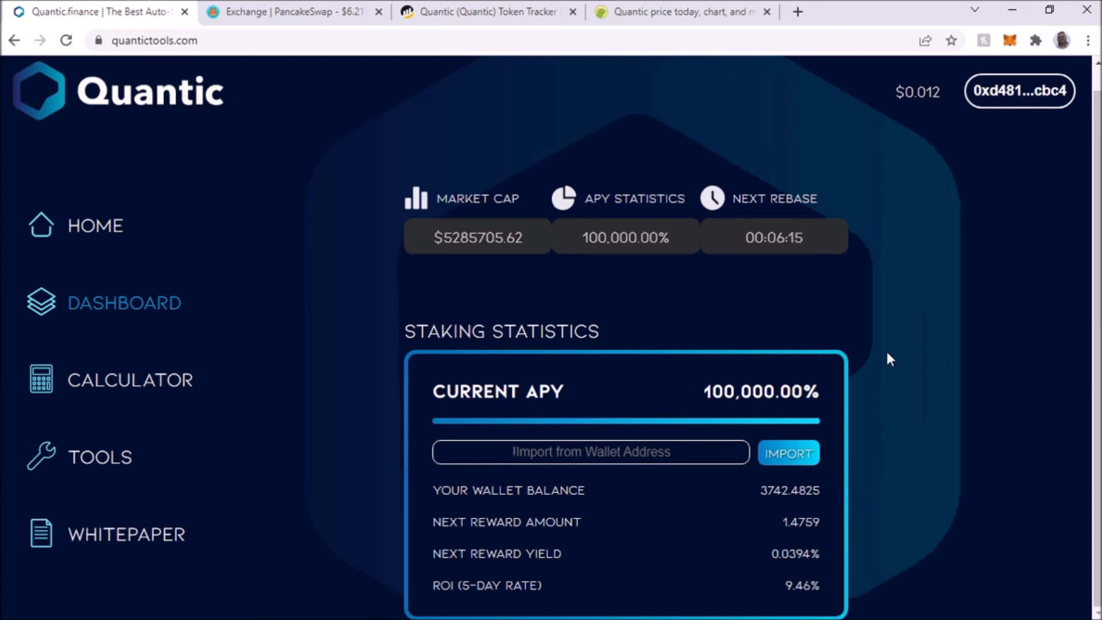
mouse_move(953, 342)
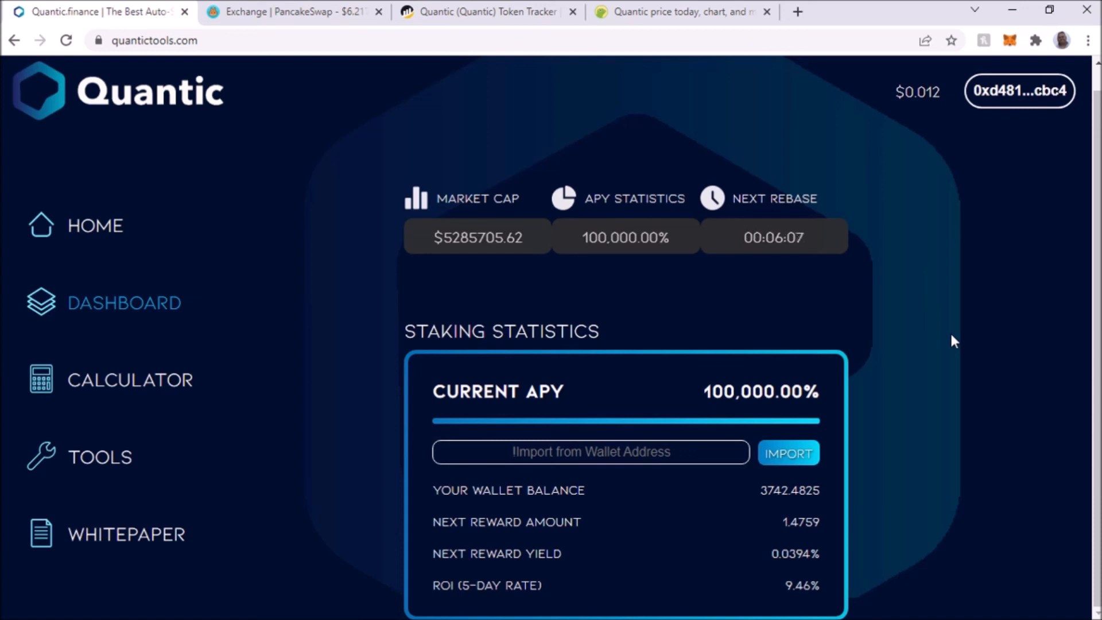
mouse_move(213, 393)
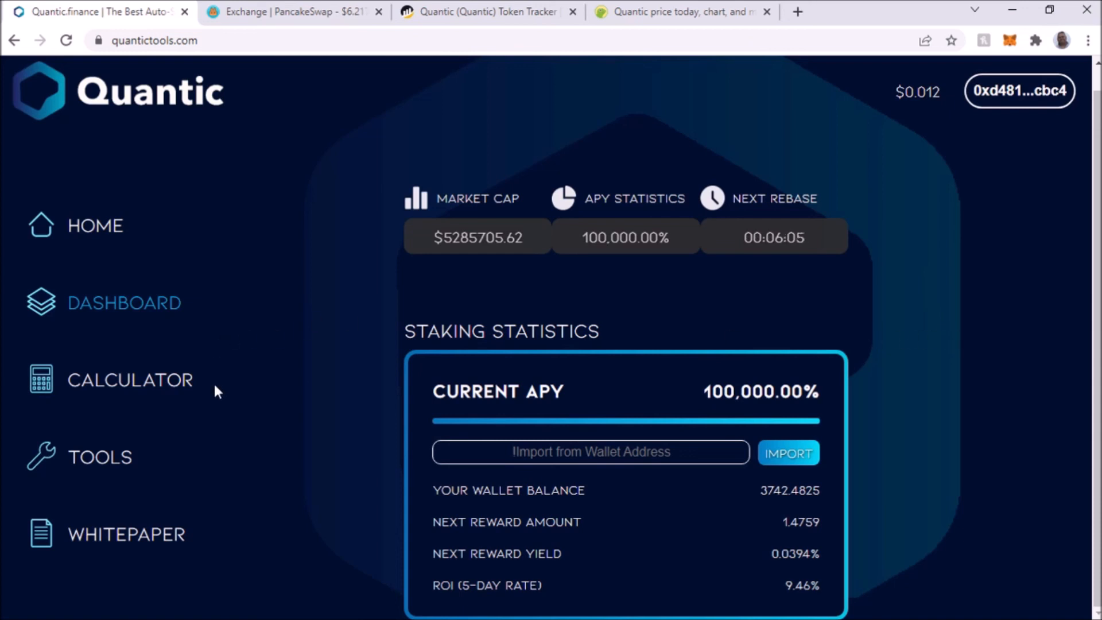
mouse_move(242, 314)
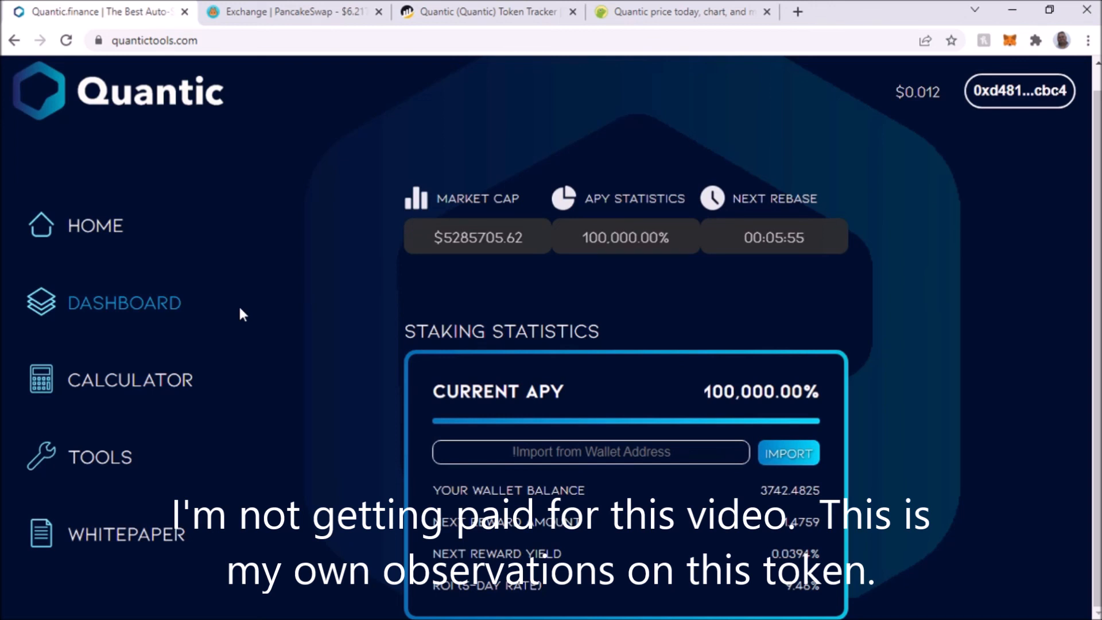
mouse_move(989, 296)
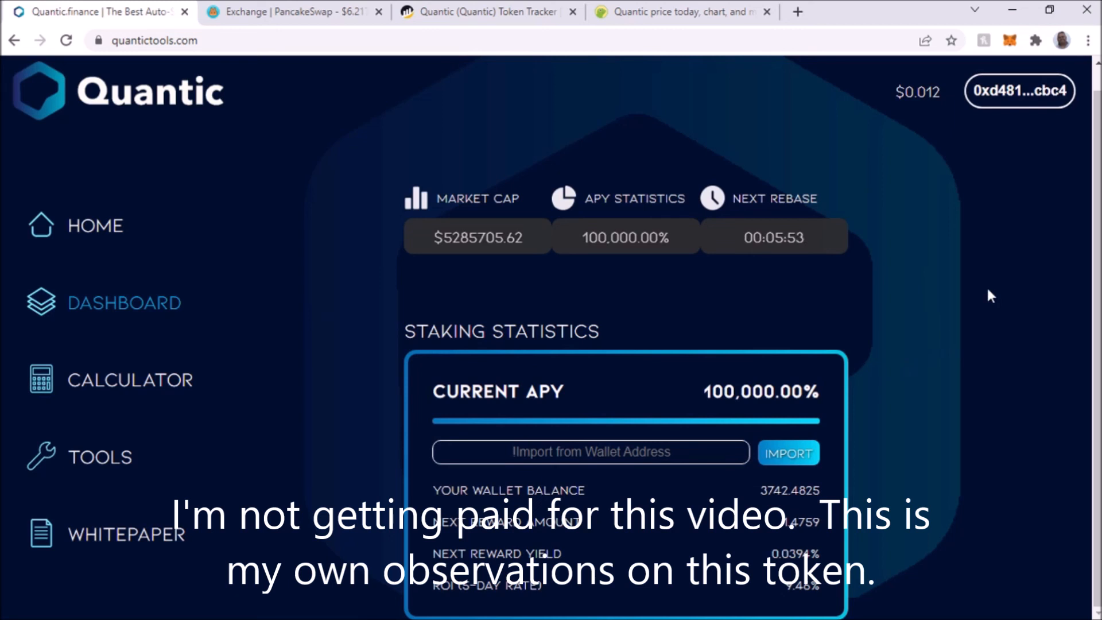